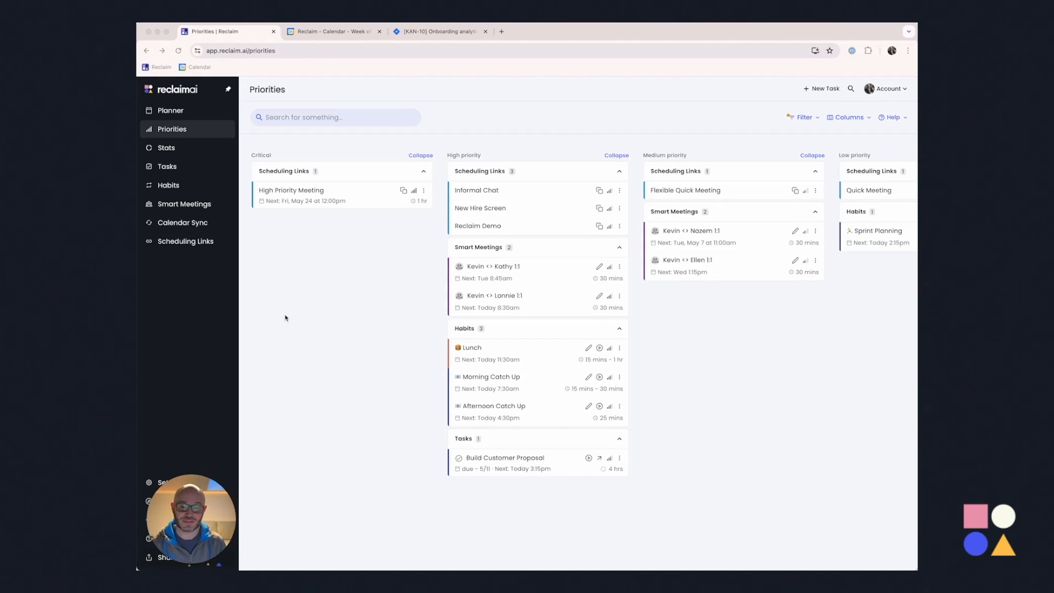
mouse_move(344, 190)
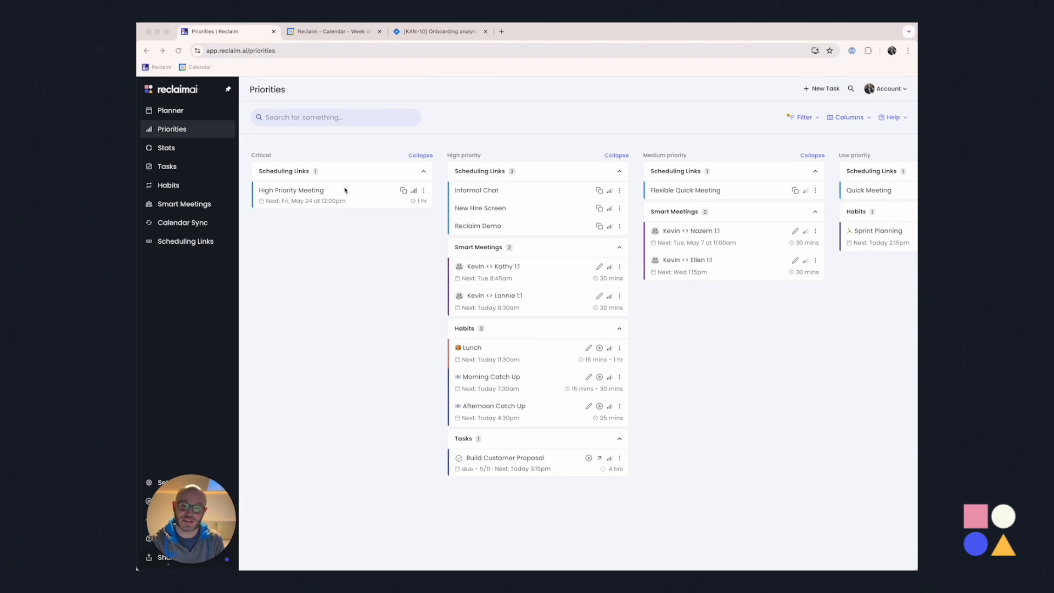
mouse_move(492, 278)
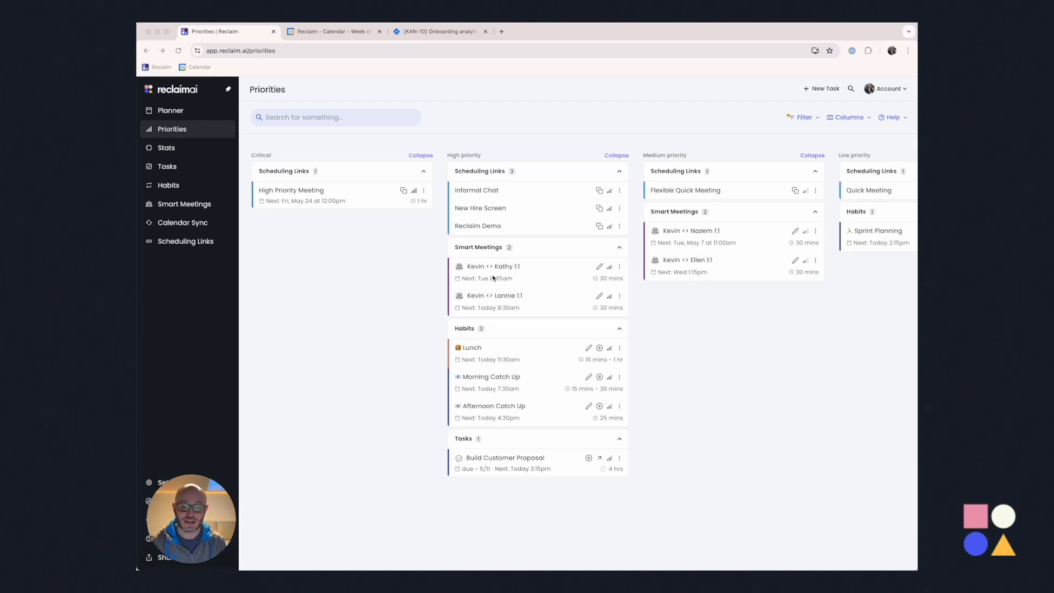
mouse_move(475, 215)
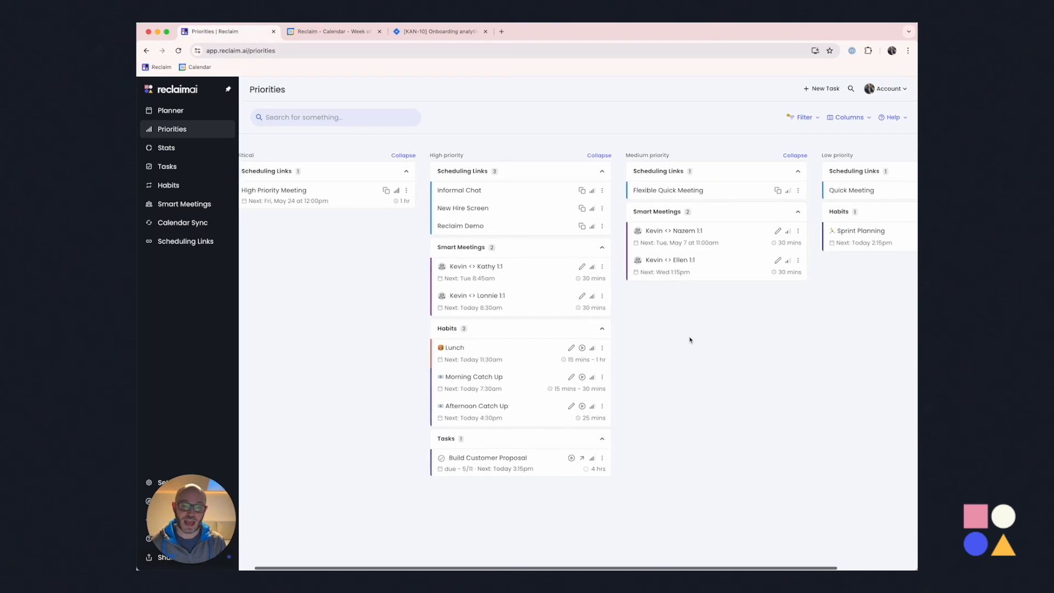
Scroll the priorities board right toward the Low and Medium priority columns
scroll("right", 3)
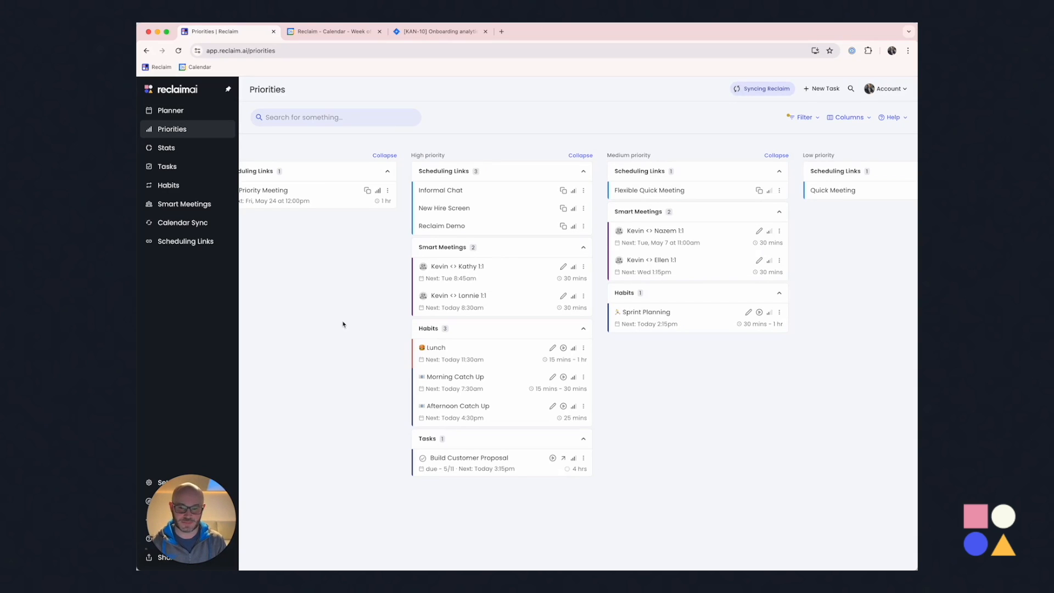
mouse_move(265, 214)
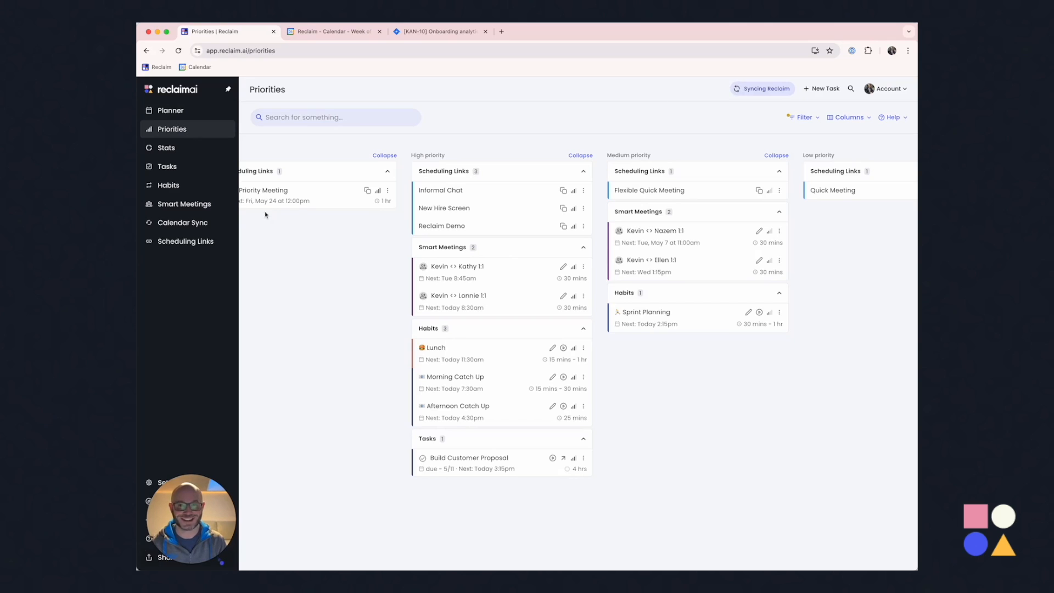
Open the Lunch habit's details page from the Priorities board
left_click(169, 184)
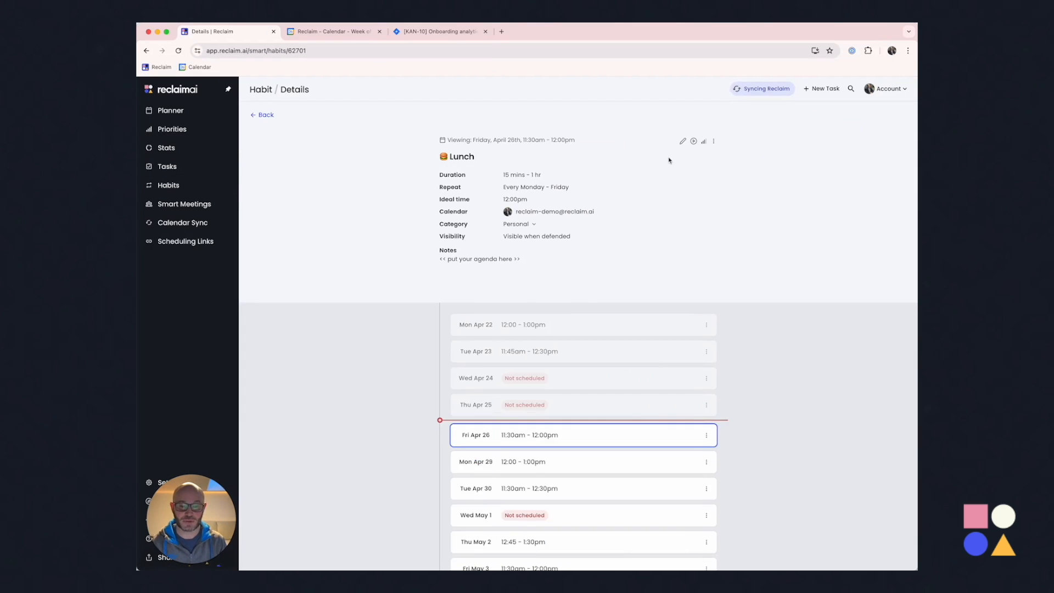
mouse_move(682, 140)
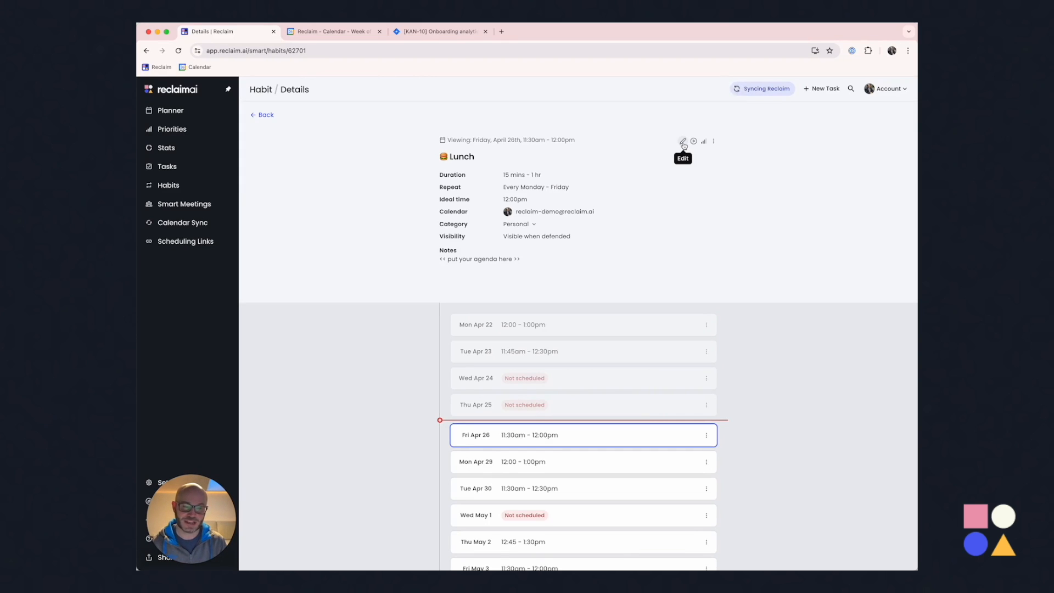
Edit the Lunch habit and review its Monday–Friday 11:30am–2:00pm hours, weekly repeat and duration
left_click(682, 142)
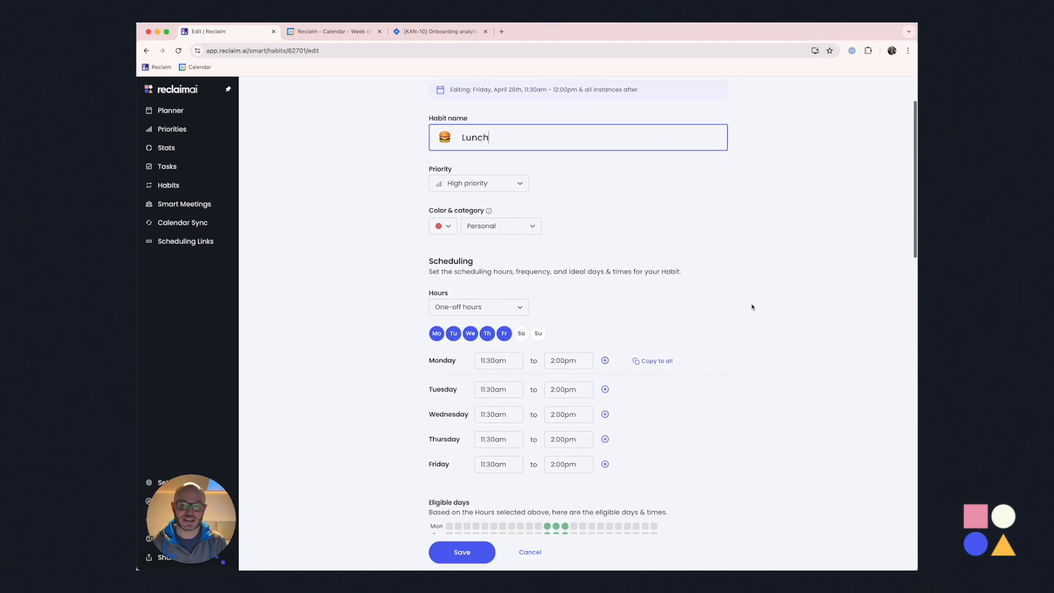
scroll("down", 3)
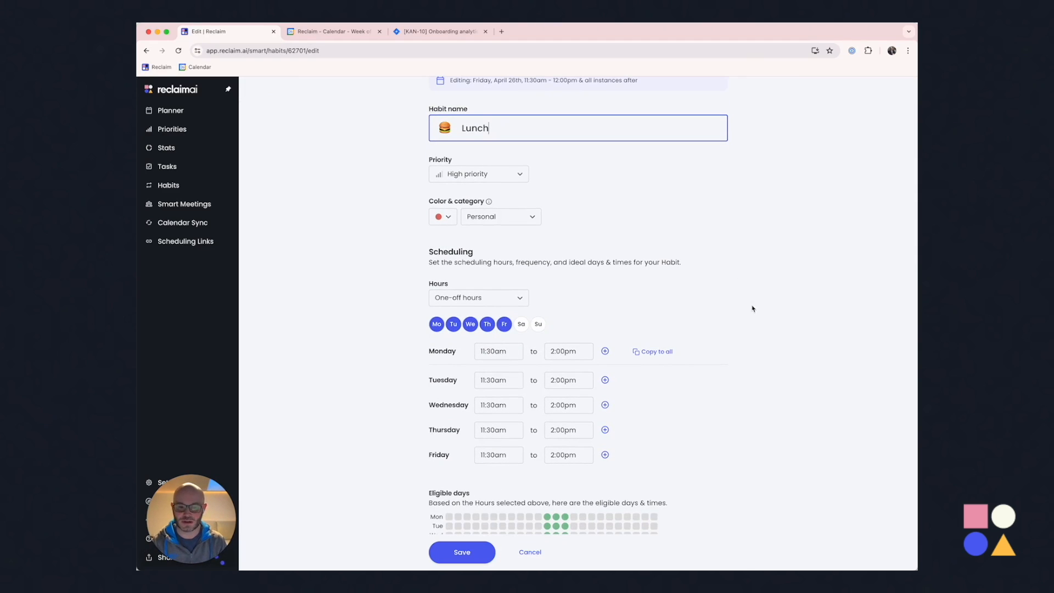
scroll("down", 3)
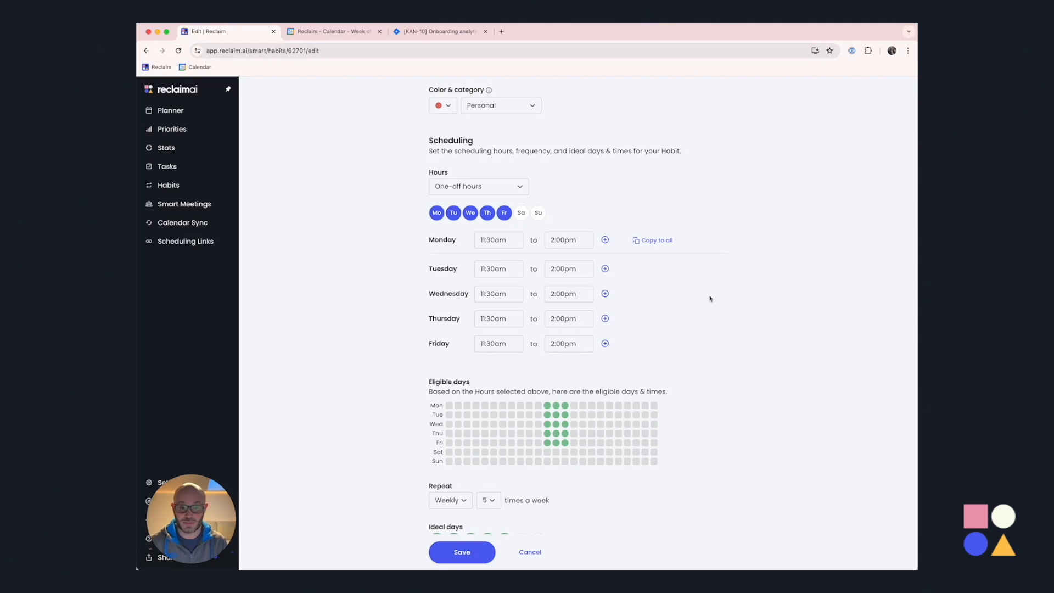
left_click(499, 268)
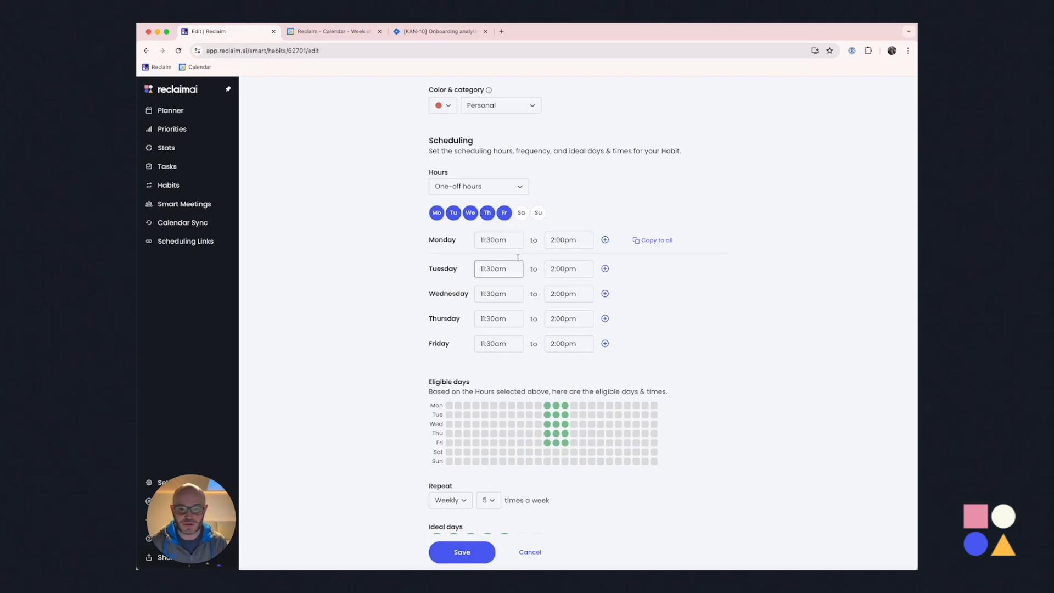
left_click(497, 241)
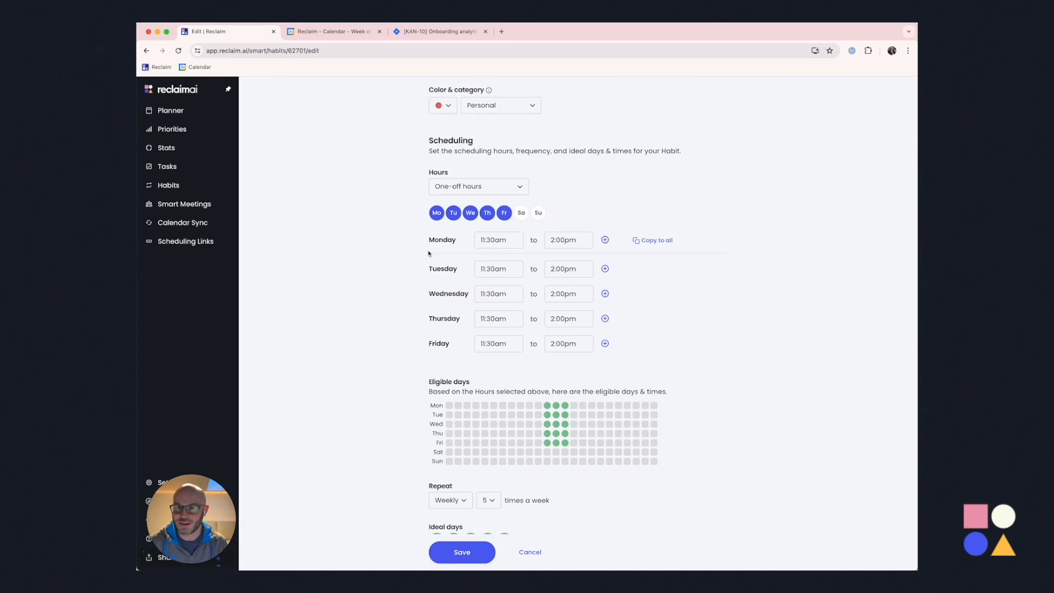
mouse_move(398, 250)
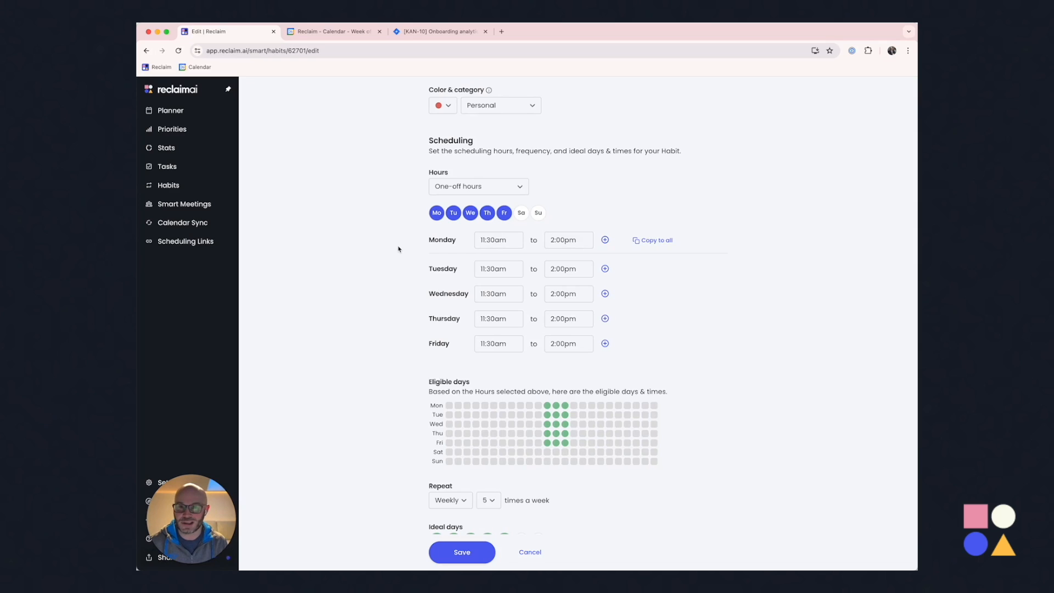
scroll("down", 3)
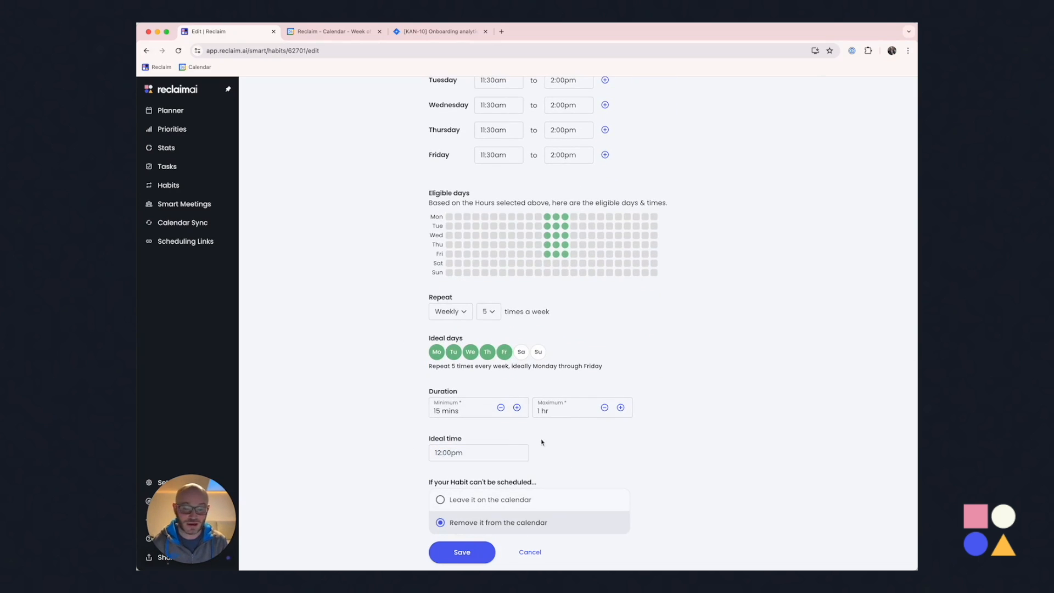
mouse_move(457, 422)
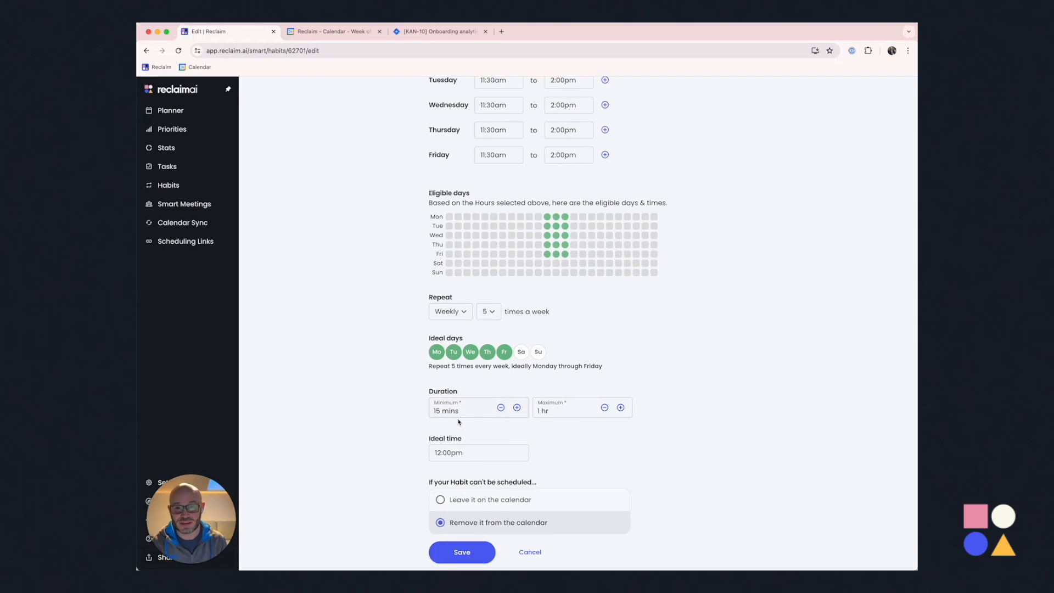
mouse_move(731, 361)
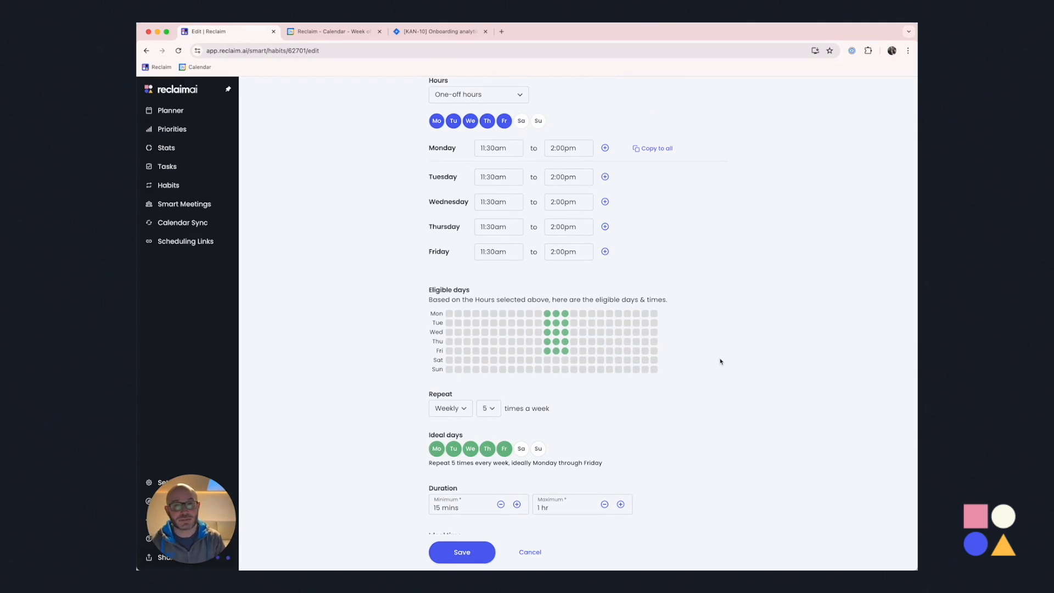
mouse_move(382, 193)
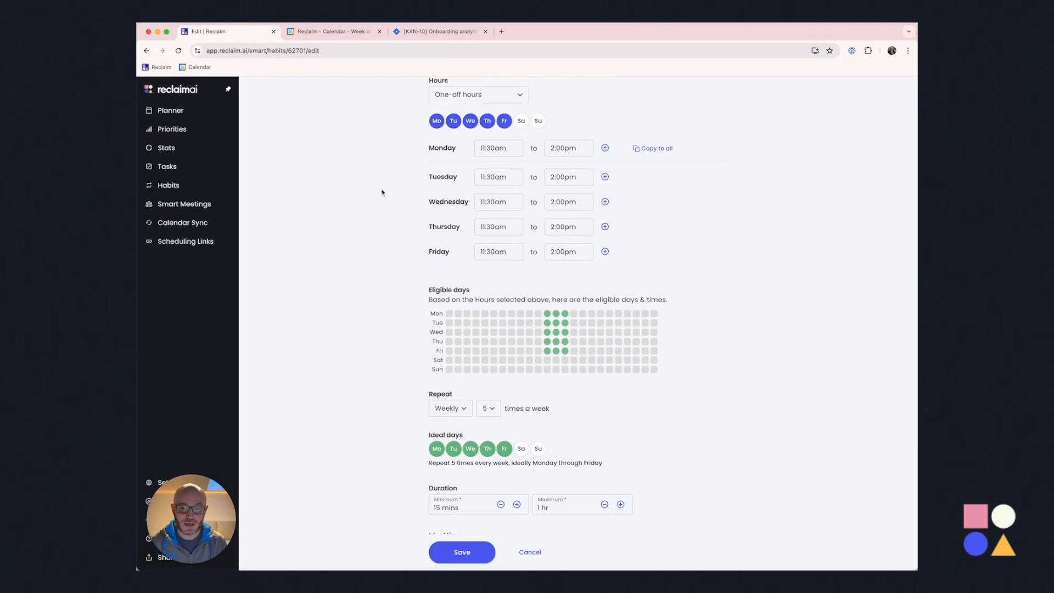
left_click(334, 31)
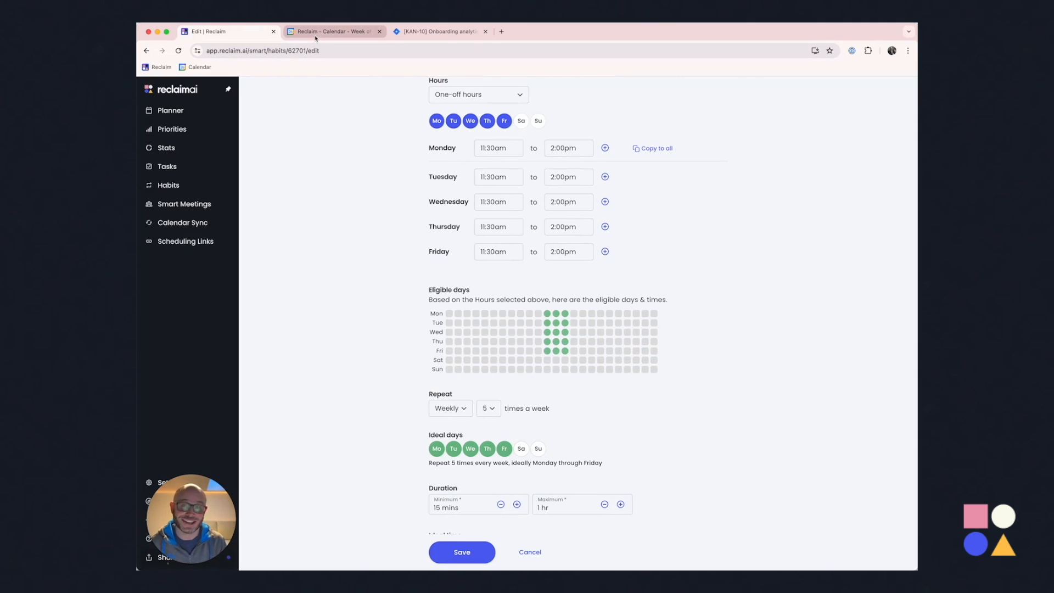
Show the Apr 29–May 3 week in Google Calendar and review the Lunch habit event
left_click(330, 30)
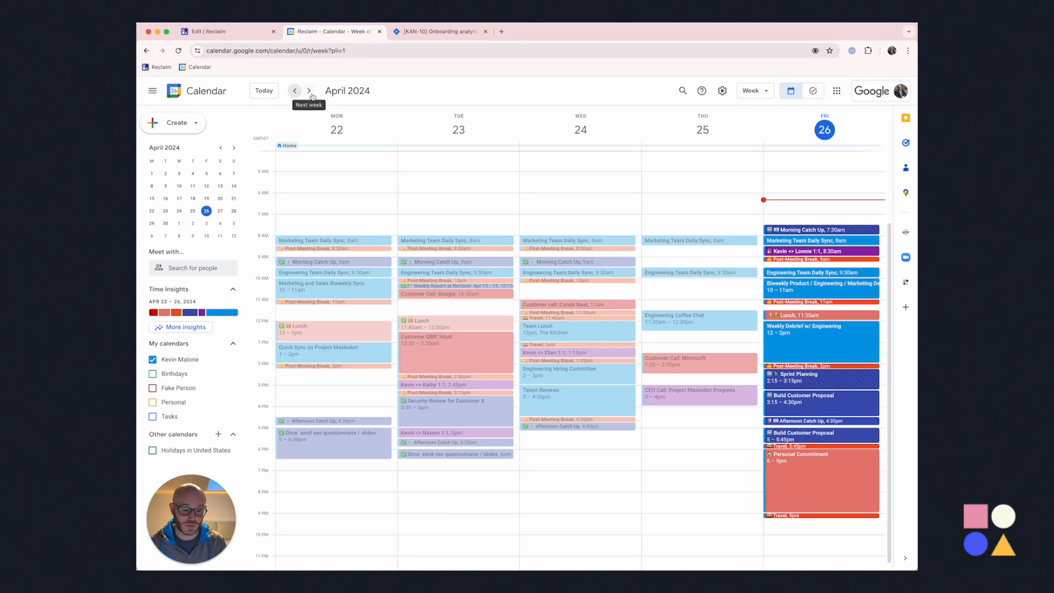
left_click(309, 92)
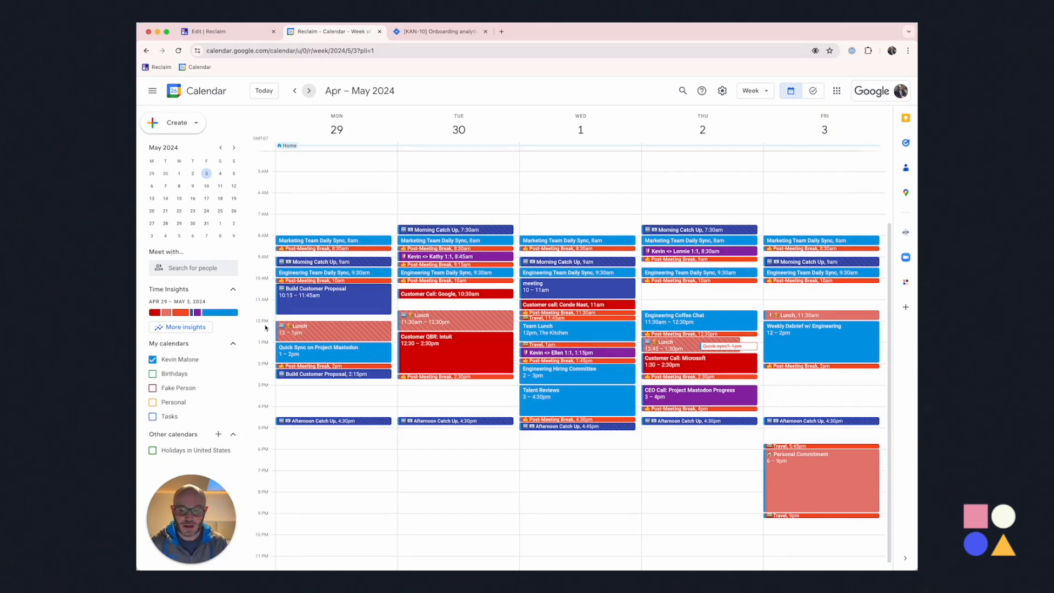
mouse_move(757, 335)
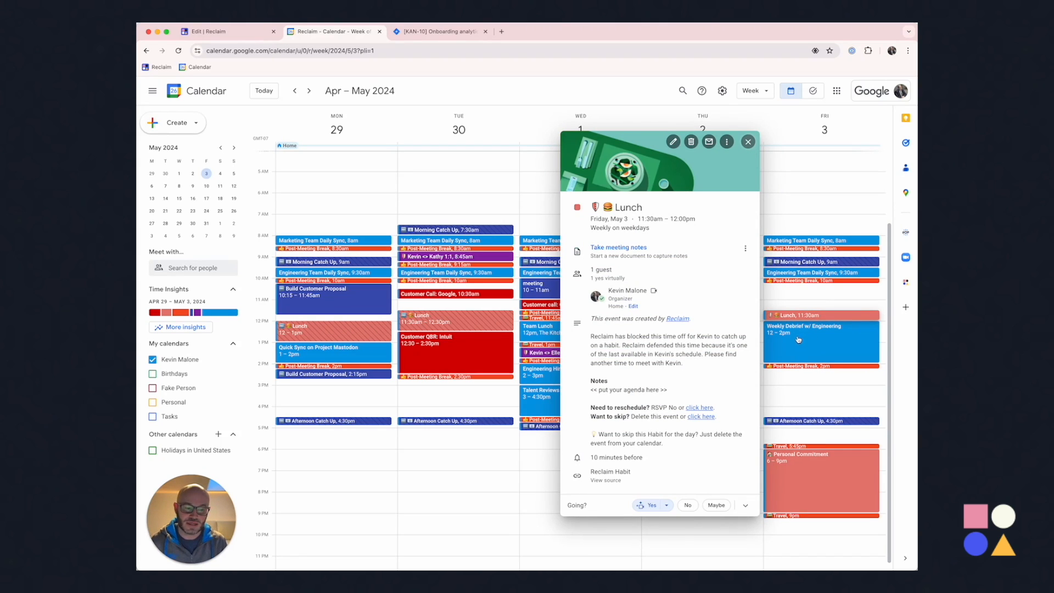
mouse_move(801, 339)
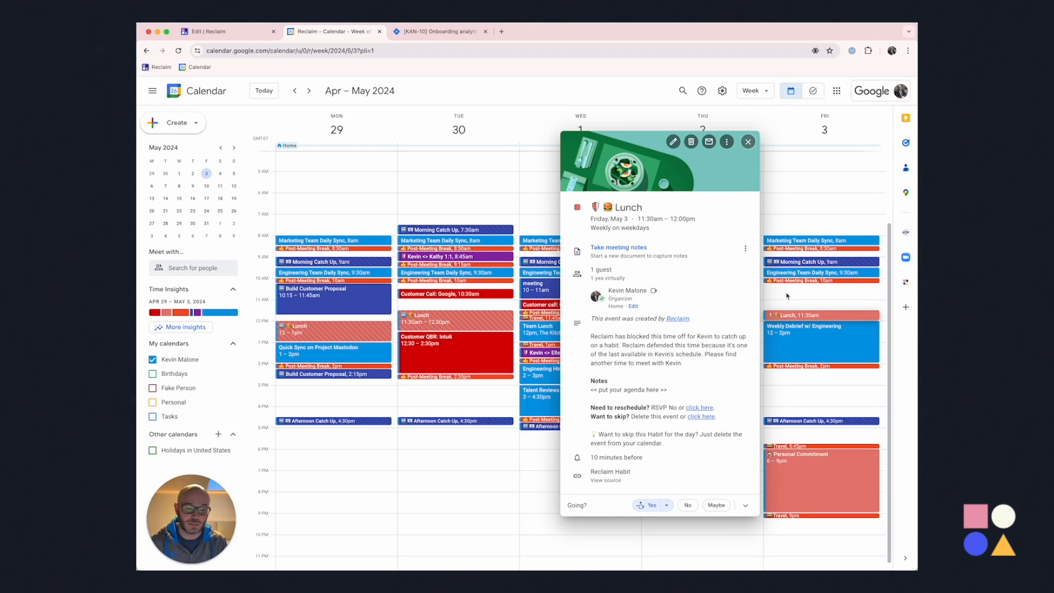
left_click(748, 142)
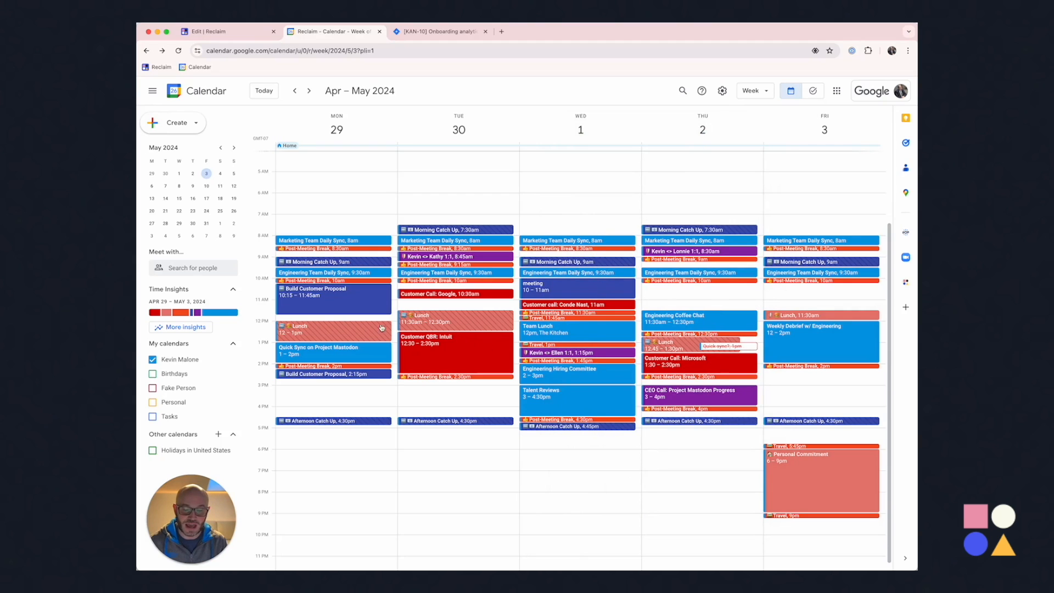
mouse_move(795, 297)
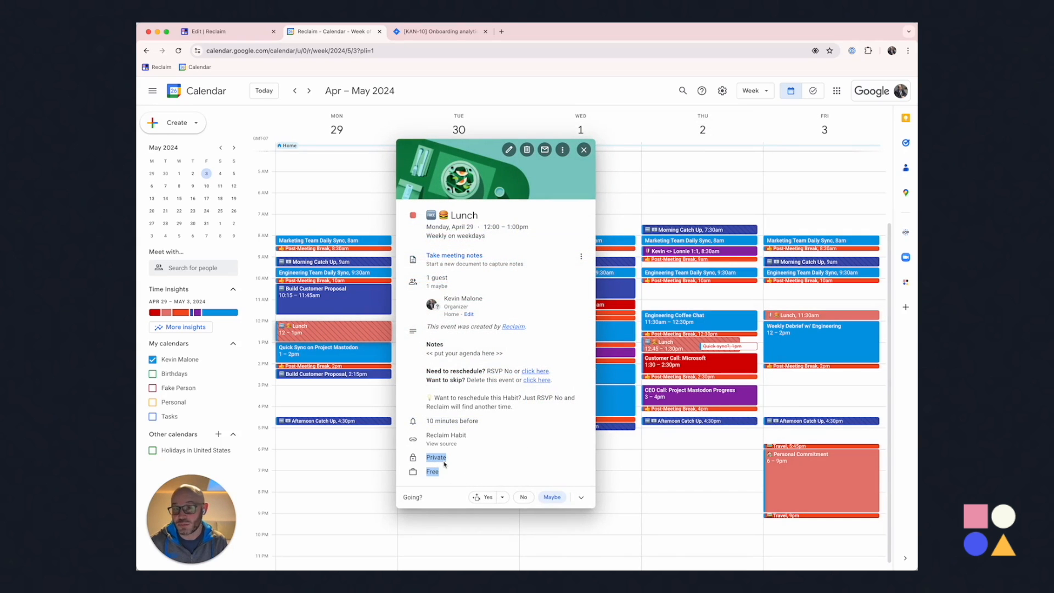
Create a new blank Event from the Create menu in Google Calendar
left_click(172, 122)
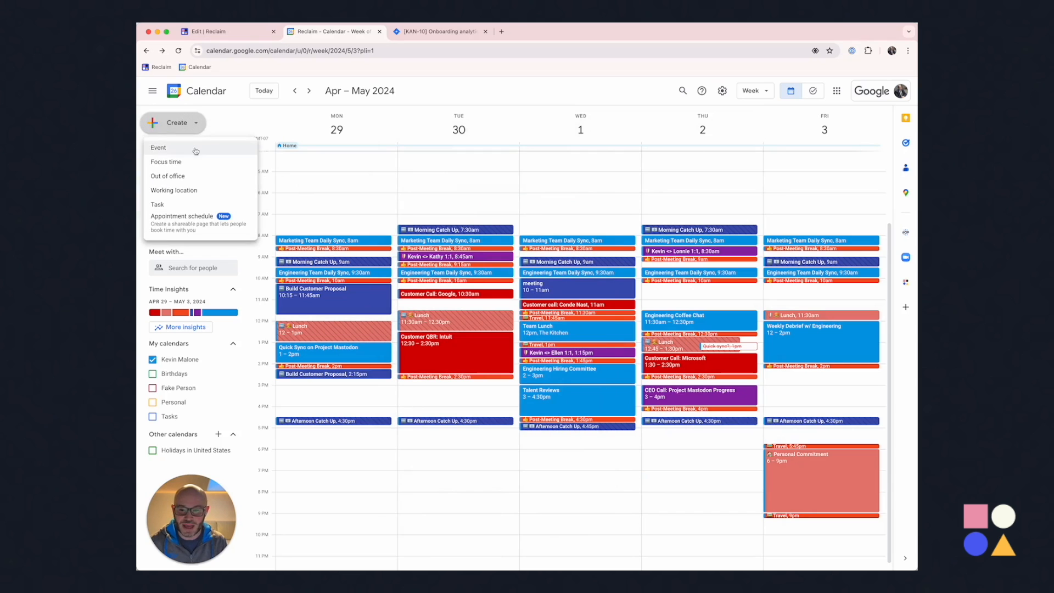
left_click(158, 147)
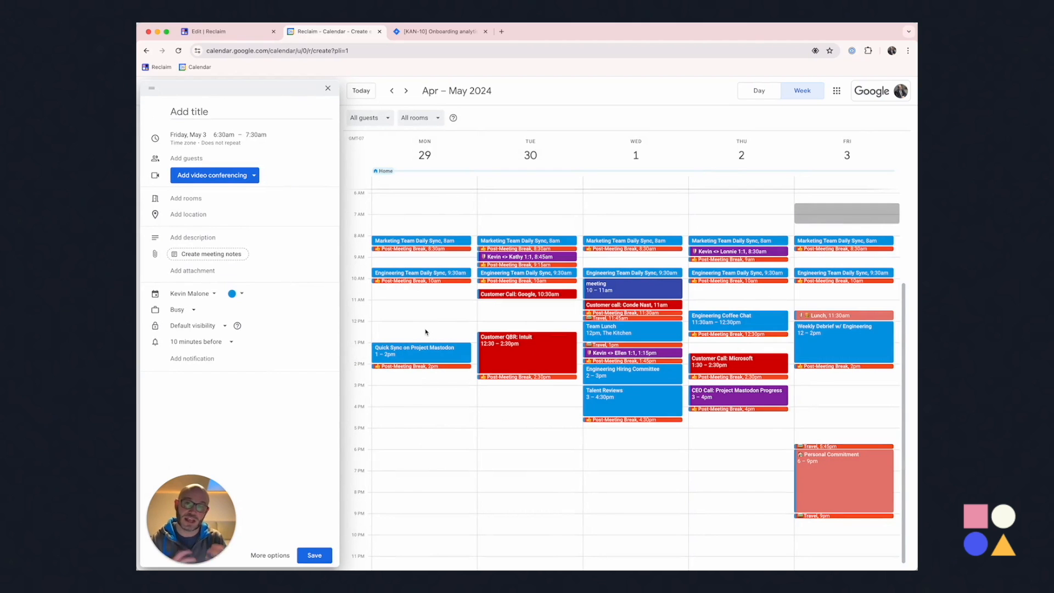
left_click(327, 87)
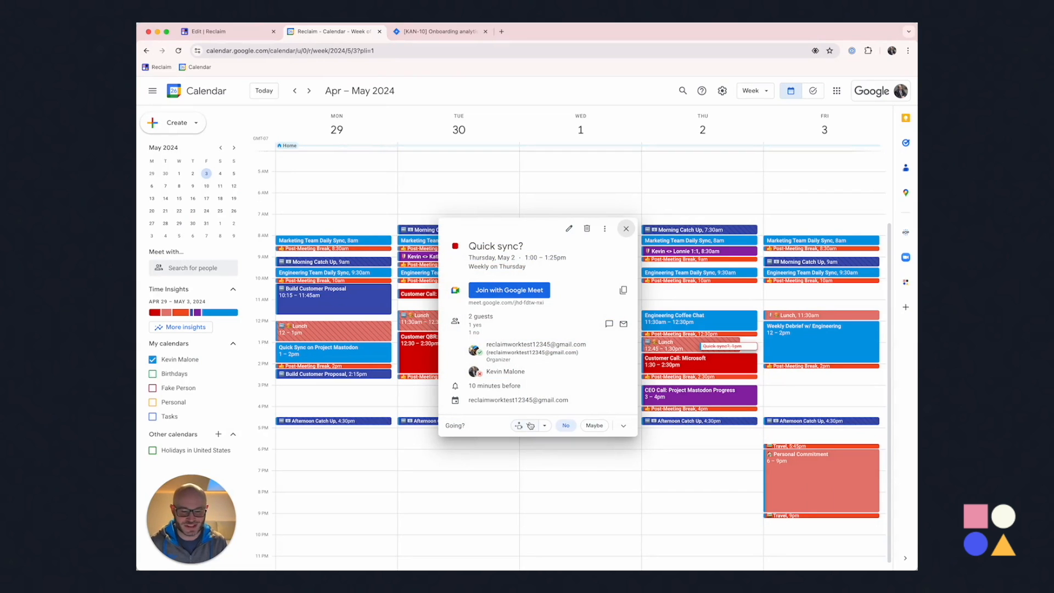
left_click(529, 425)
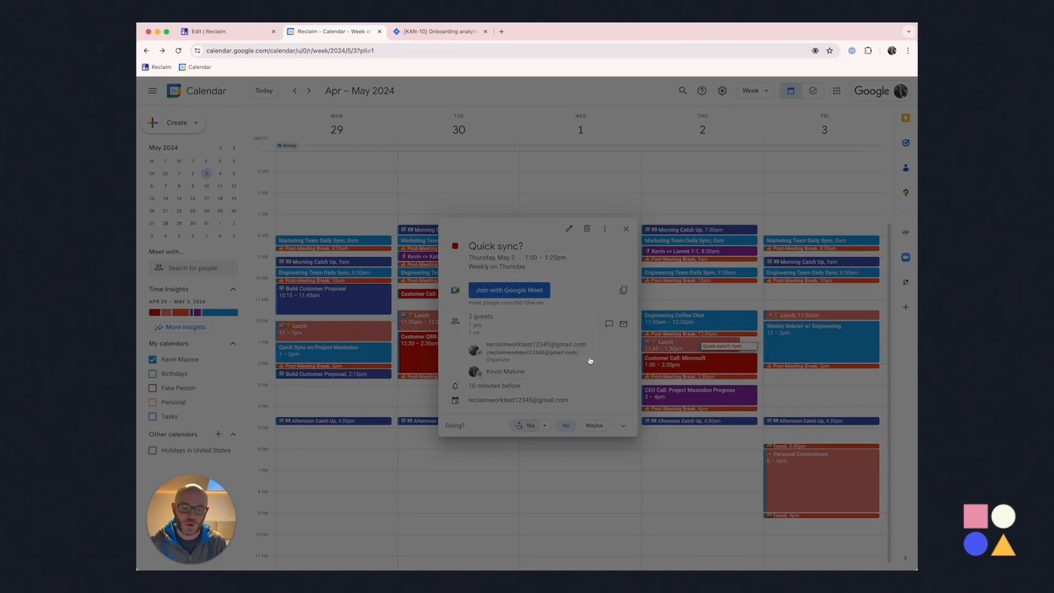
left_click(529, 426)
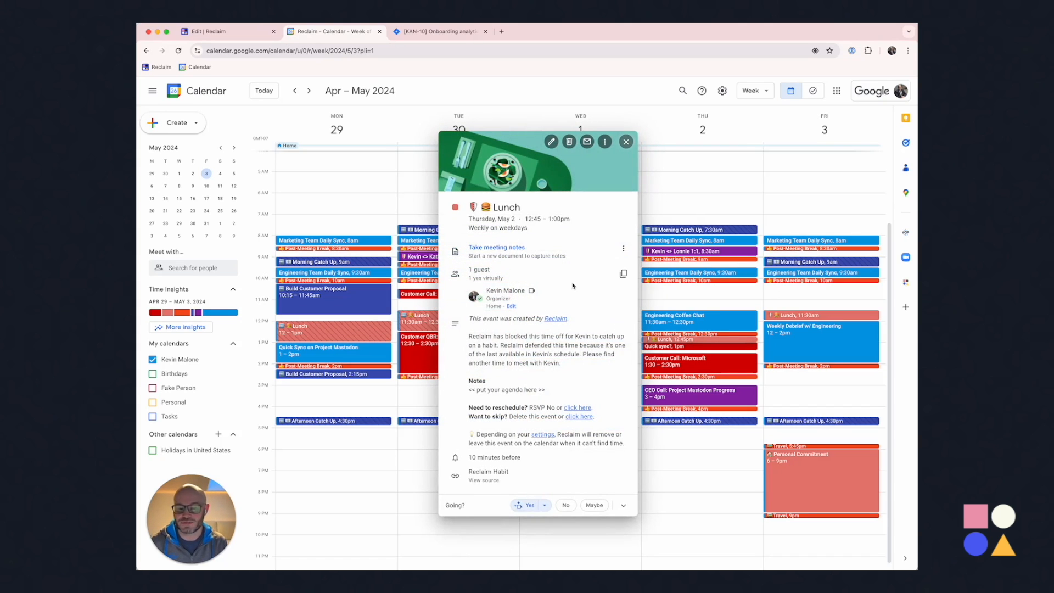
left_click(625, 142)
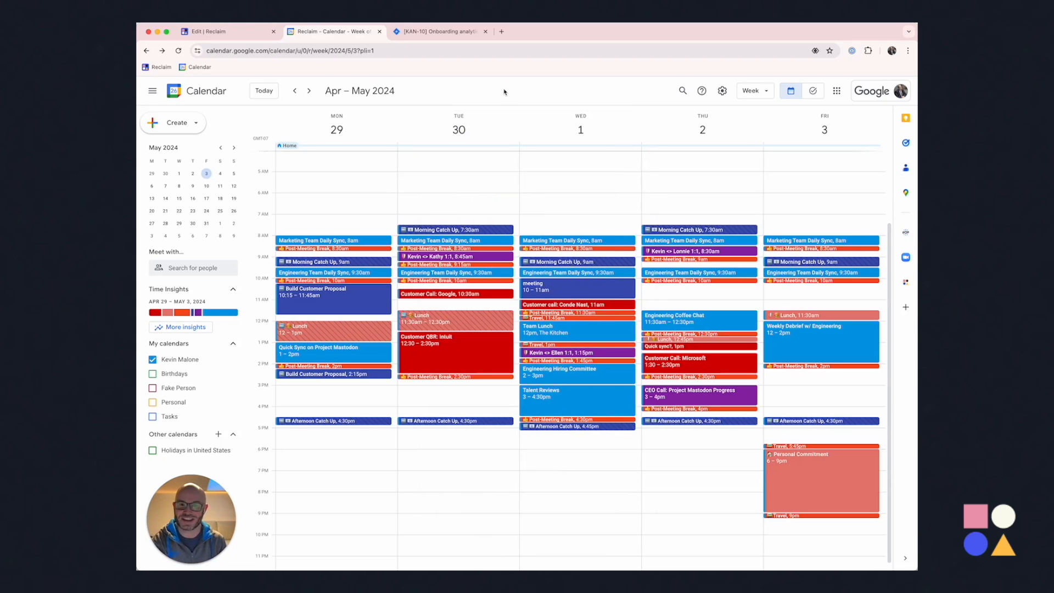
mouse_move(508, 102)
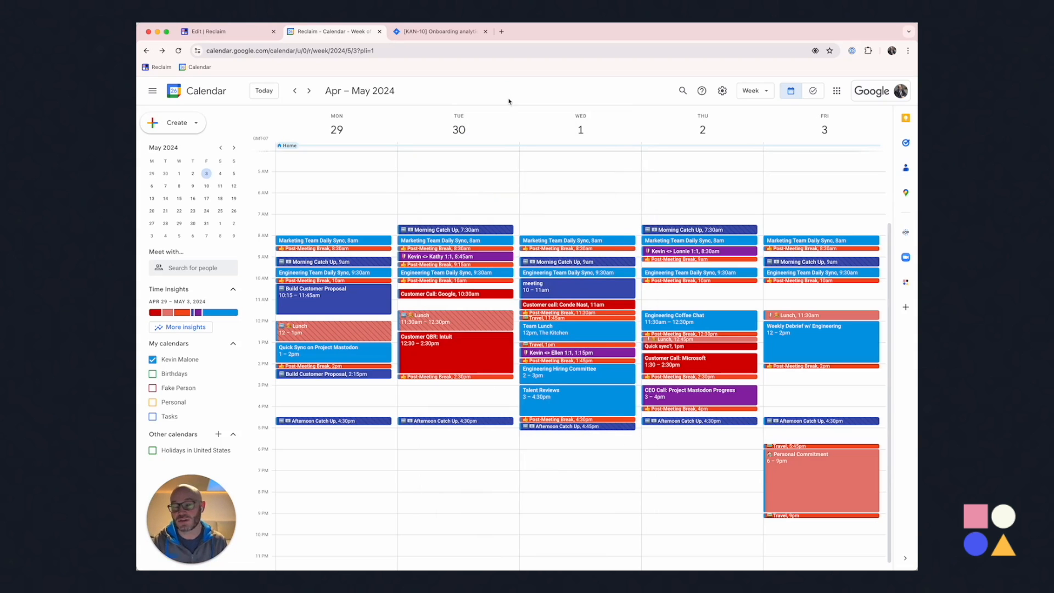
left_click(333, 155)
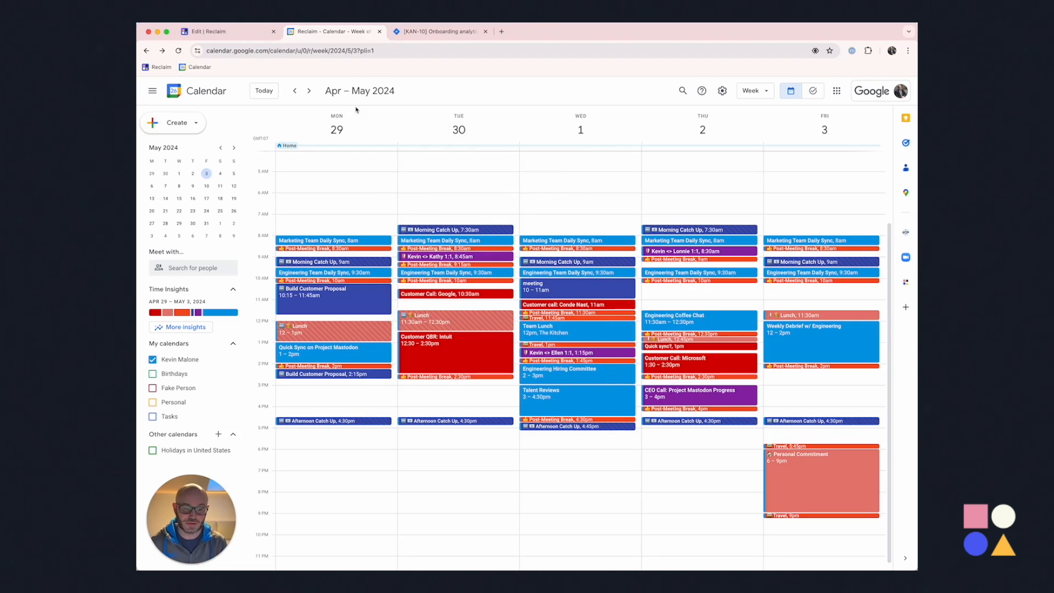
left_click(225, 31)
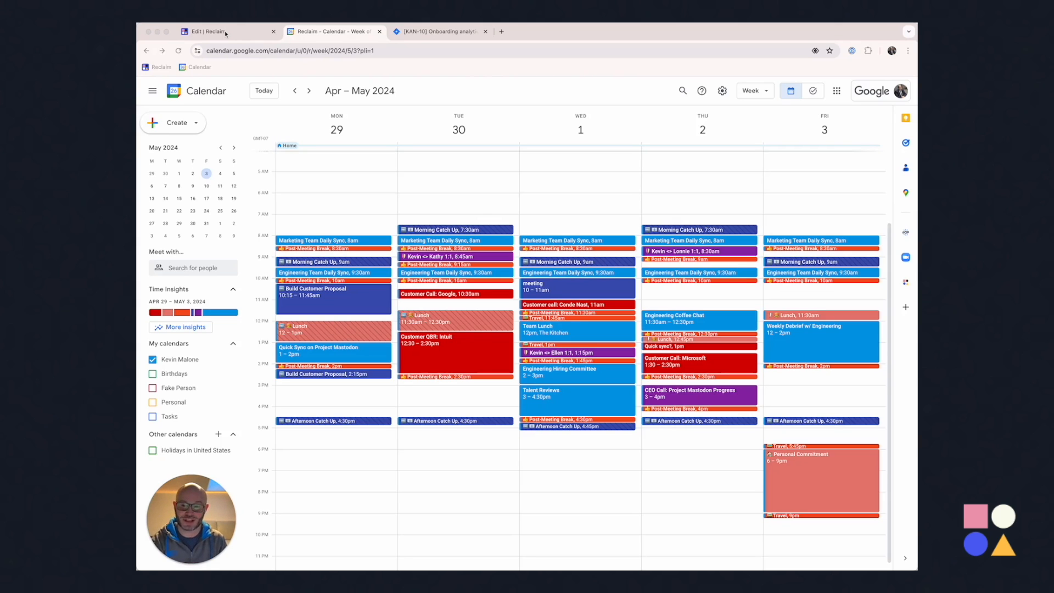
Return to Reclaim and show the Tasks list with Build Customer Proposal
left_click(228, 31)
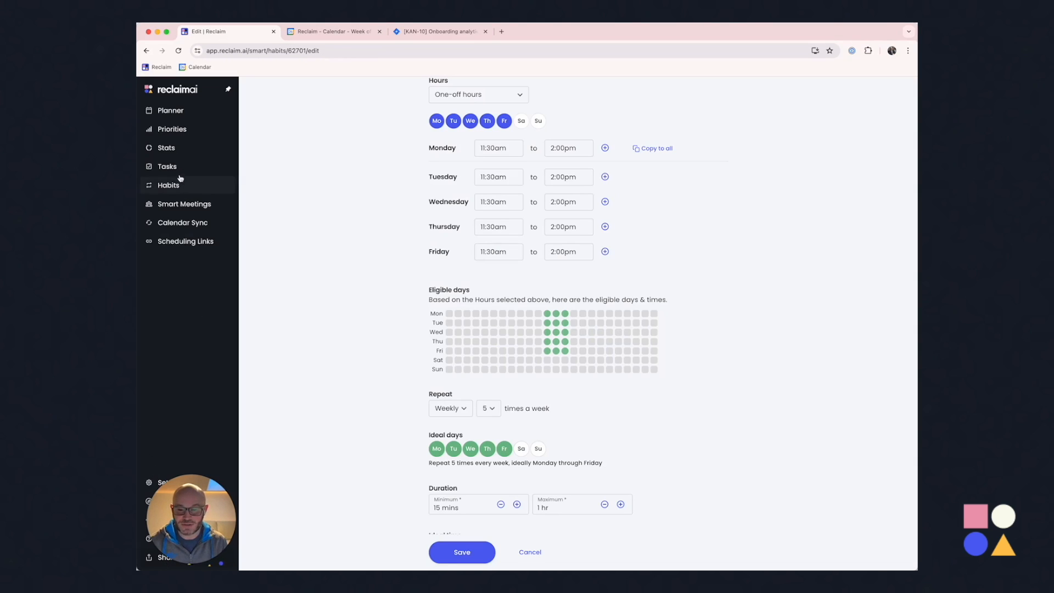
left_click(166, 166)
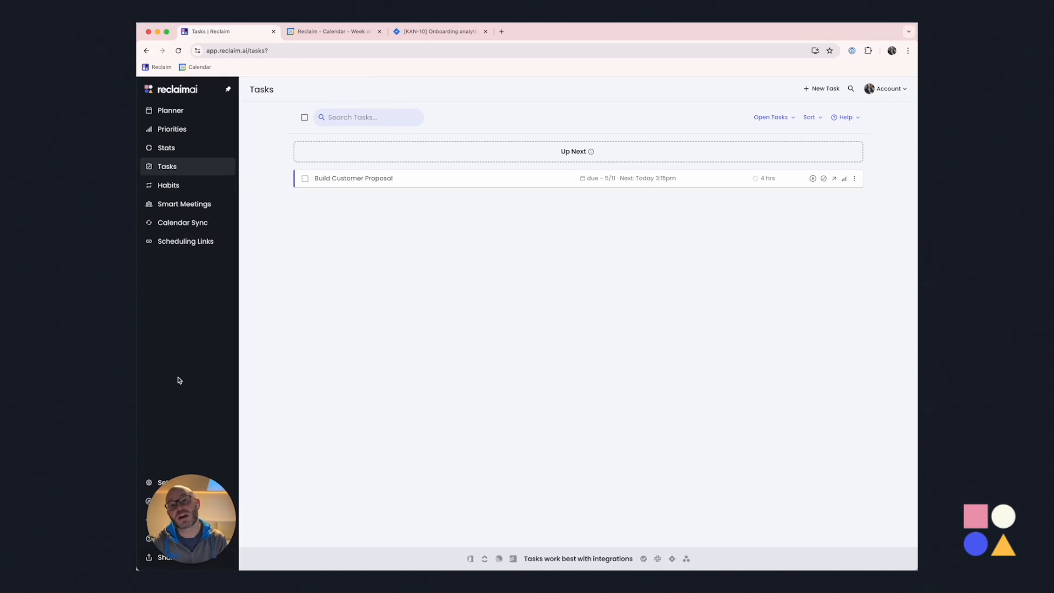
mouse_move(153, 487)
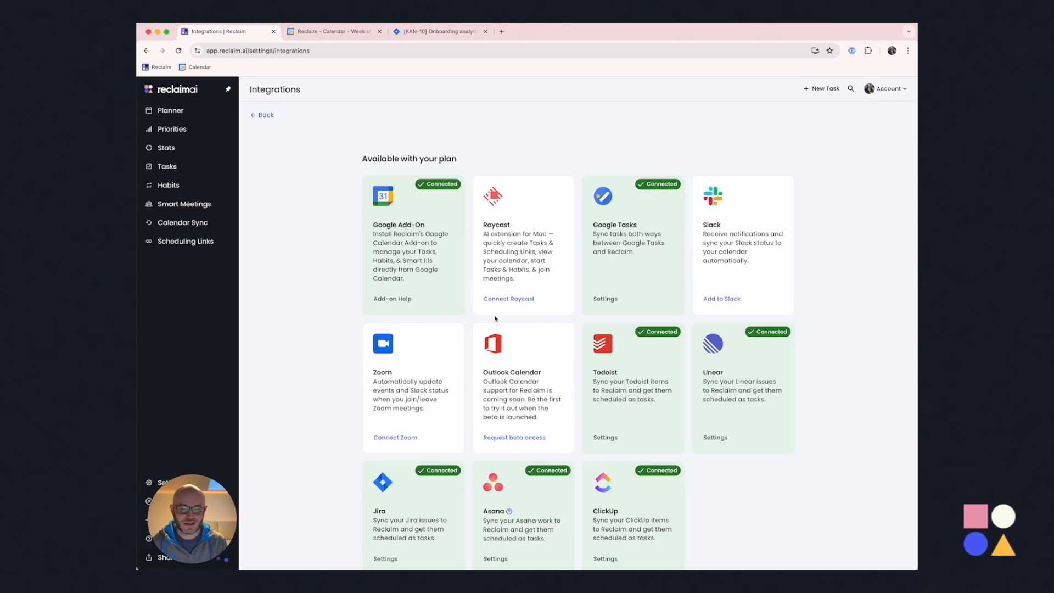
Scroll to the connected Jira integration, then switch to the KAN-10 Onboarding analytics issue
scroll("down", 3)
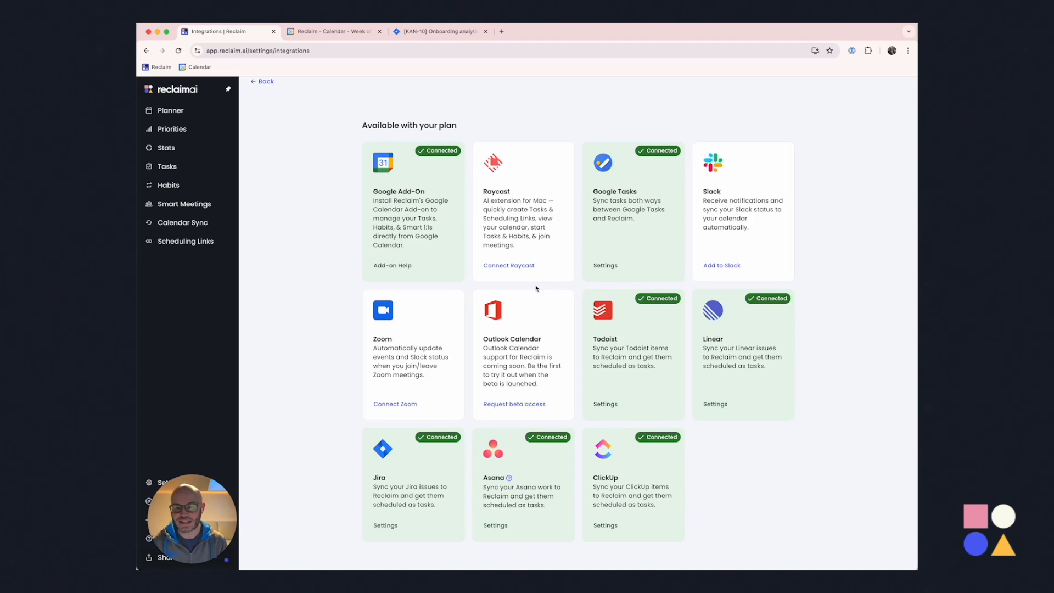
mouse_move(275, 204)
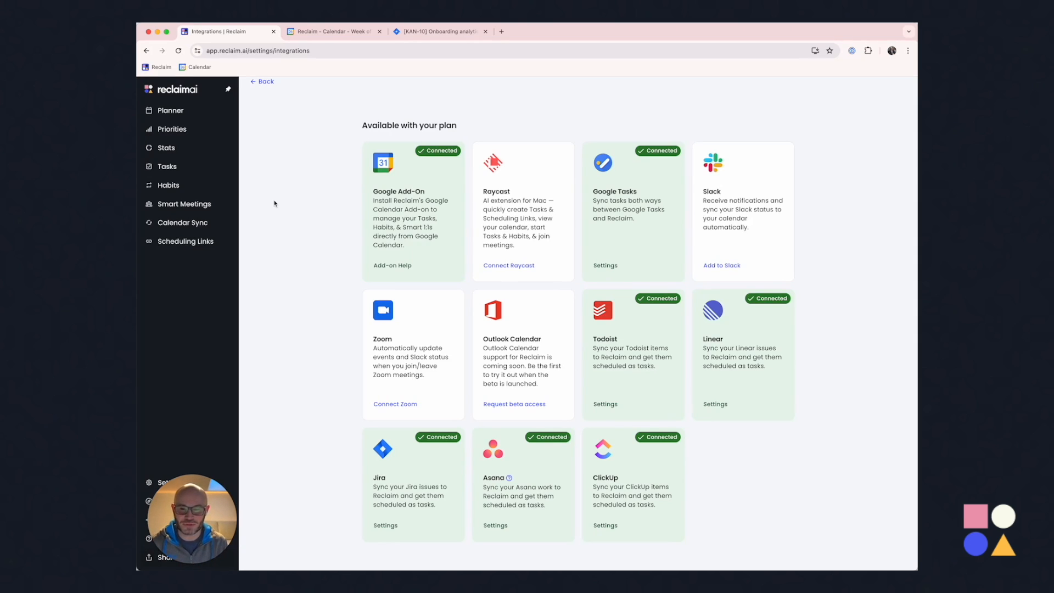
left_click(440, 31)
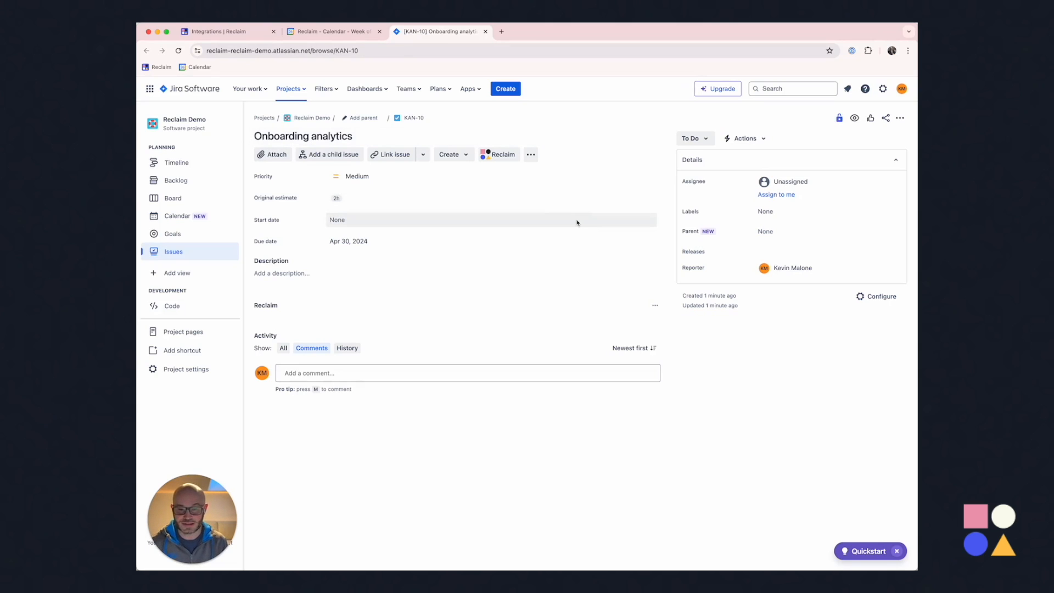
mouse_move(647, 224)
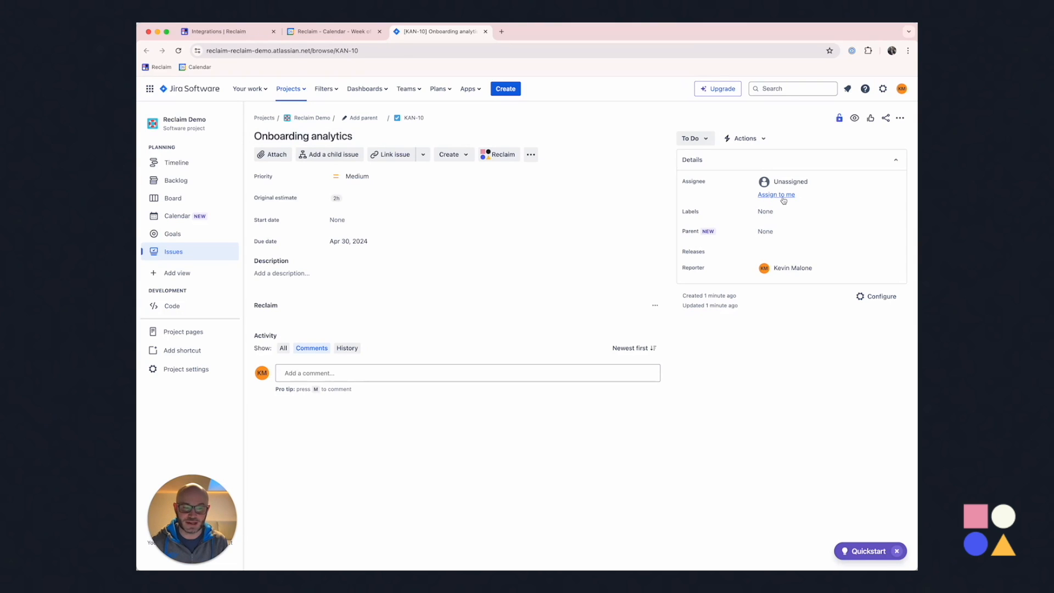
Assign KAN-10 to yourself in Jira and return to the Reclaim tasks list
left_click(777, 194)
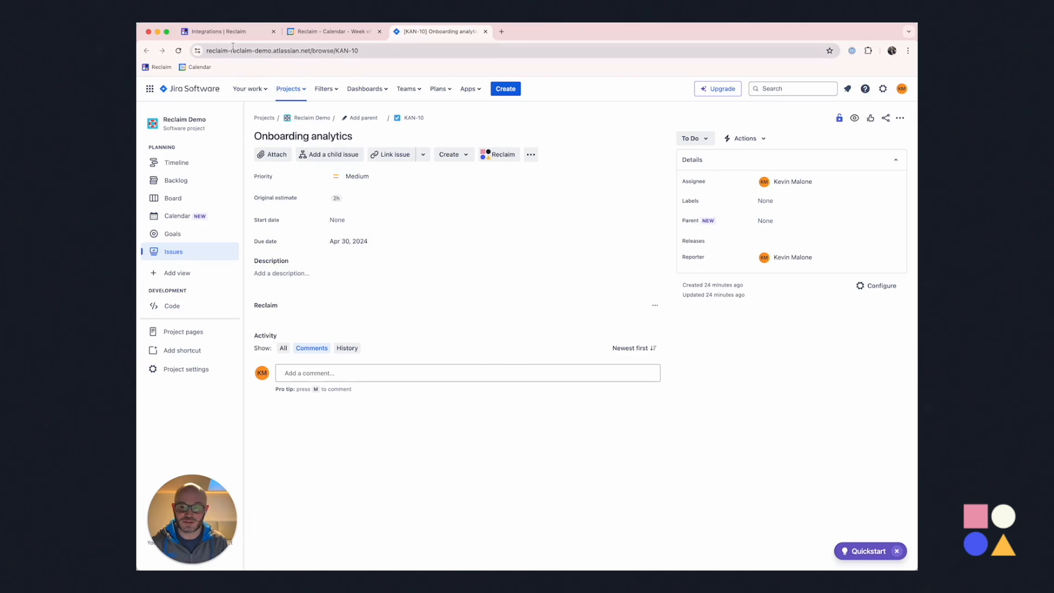
left_click(222, 31)
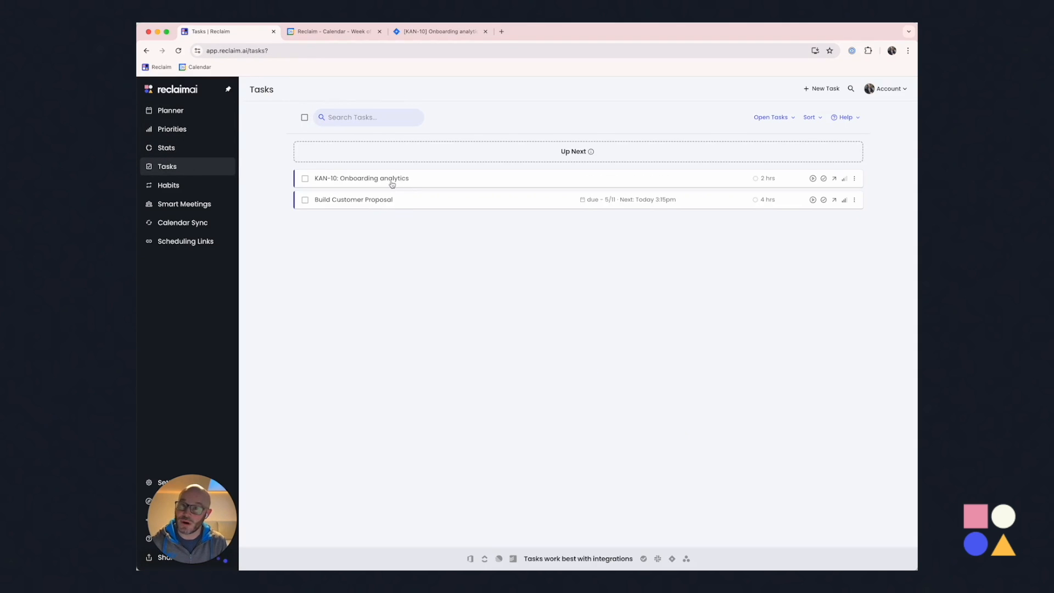
Open the synced KAN-10: Onboarding analytics task details in Reclaim
left_click(361, 178)
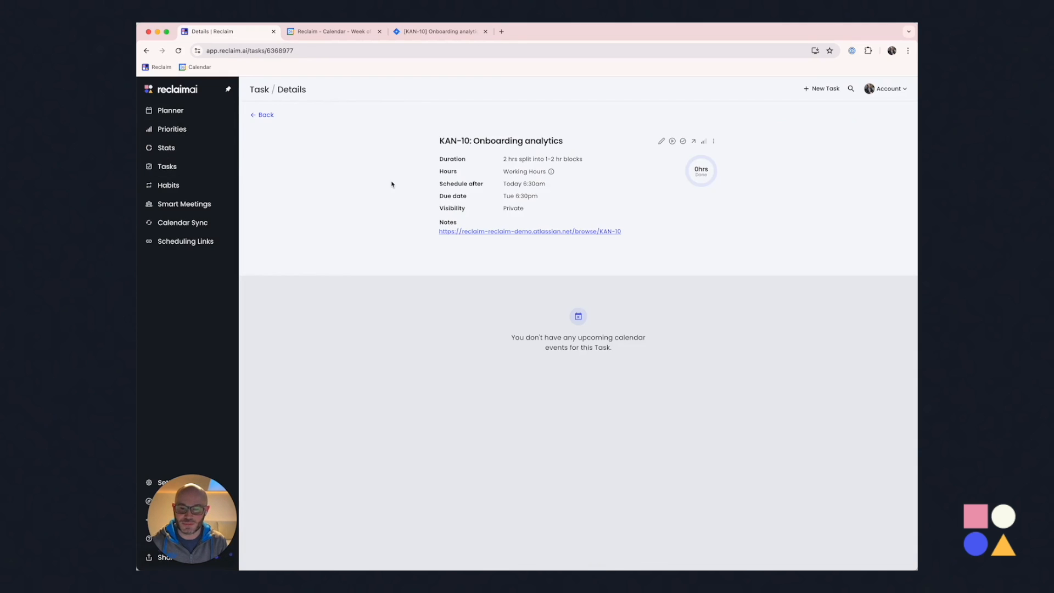
mouse_move(382, 208)
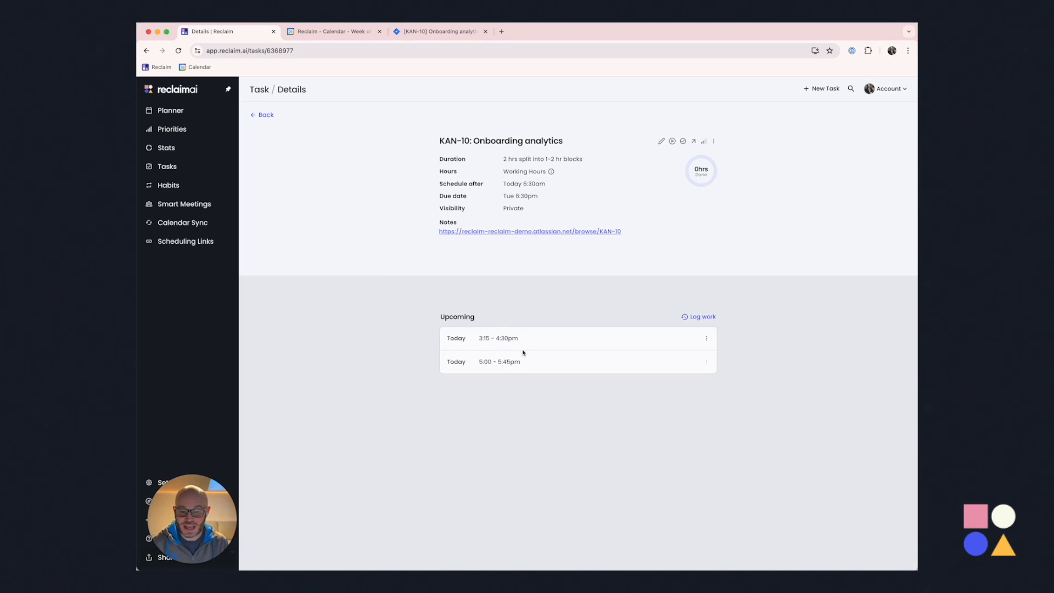
mouse_move(167, 116)
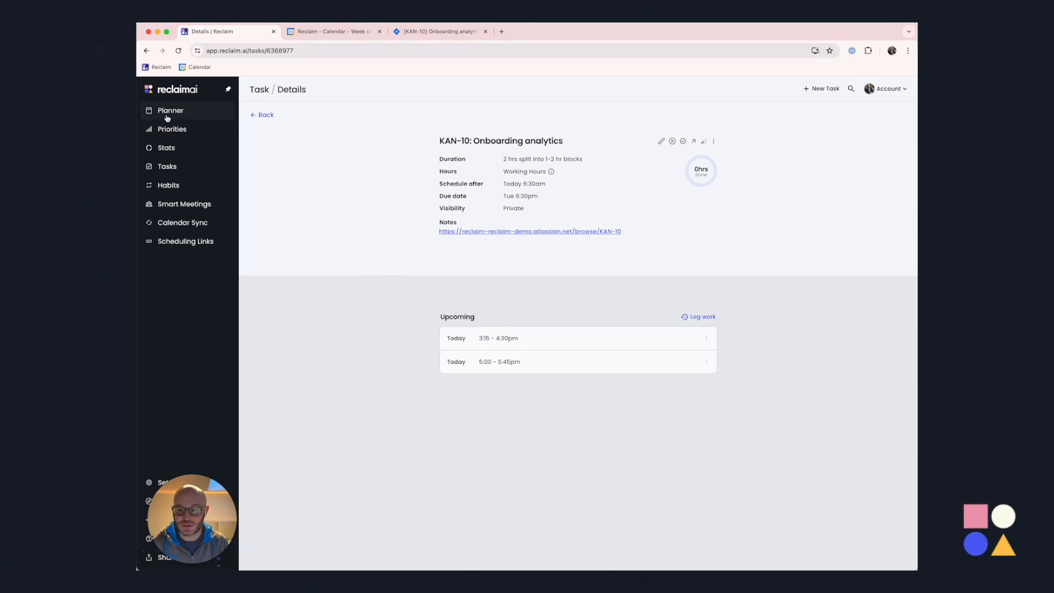
Show the weekly Planner with Friday's KAN-10 work blocks starting 3:15pm
left_click(170, 110)
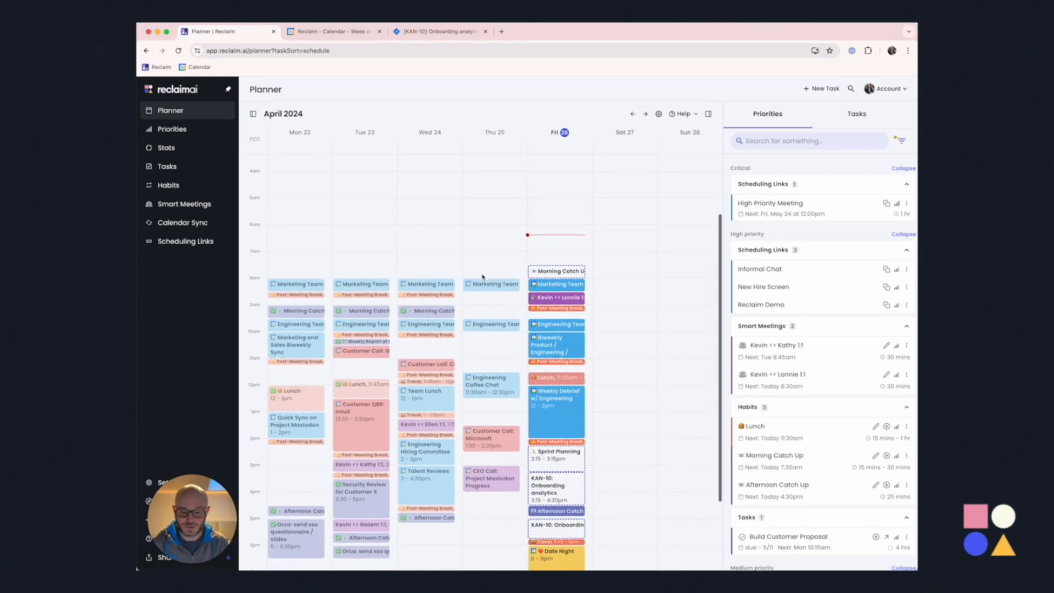
scroll("down", 3)
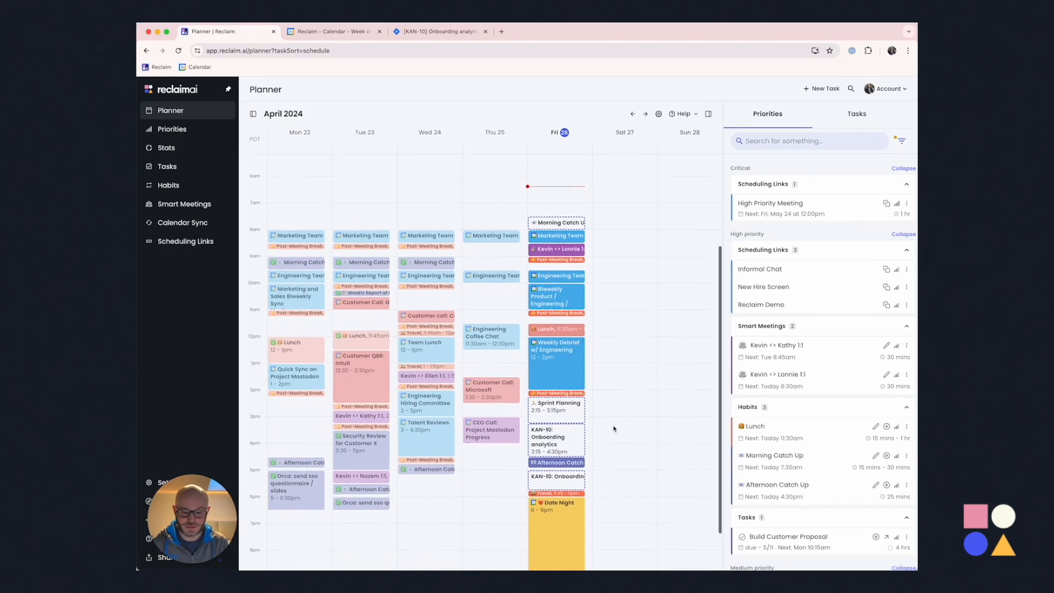
scroll("down", 3)
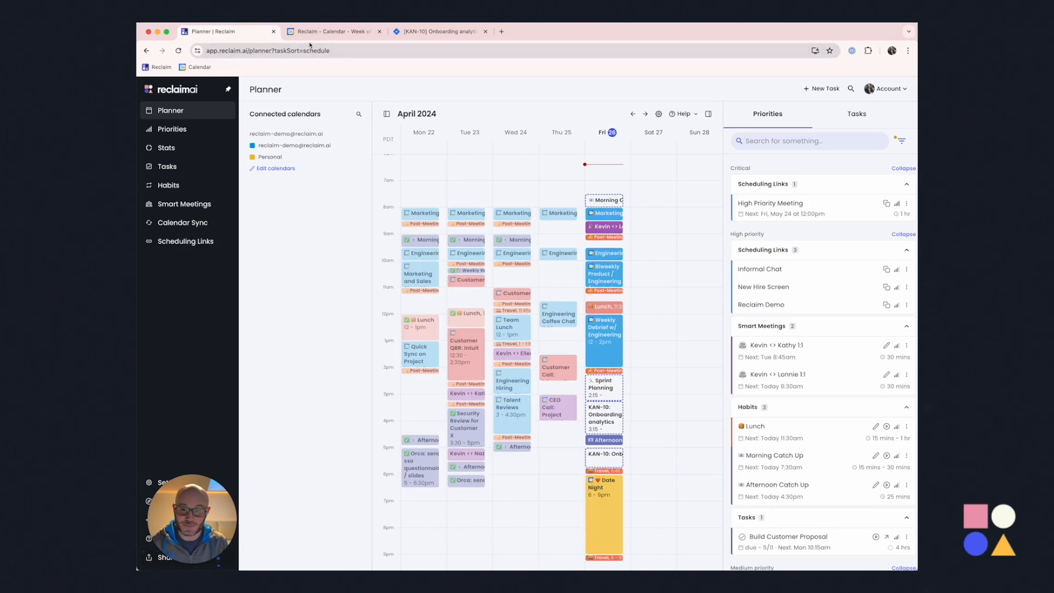
Glance at Google Calendar's Apr 29–May 3 week, then return to the Reclaim planner
left_click(332, 30)
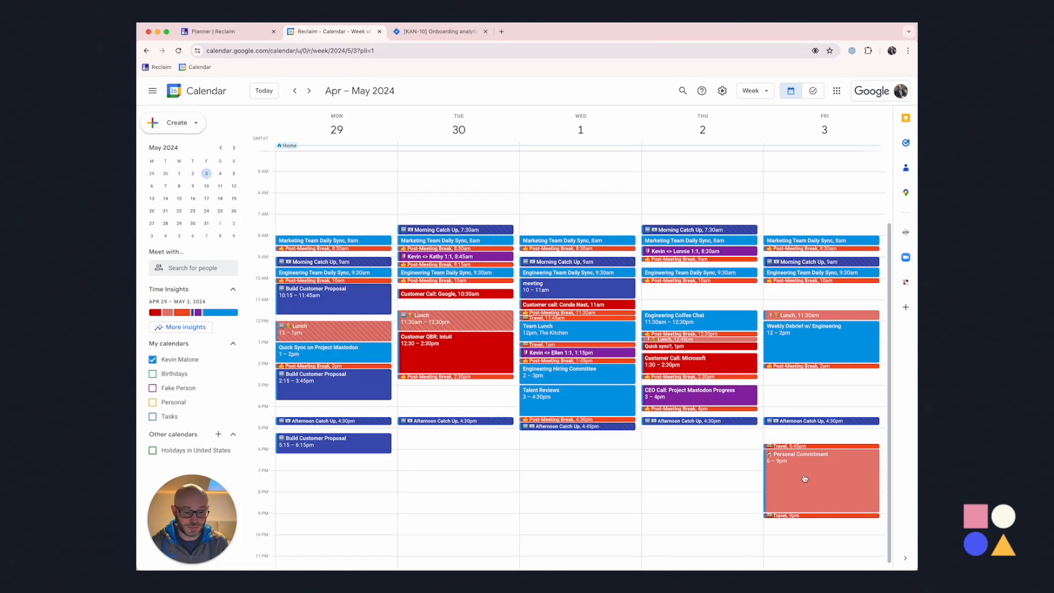
left_click(822, 478)
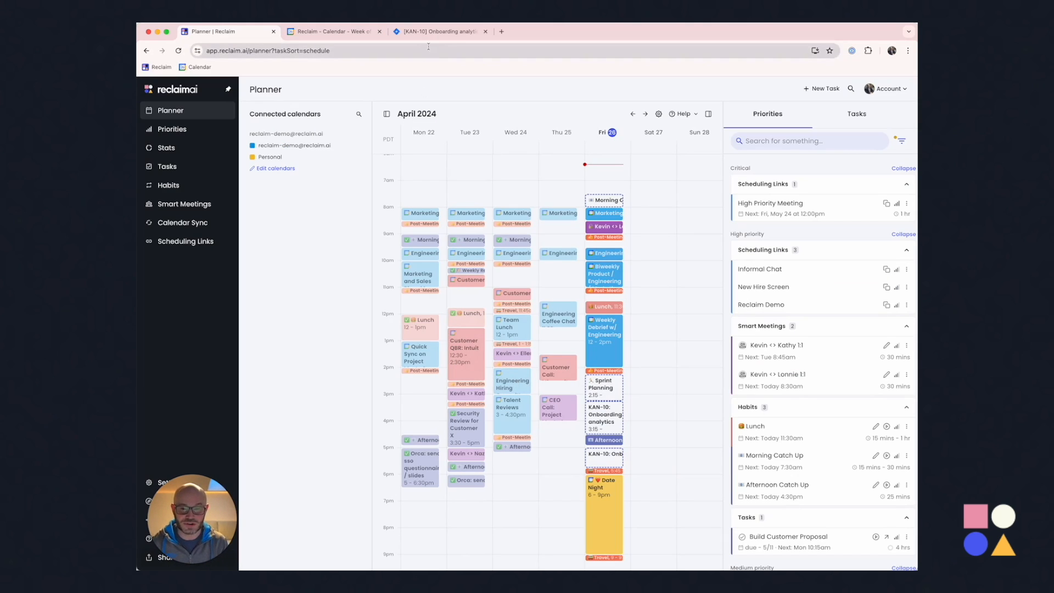
View the KAN-10 issue's Reclaim panel scheduled Apr 26 at 3:15 PM, then return to Reclaim
left_click(437, 31)
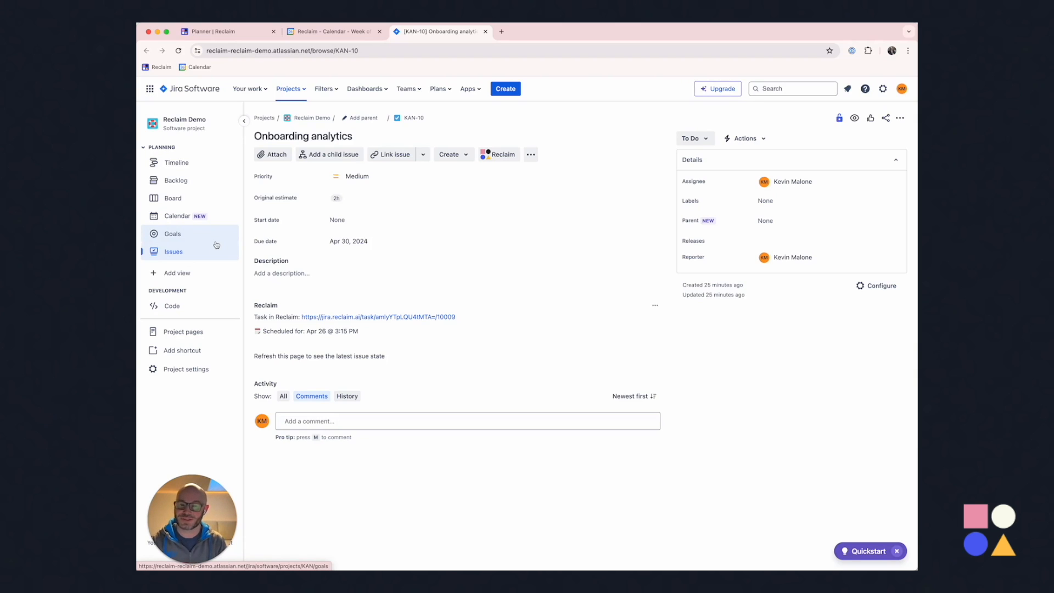
left_click(221, 30)
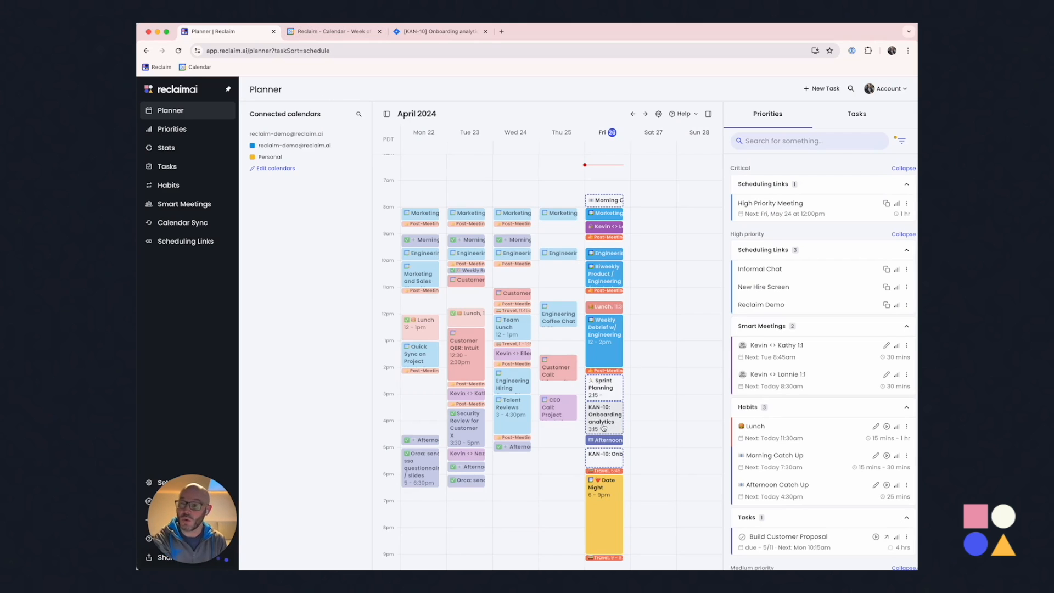
Review the KAN-10: Onboarding analytics event in Google Calendar's current week, Friday 3:15–4:30pm
left_click(330, 31)
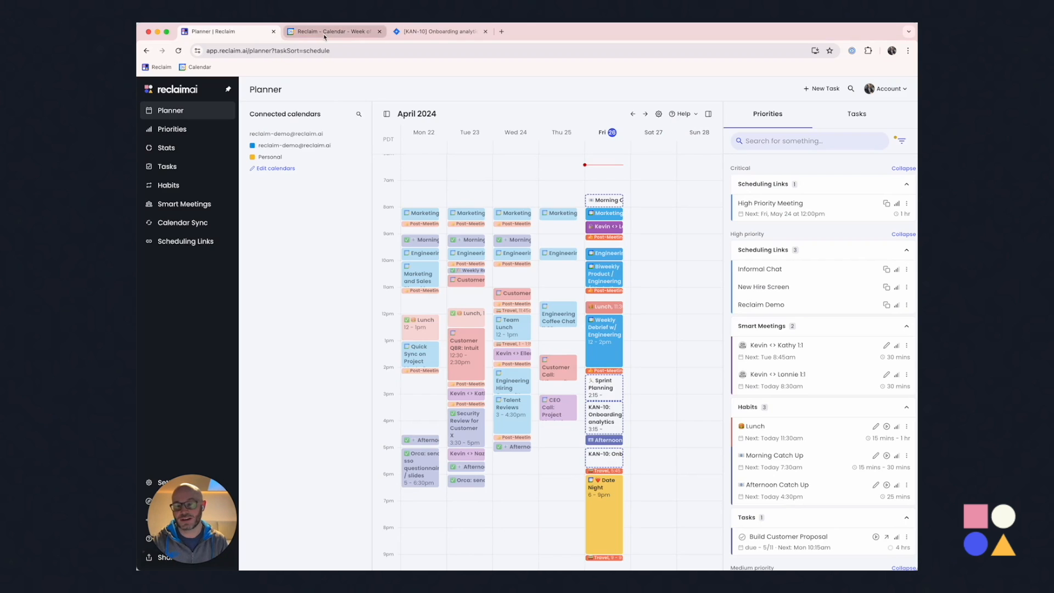
left_click(330, 30)
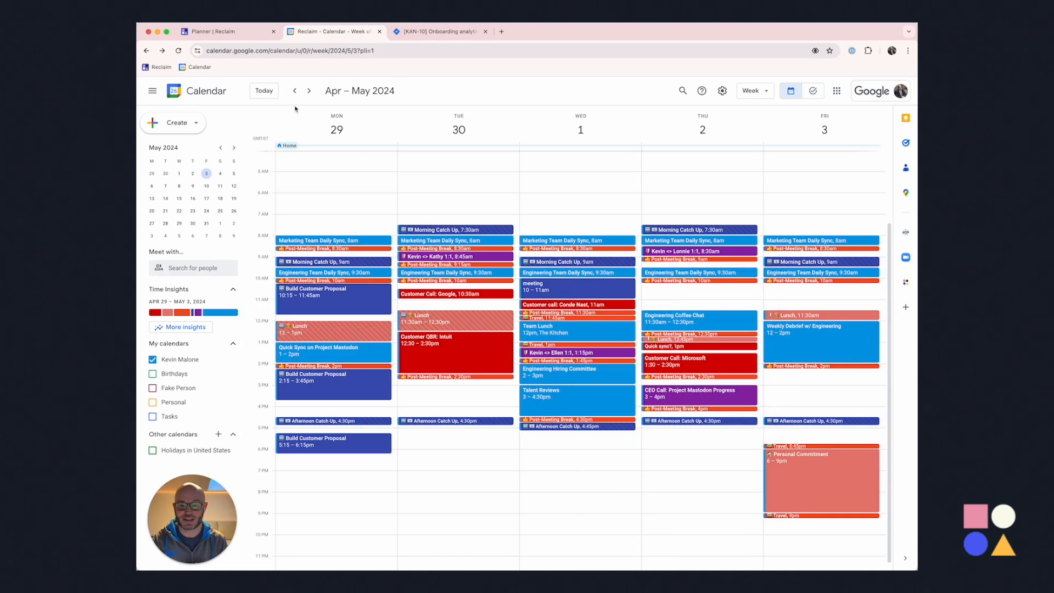
left_click(294, 90)
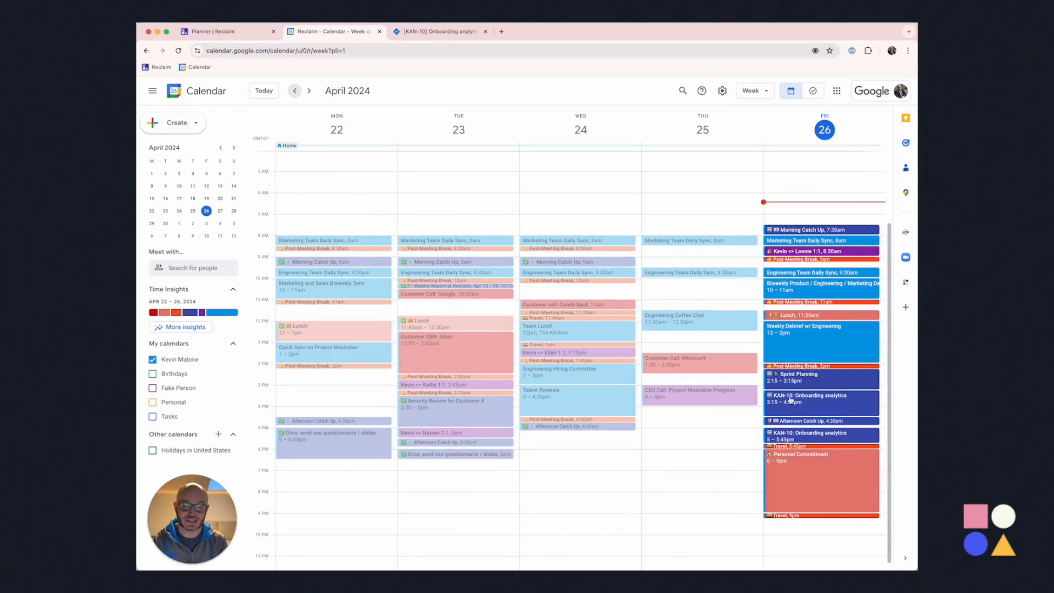
left_click(822, 399)
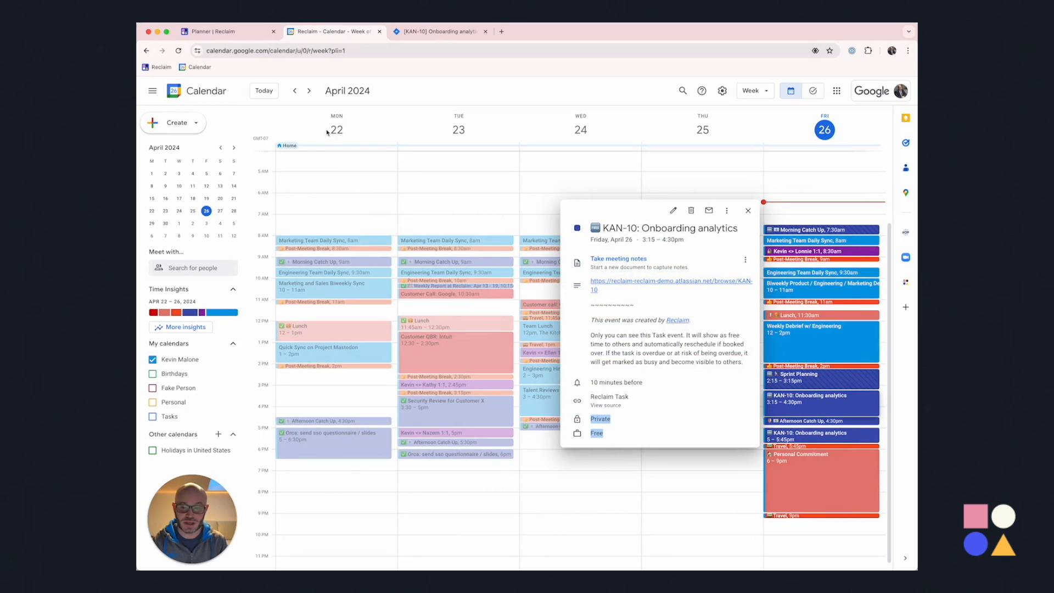
Start an untitled new-event draft in Google Calendar, then return to the Reclaim planner
left_click(173, 122)
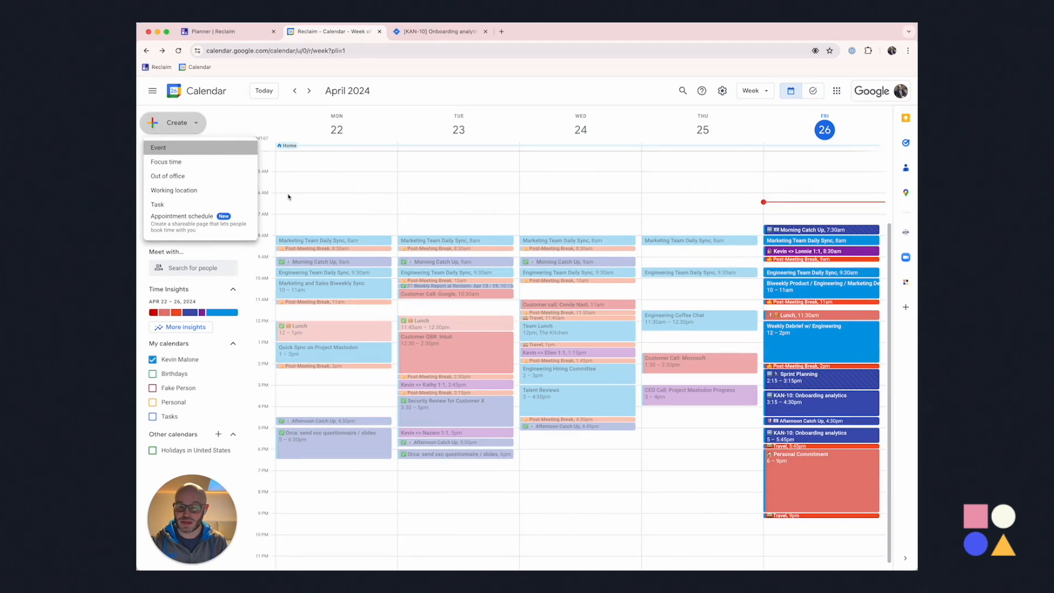
left_click(158, 148)
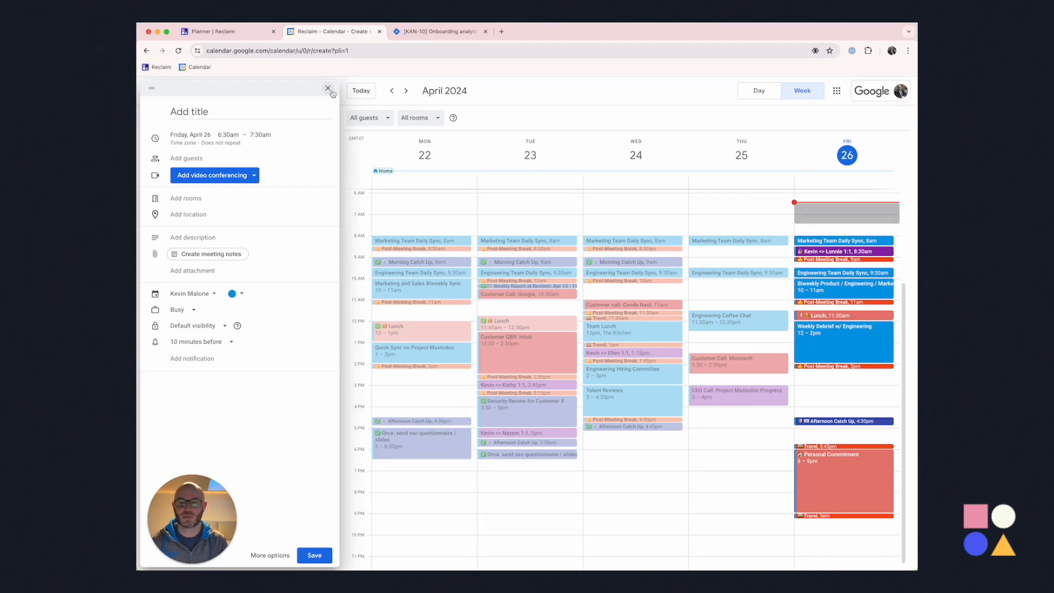
mouse_move(329, 89)
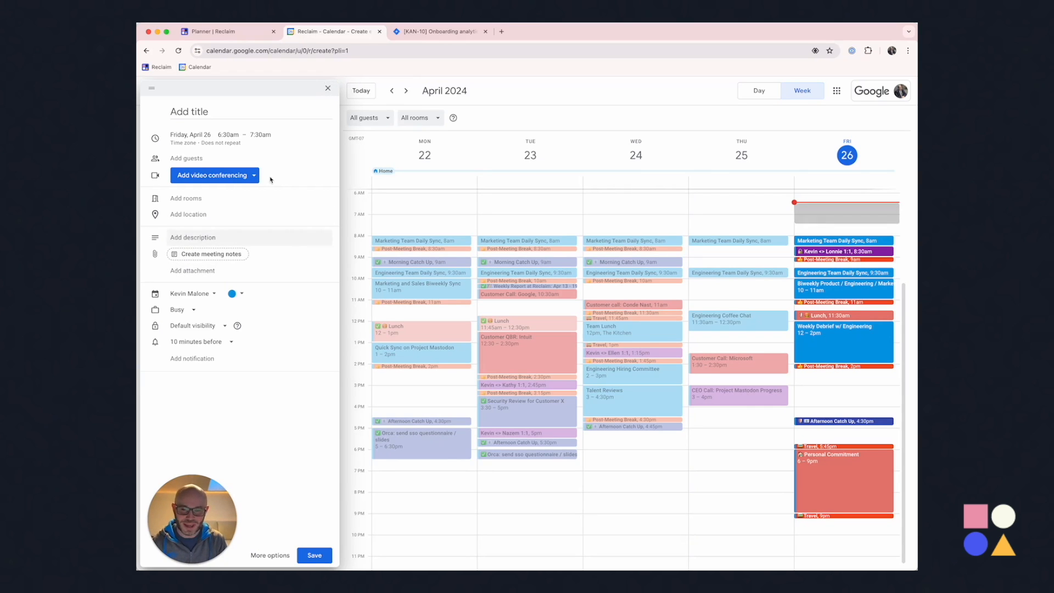
left_click(225, 31)
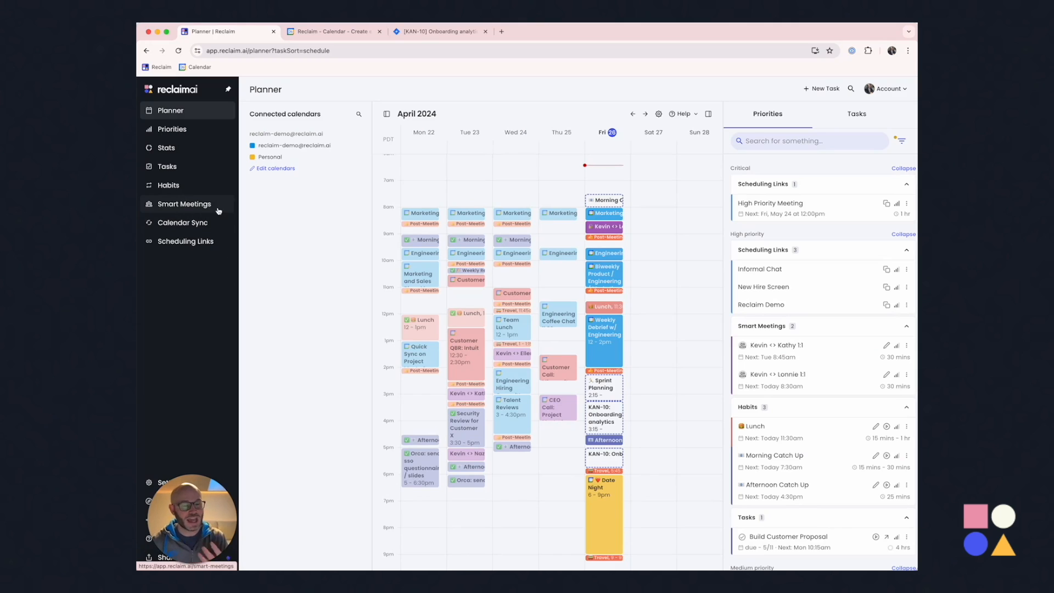
Open the Kevin <> Lonnie 1:1 smart meeting's edit form from the Smart Meetings list
left_click(183, 205)
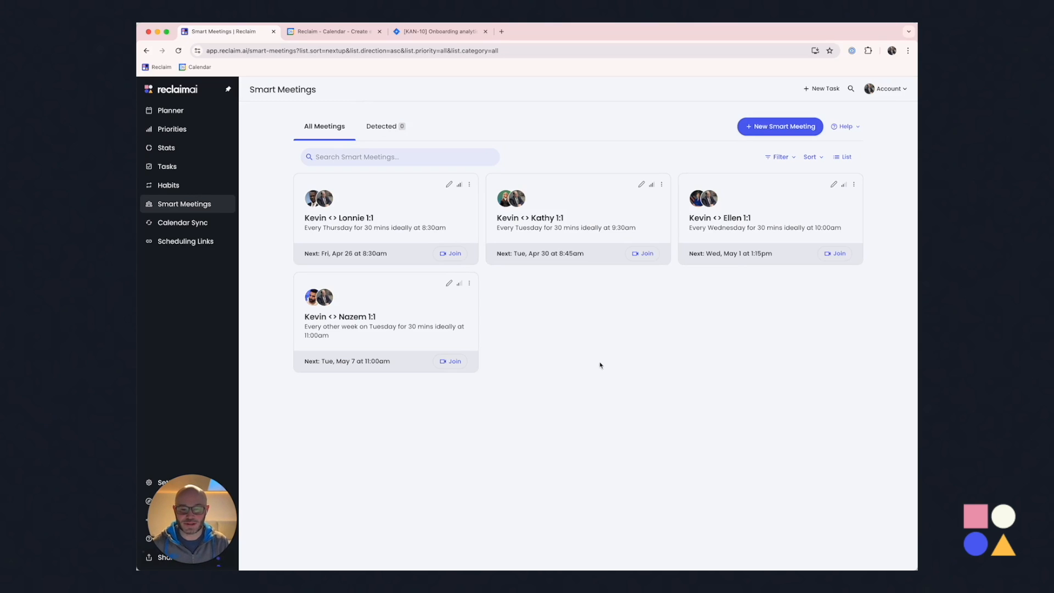
mouse_move(373, 242)
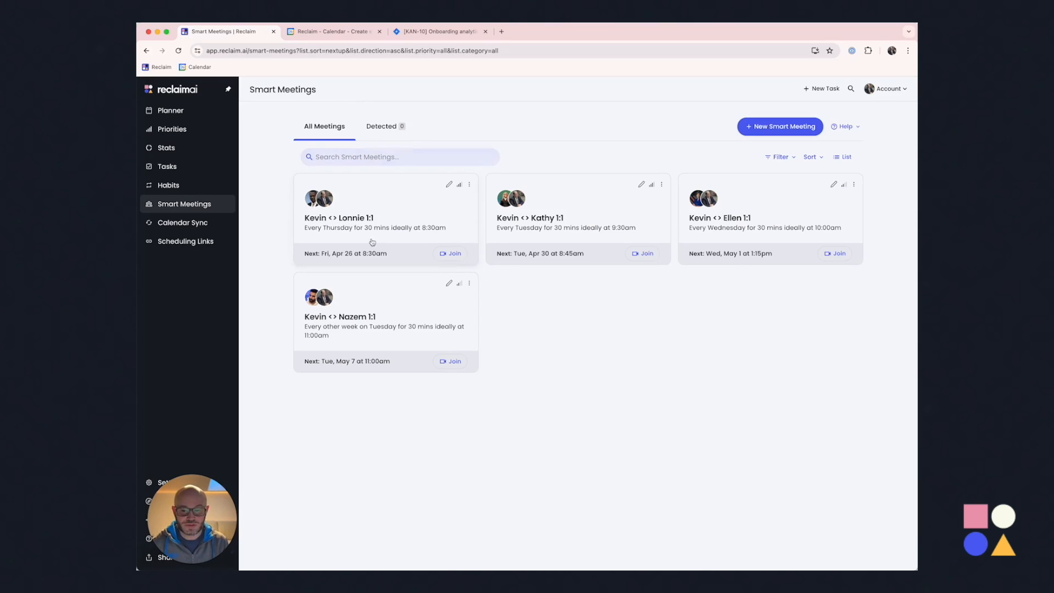
left_click(339, 217)
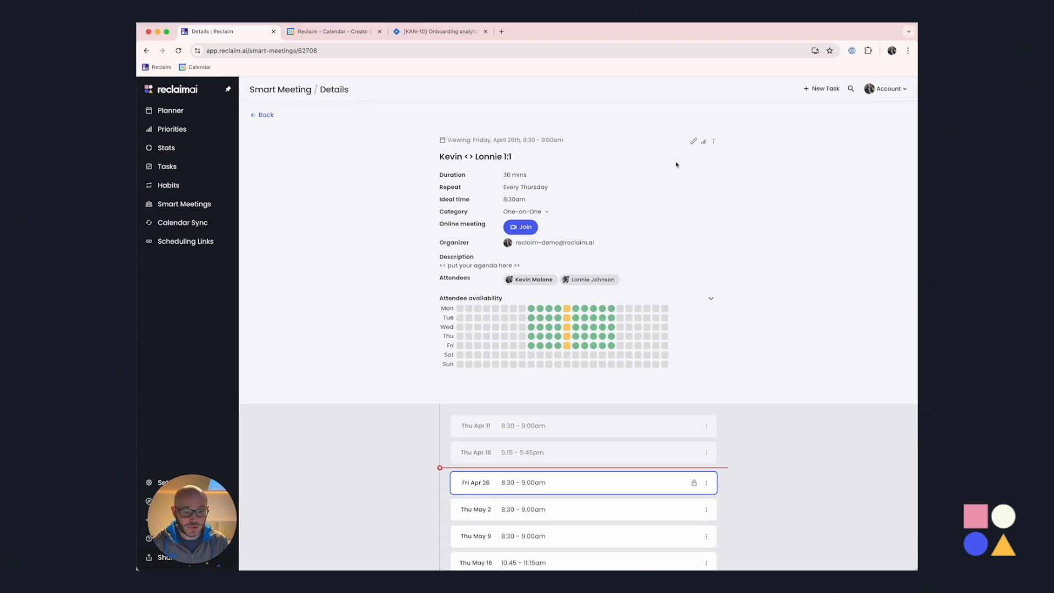
left_click(694, 142)
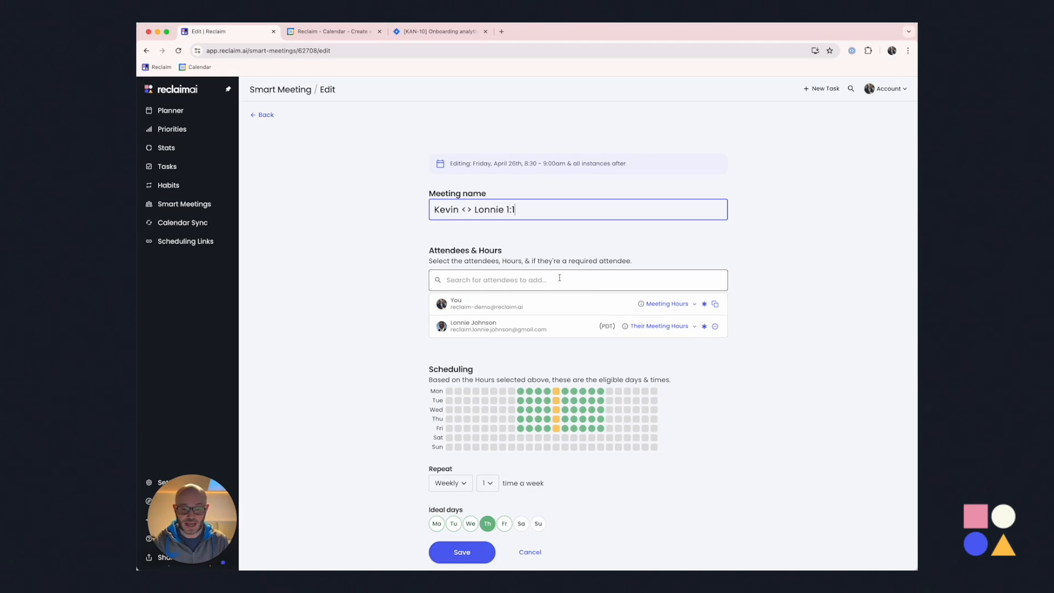
Undo an extra attendee, switch your hours to one-off and remove Friday afternoon
left_click(577, 280)
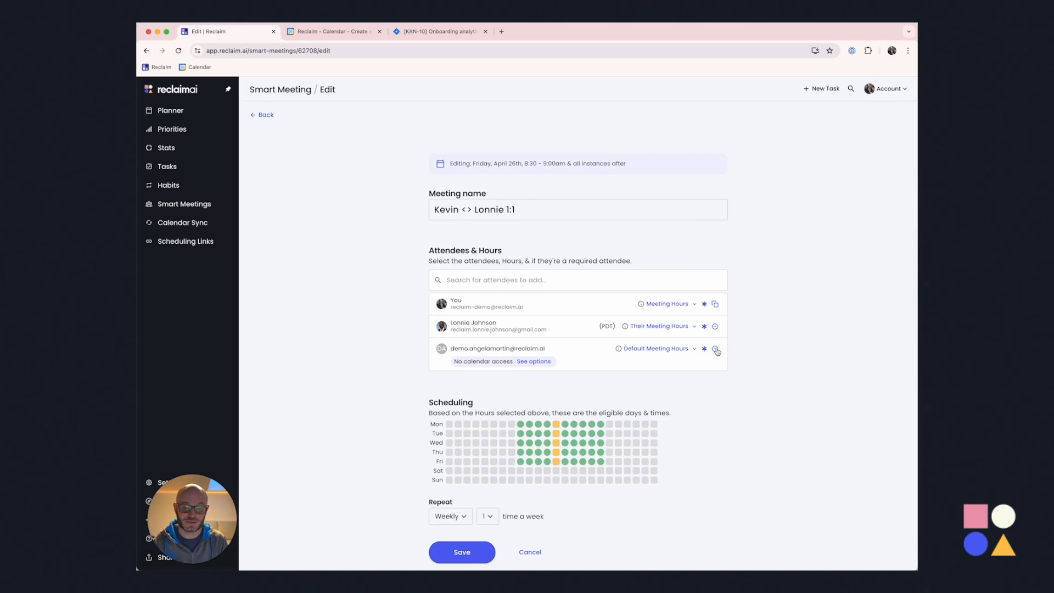
left_click(717, 351)
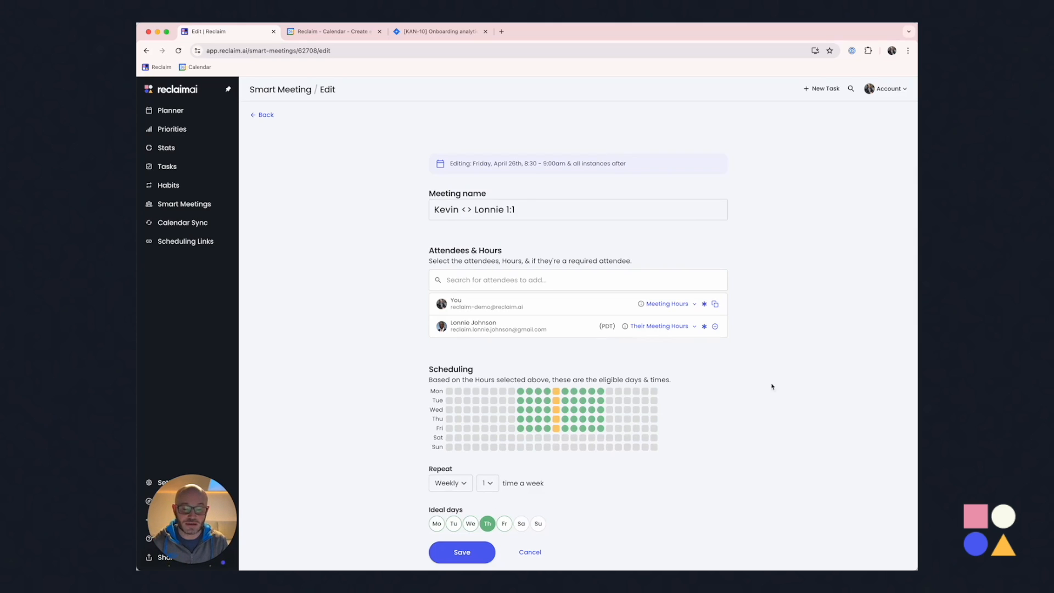
left_click(667, 303)
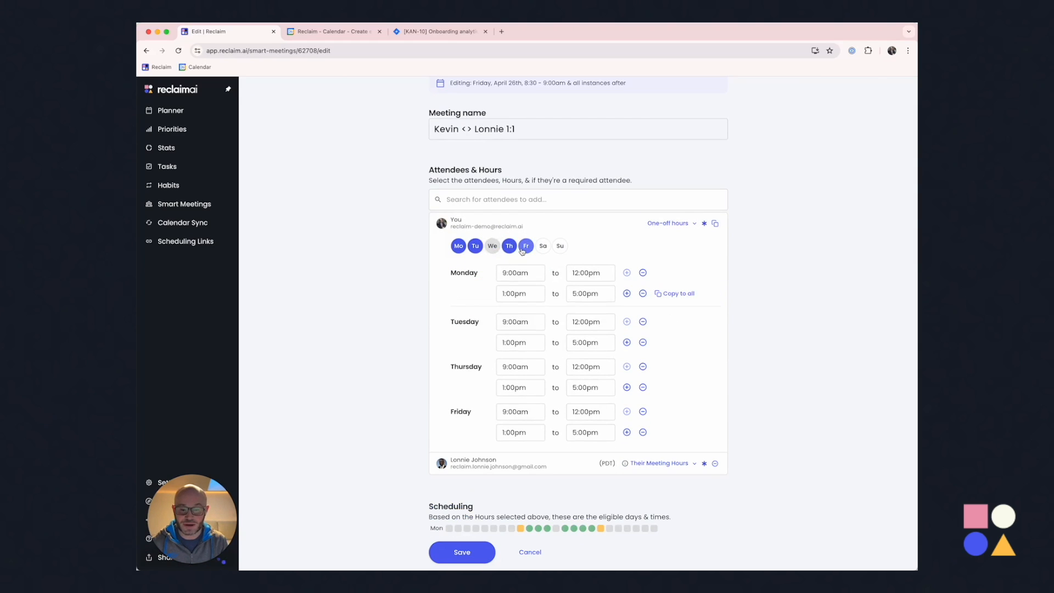
left_click(642, 432)
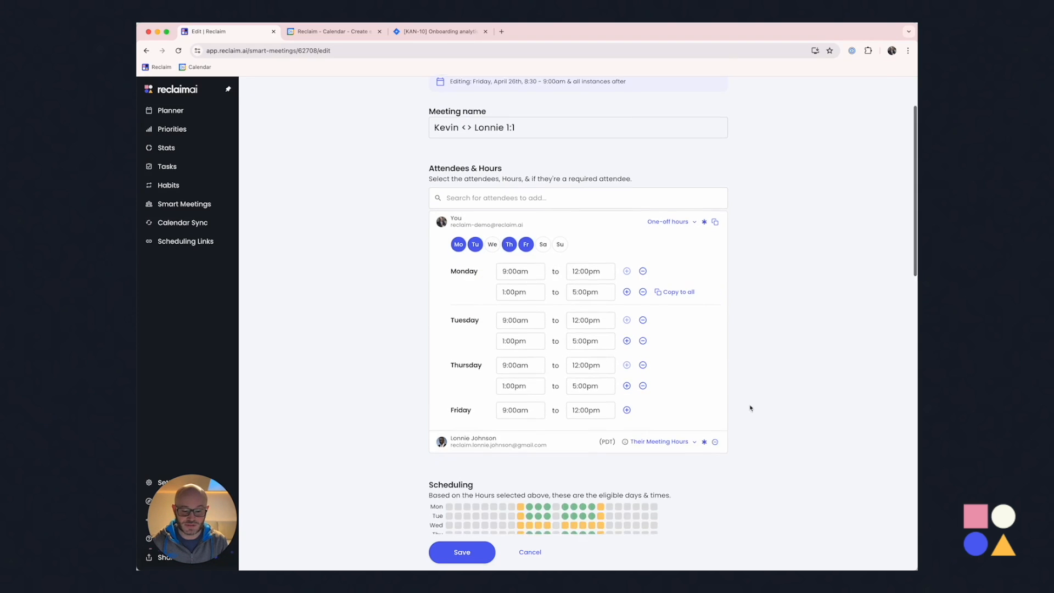
Scroll through the remaining Lonnie 1:1 smart meeting settings
scroll("down", 3)
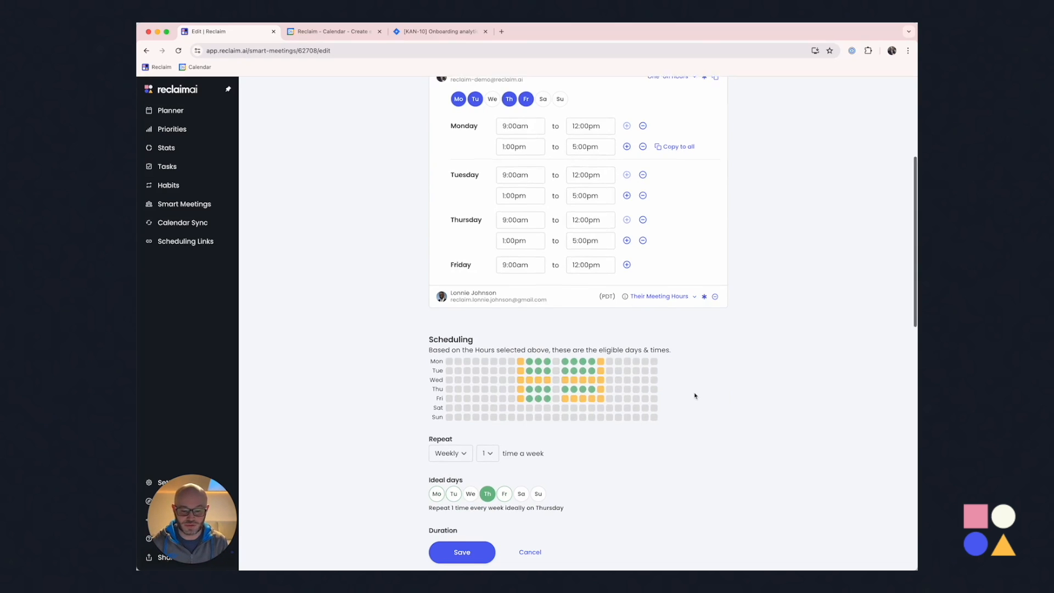
scroll("down", 3)
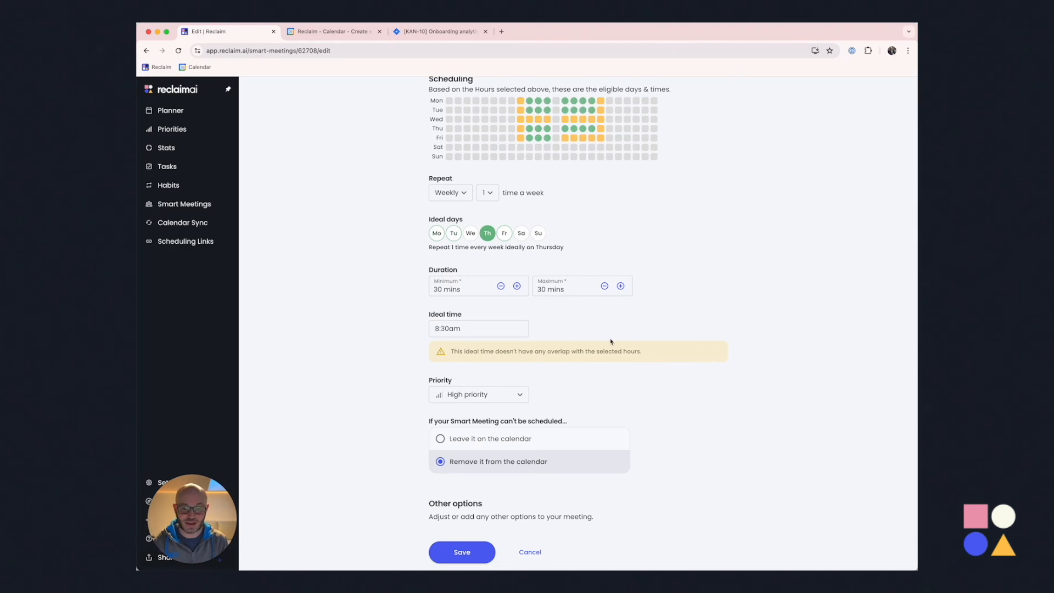
scroll("down", 3)
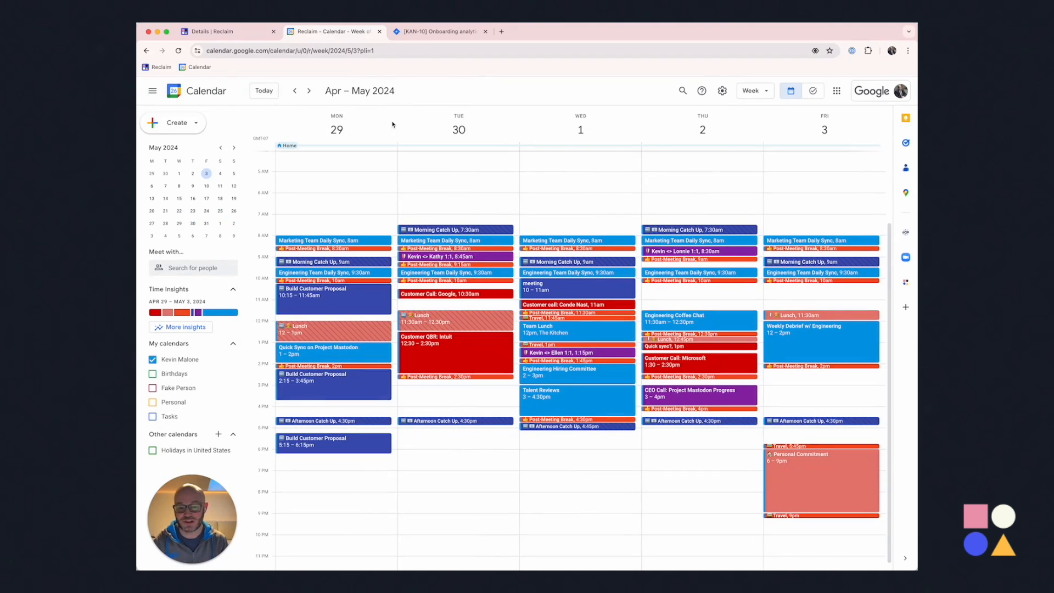
Save a 'Disney Land' out-of-office block from Thursday May 2 that auto-declines new meetings
left_click(700, 155)
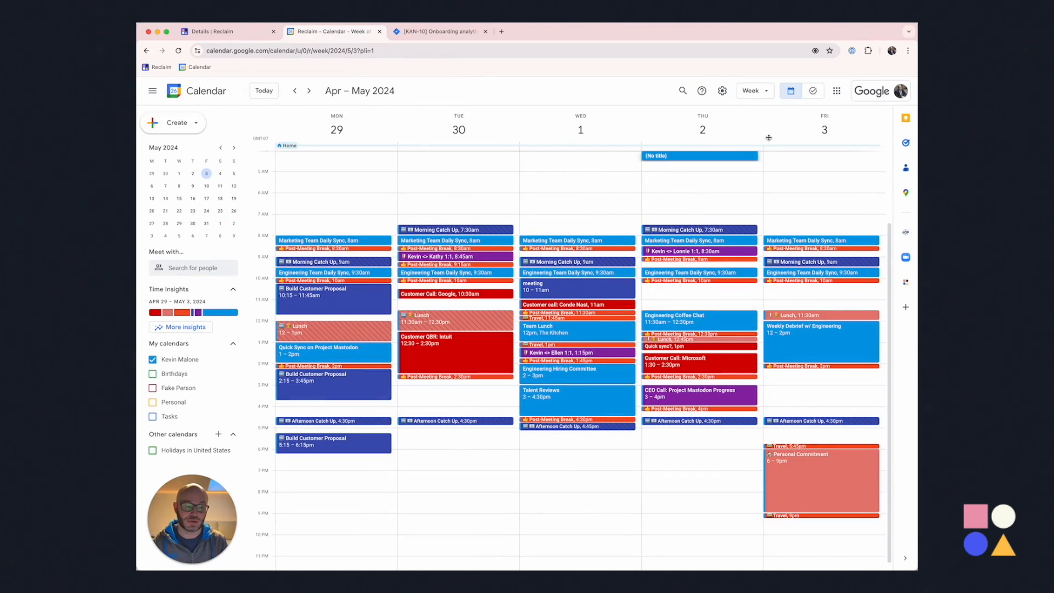
type("ooo")
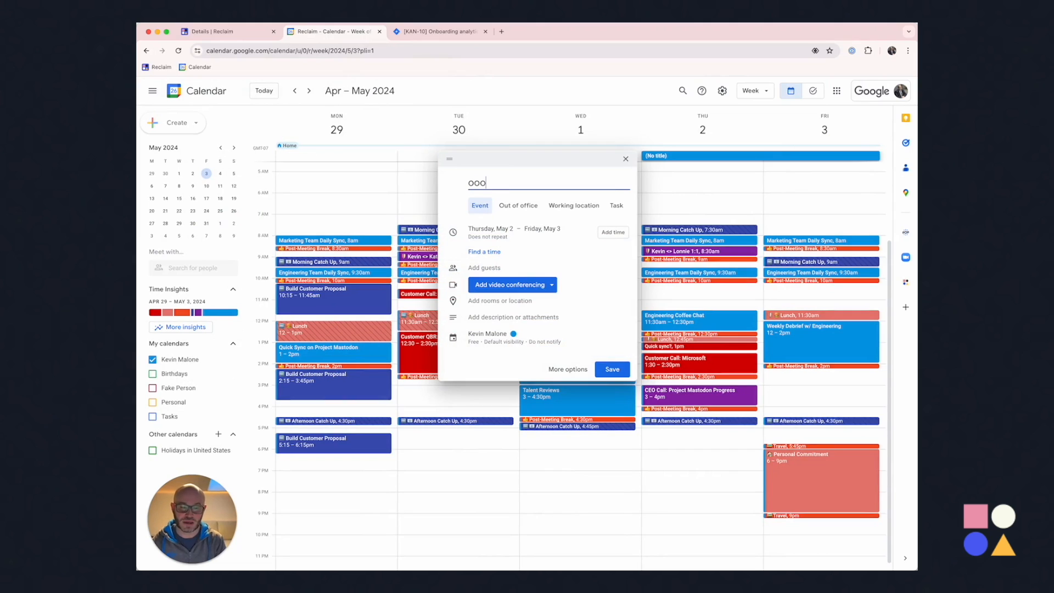
left_click(518, 205)
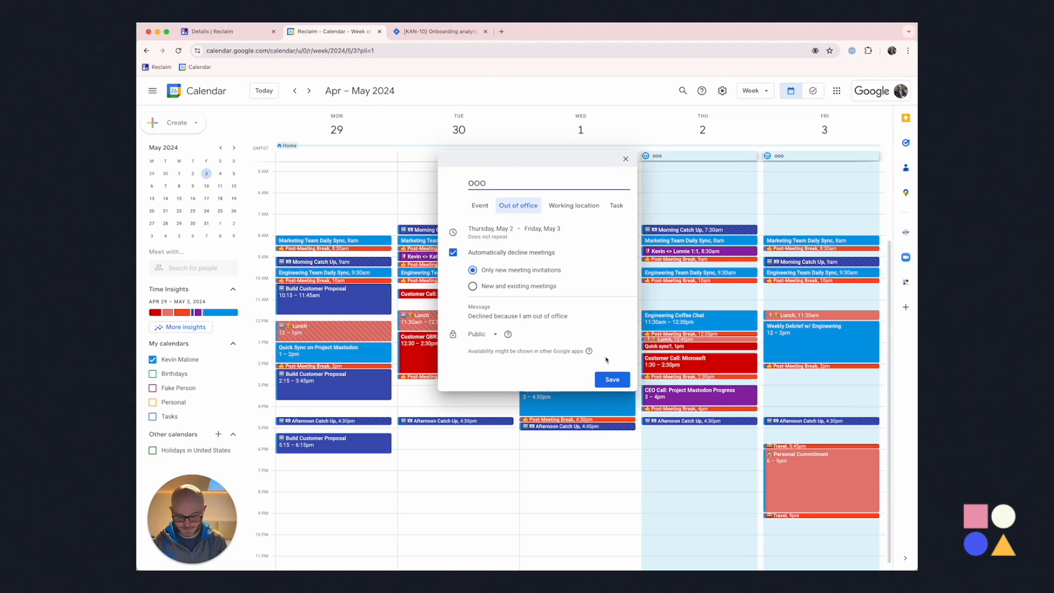
type("Disney Lan")
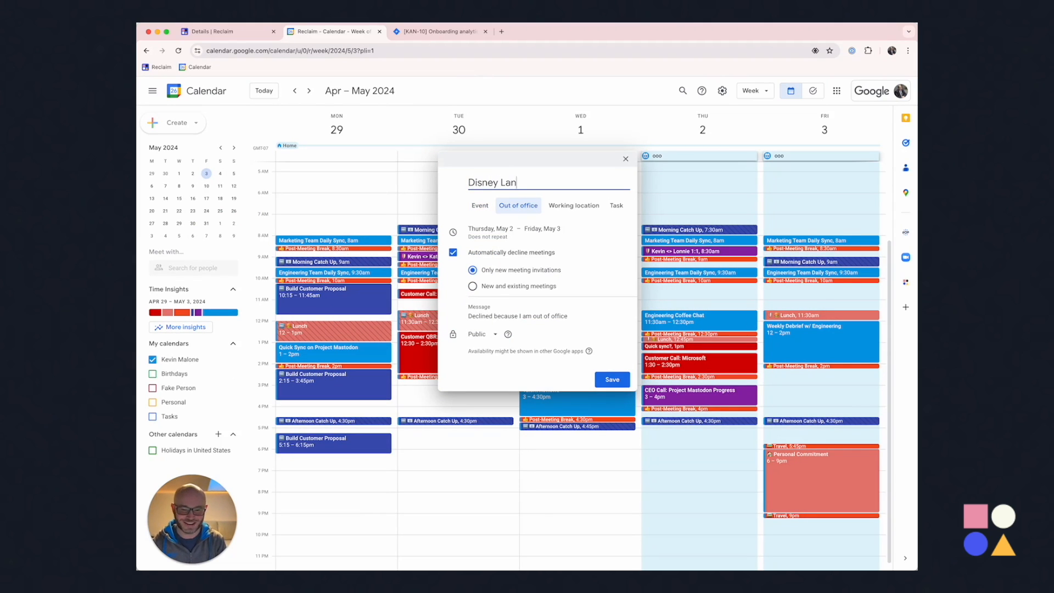
left_click(611, 379)
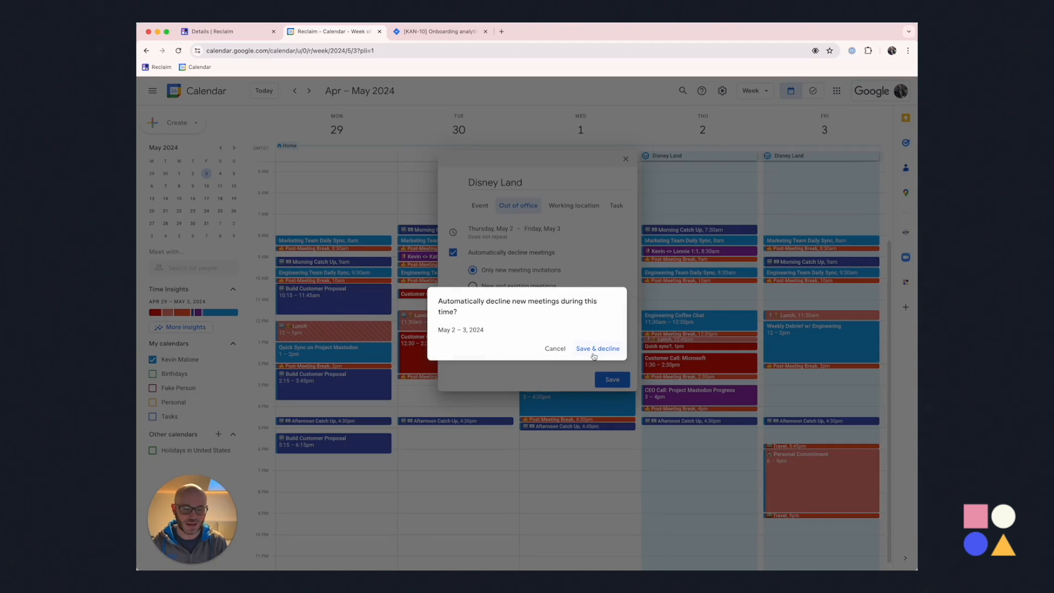
left_click(598, 348)
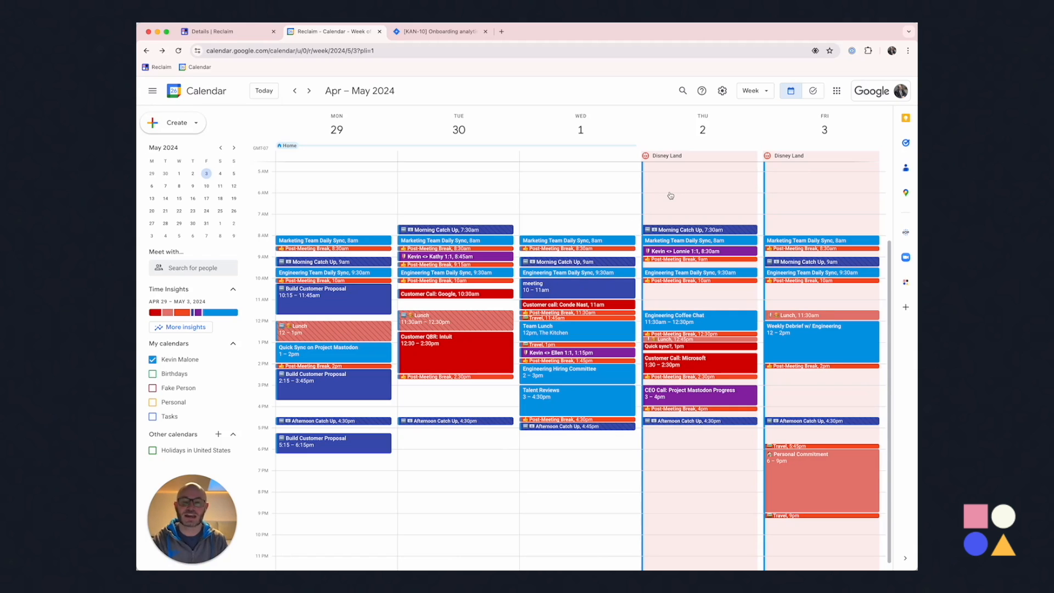
mouse_move(241, 323)
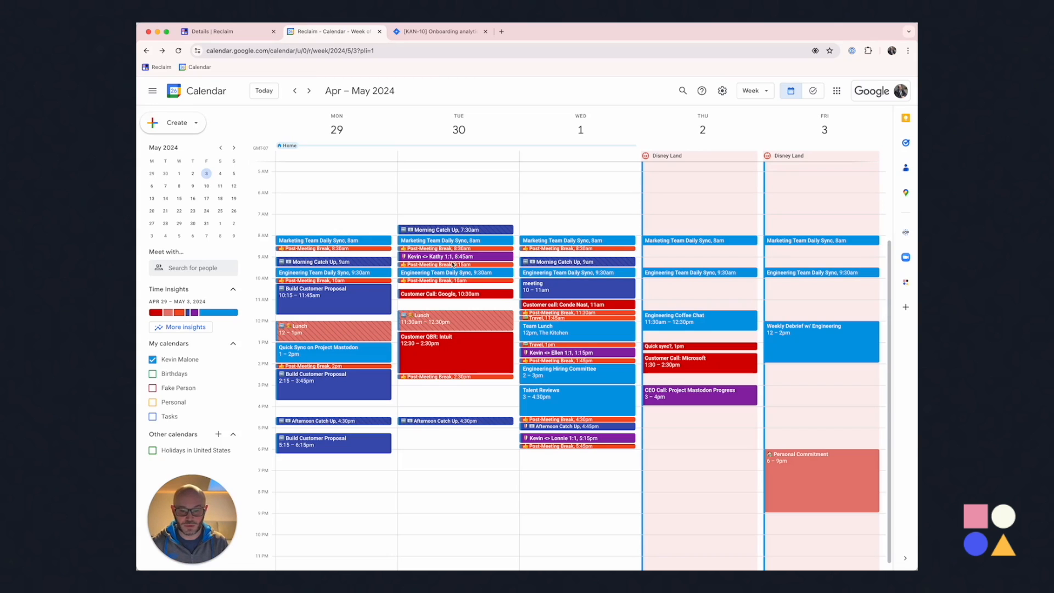
Reopen the Kevin <> Lonnie 1:1 smart meeting details from the list
left_click(226, 31)
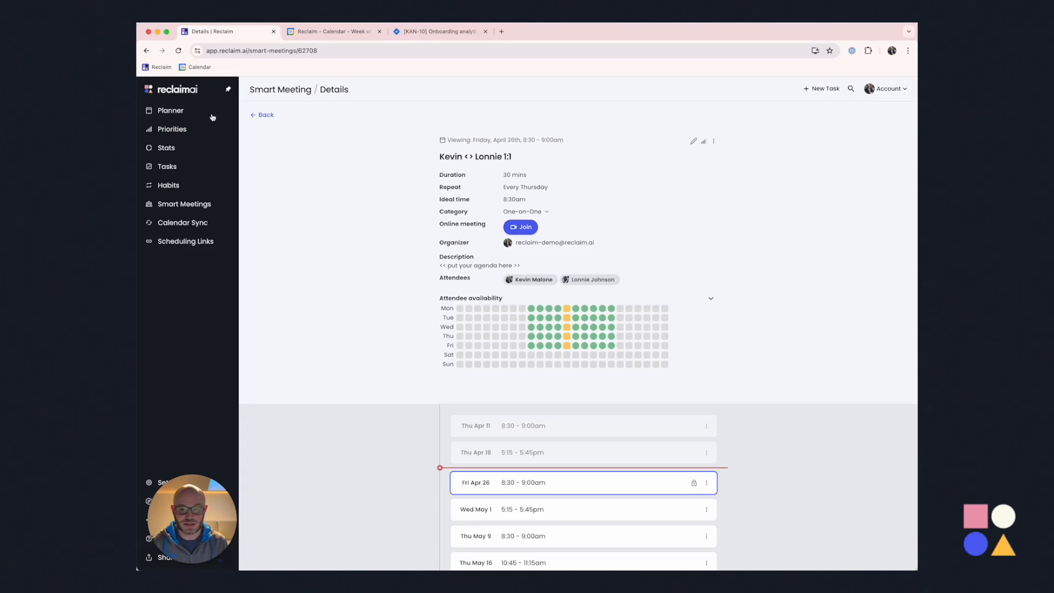
left_click(261, 114)
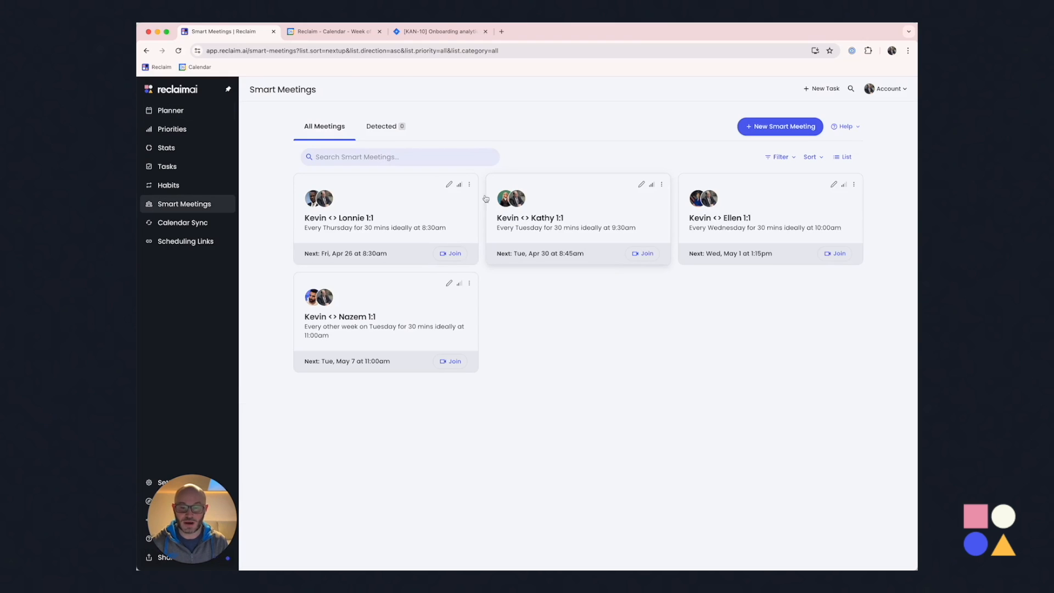
mouse_move(510, 205)
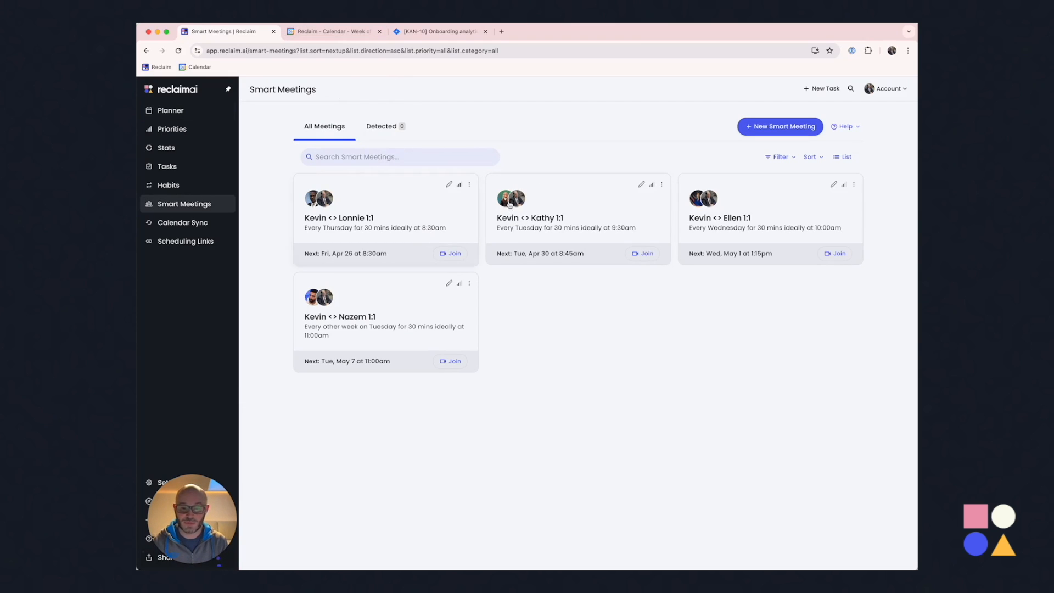
left_click(338, 218)
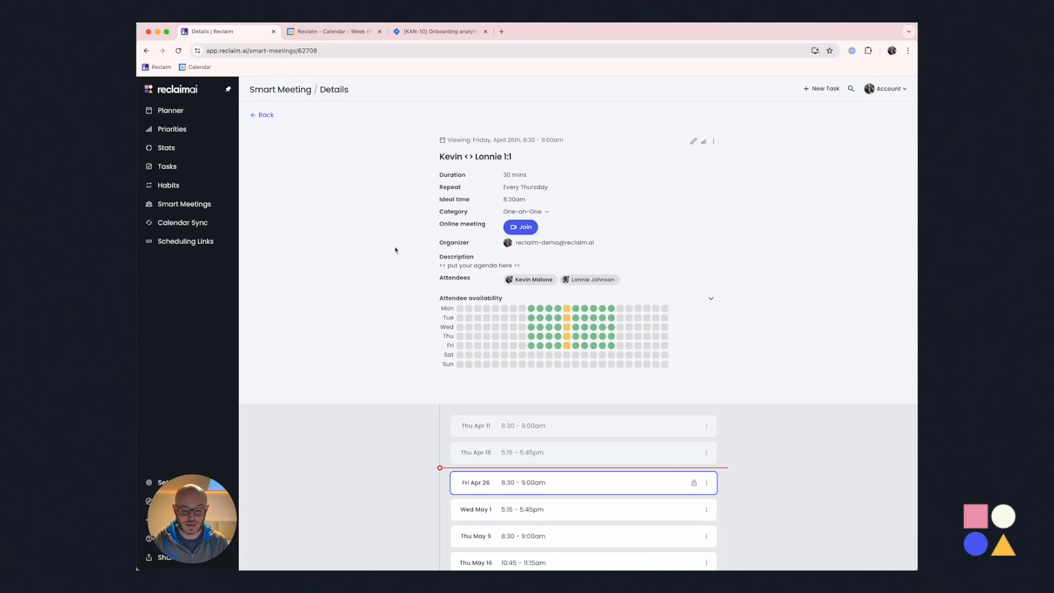
scroll("down", 3)
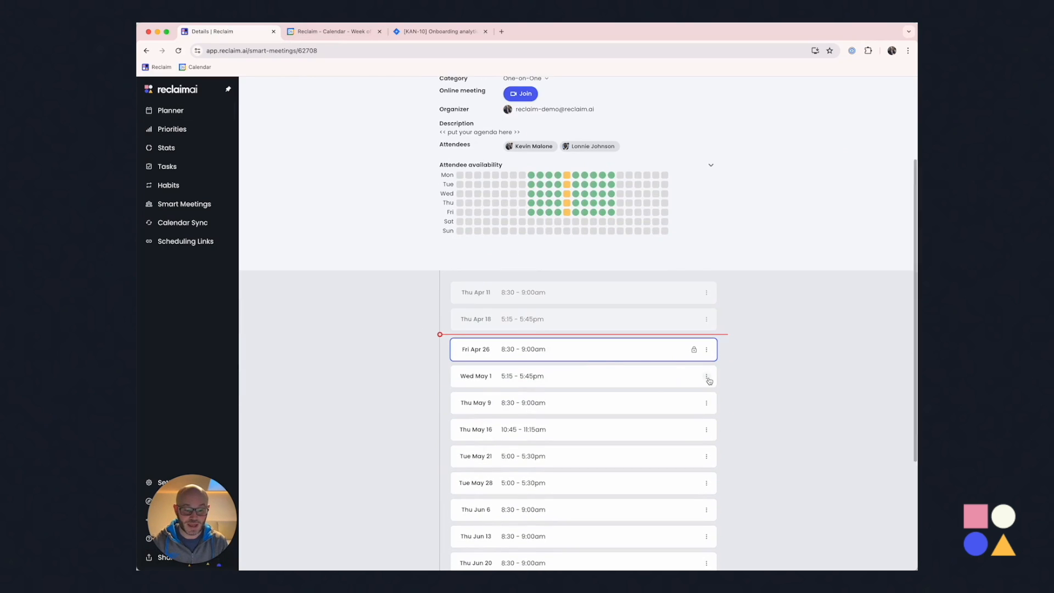
Review the Wed May 1 occurrence's change history, then close it
left_click(706, 377)
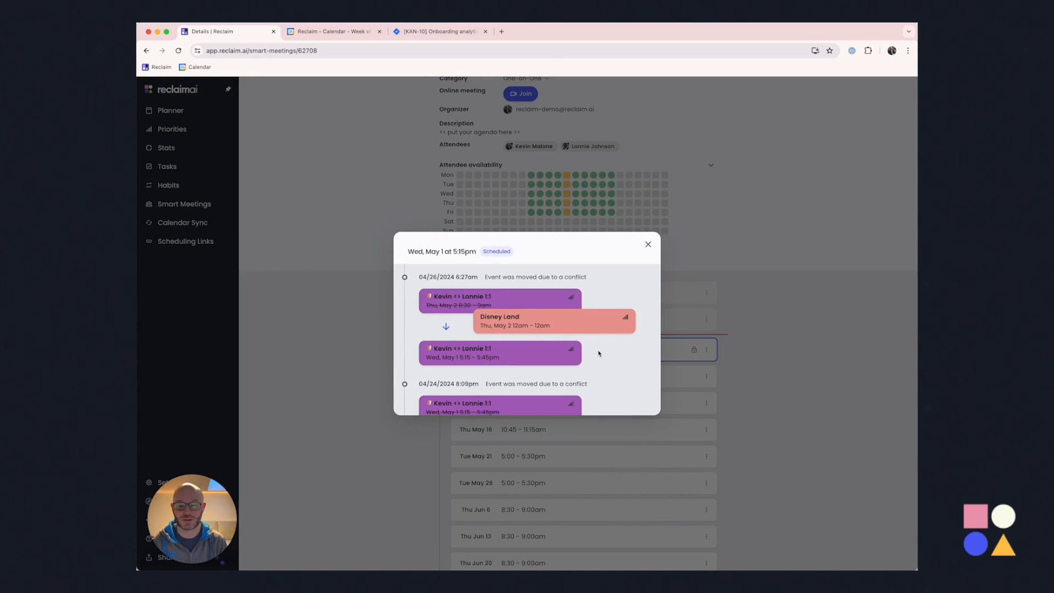
mouse_move(615, 337)
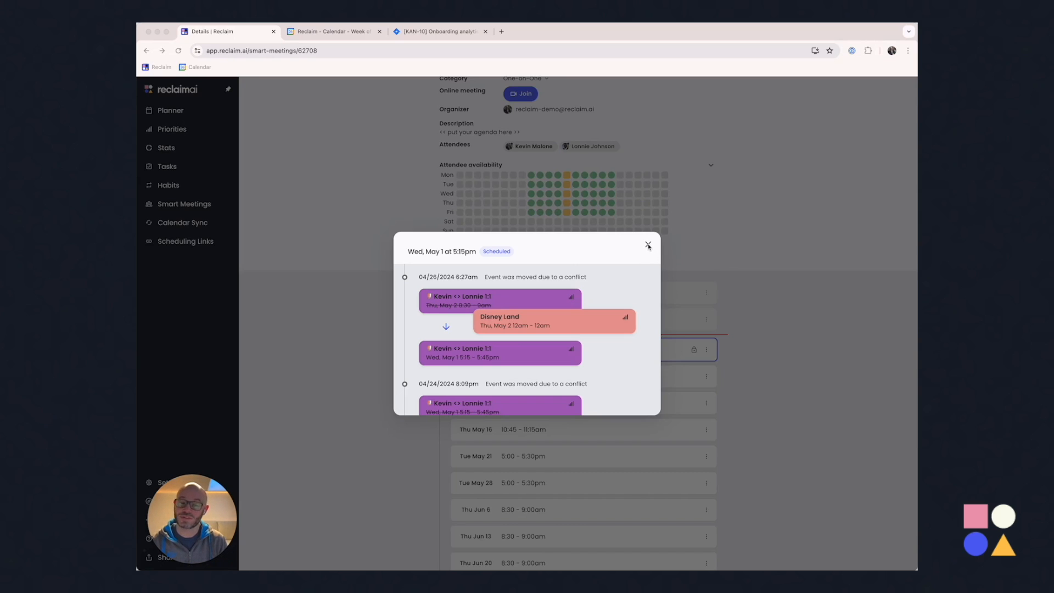
left_click(648, 244)
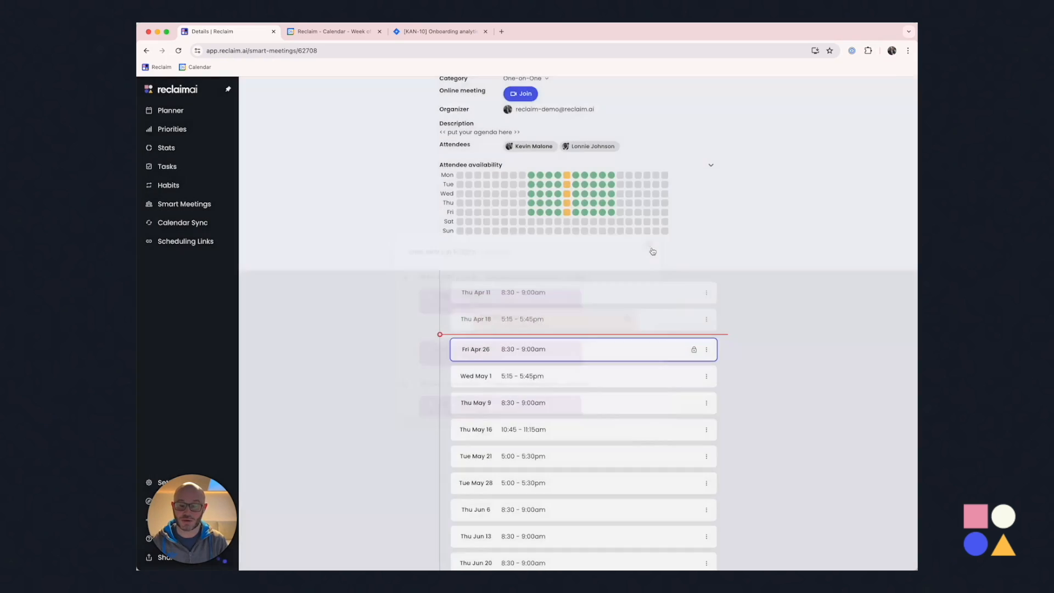
Append ' - Career Discussions' to the May 1 Kevin <> Lonnie 1:1 title in Google Calendar
left_click(332, 31)
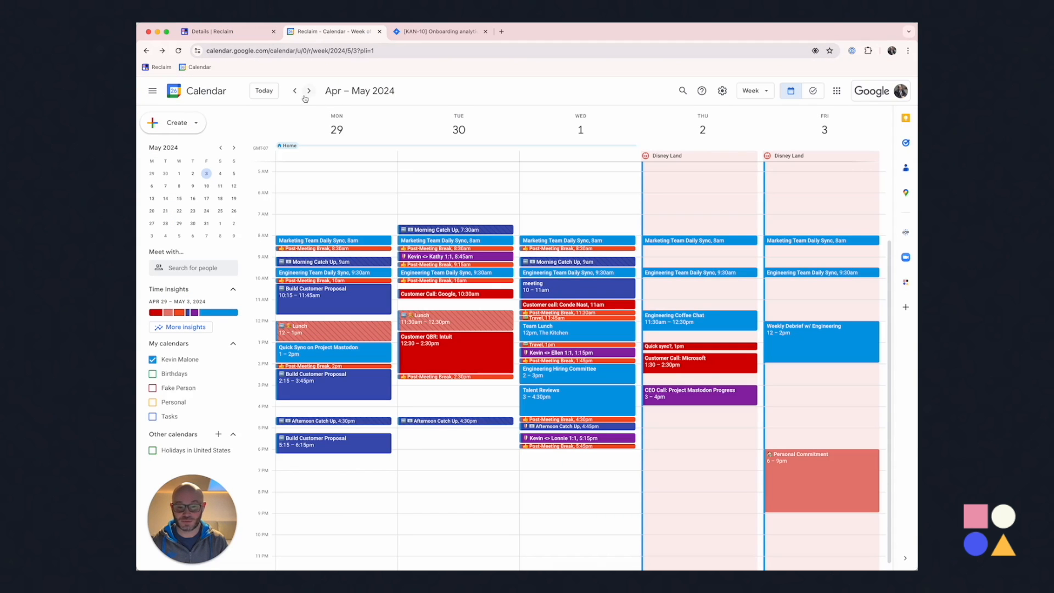
left_click(558, 438)
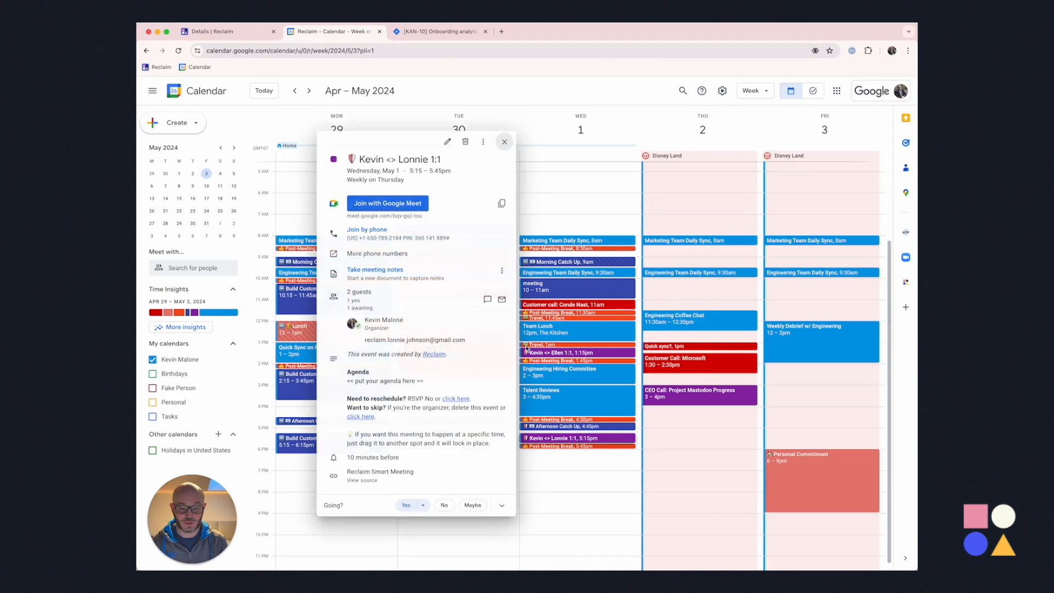
left_click(447, 142)
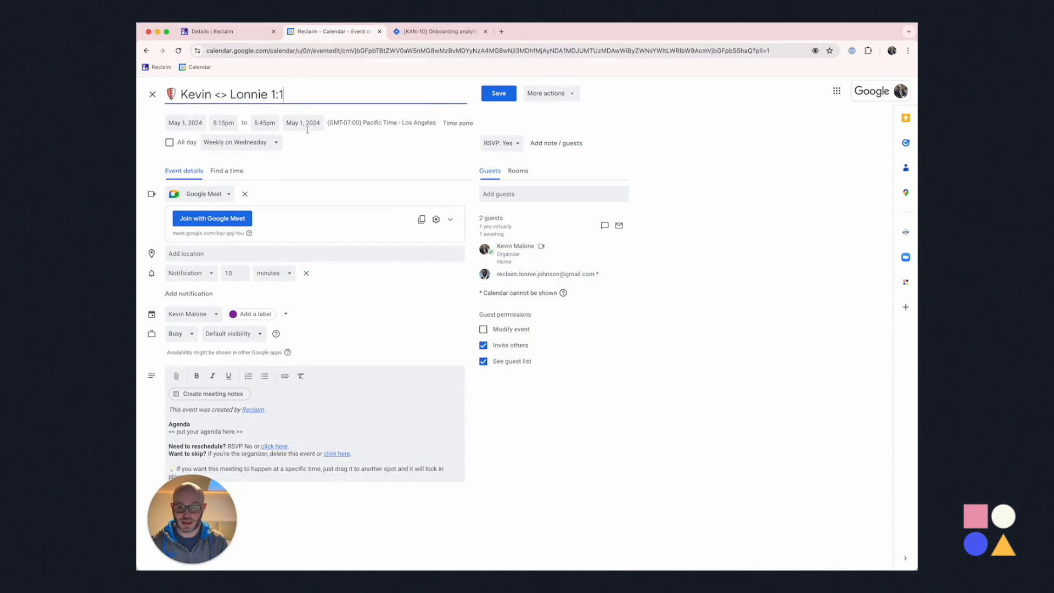
type("- Career Discussions")
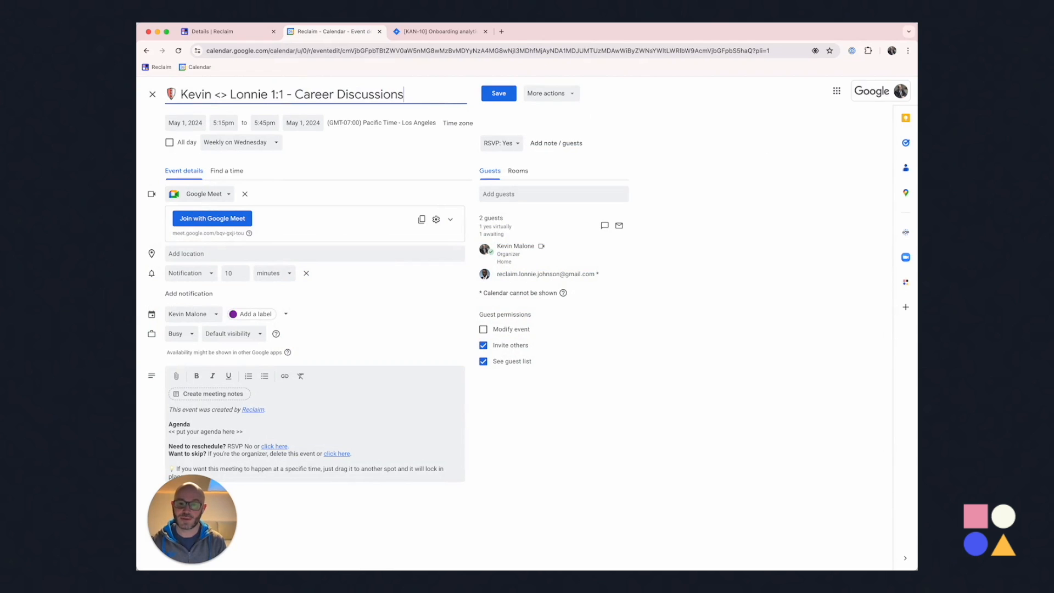
Save the rename for this and following events
left_click(497, 92)
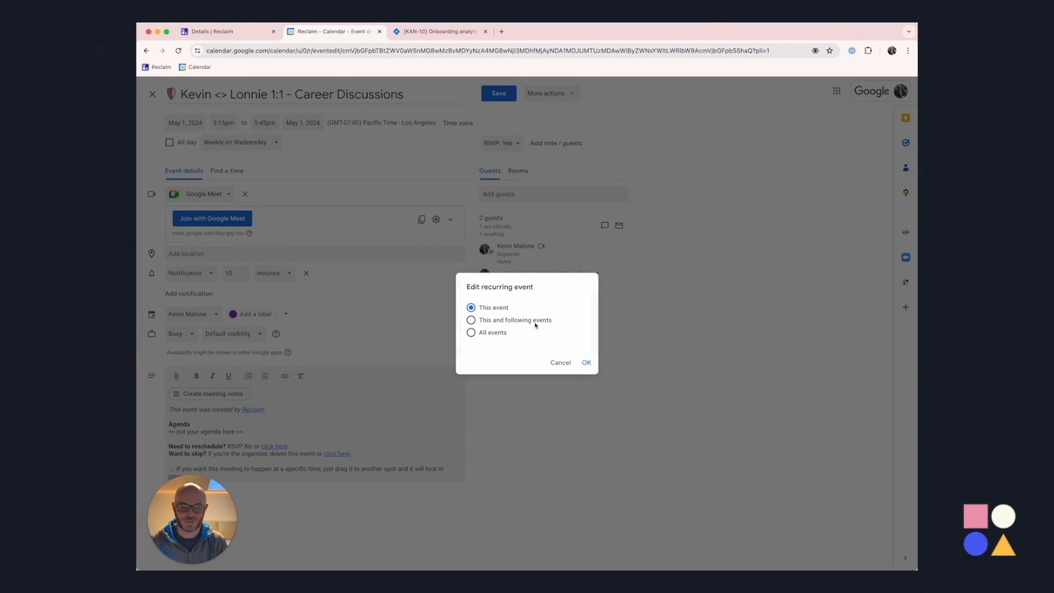
left_click(585, 362)
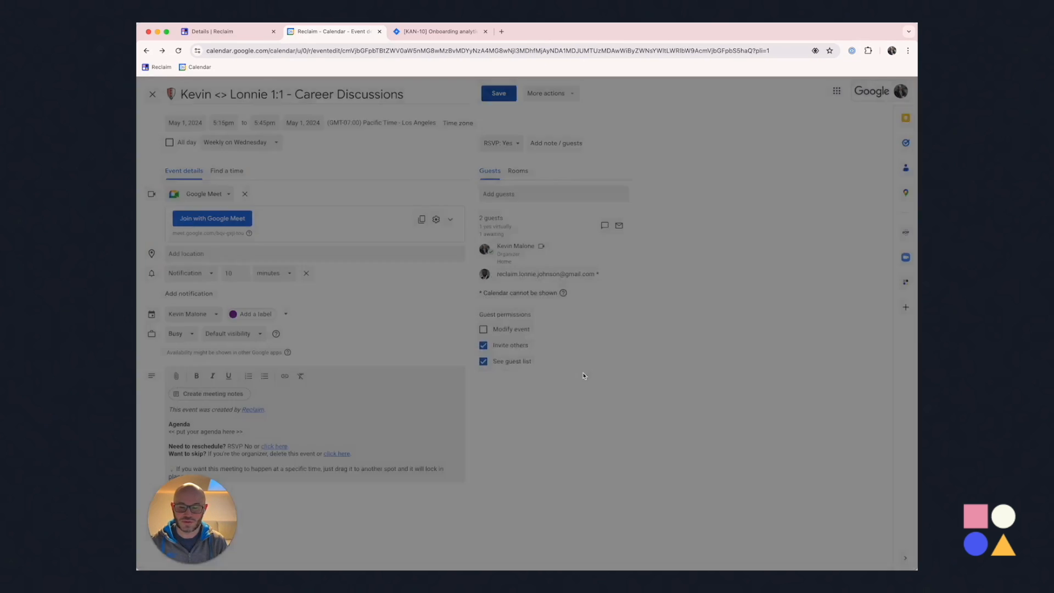
left_click(498, 93)
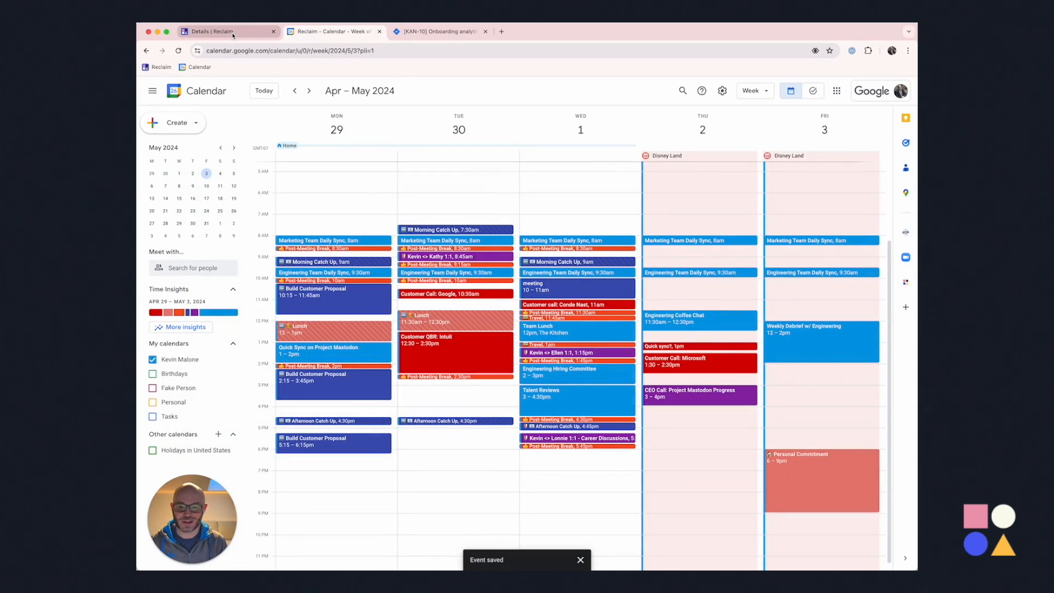
View the Wed May 1 occurrence, now 'Kevin <> Lonnie 1:1 - Career Discussions', in Reclaim
left_click(227, 31)
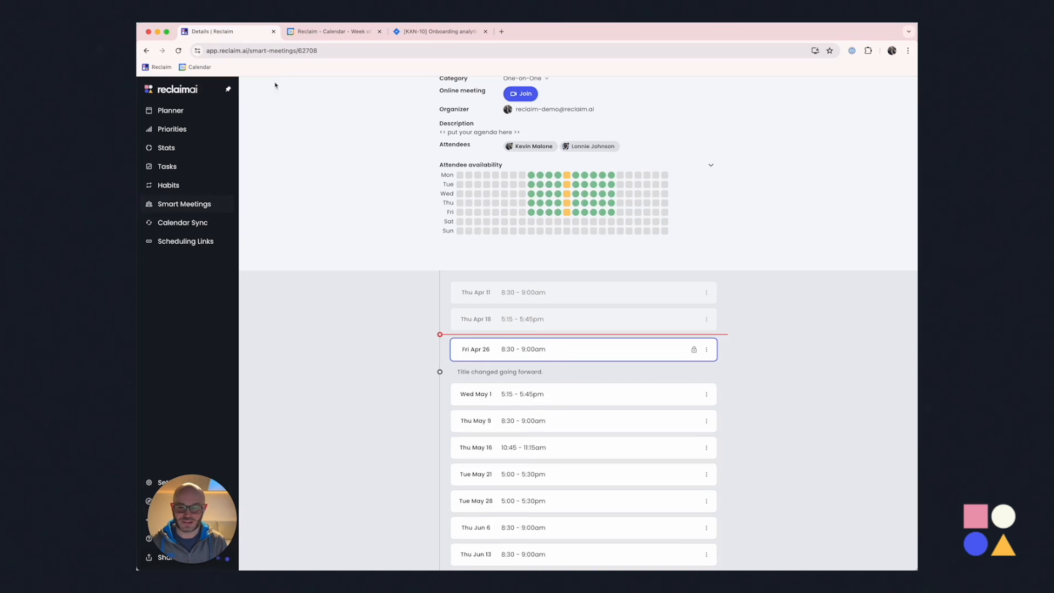
left_click(582, 396)
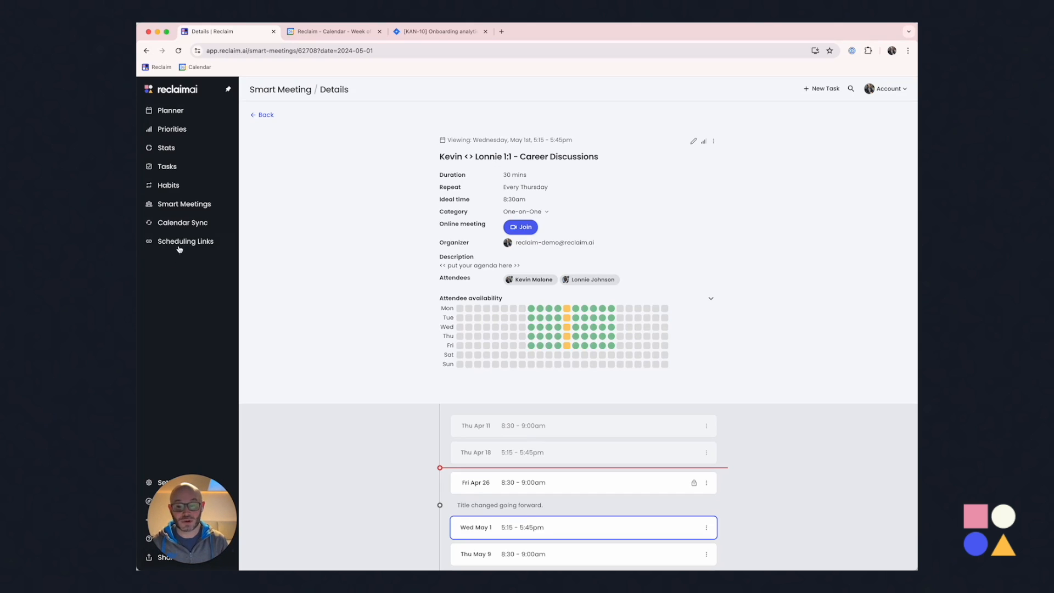
mouse_move(185, 240)
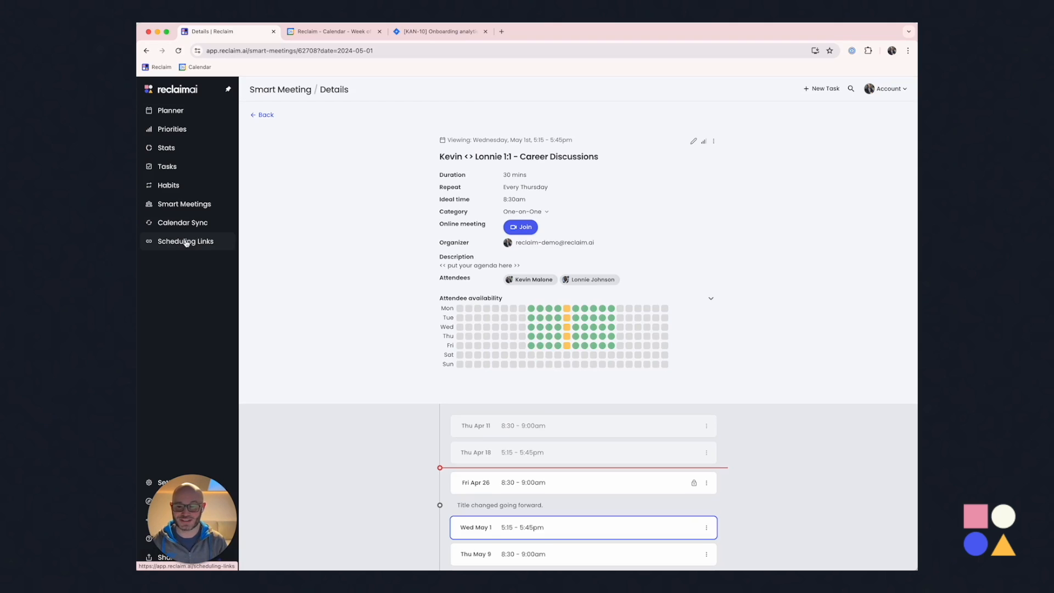
Open the High Priority Meeting scheduling link's settings from Scheduling Links
left_click(186, 241)
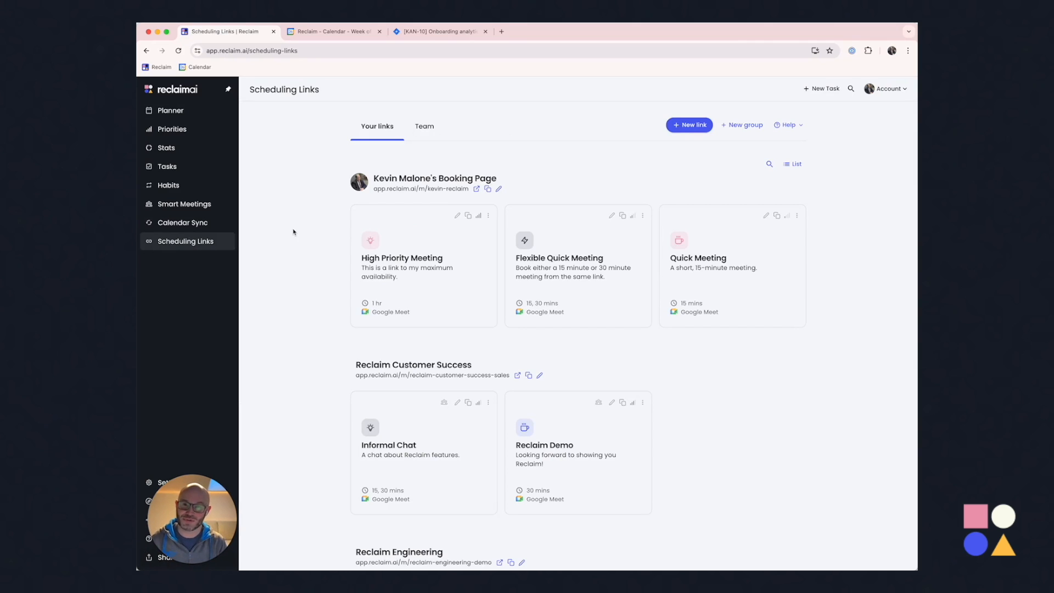
mouse_move(377, 299)
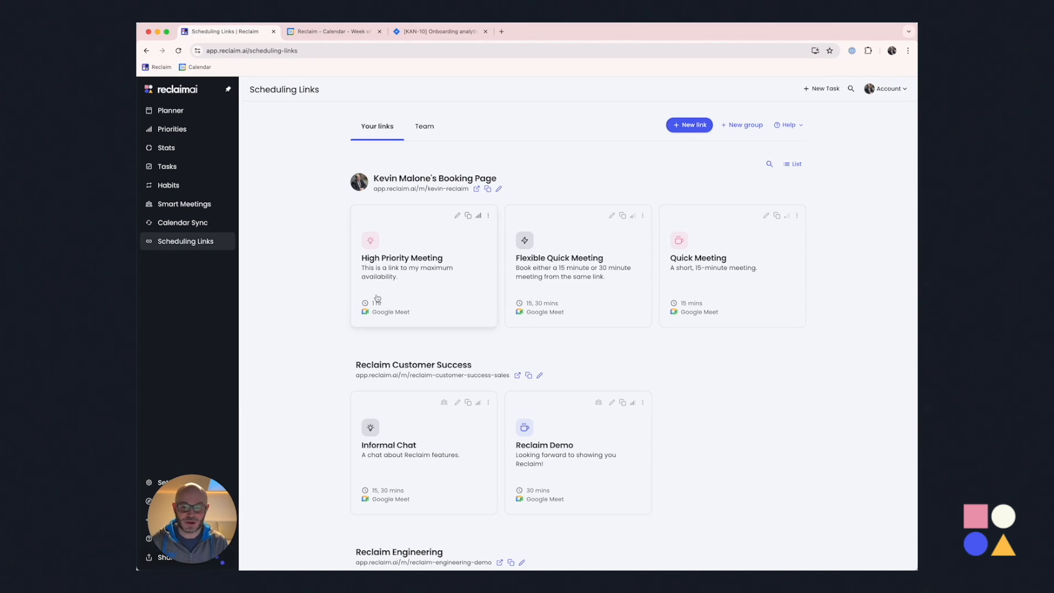
left_click(458, 215)
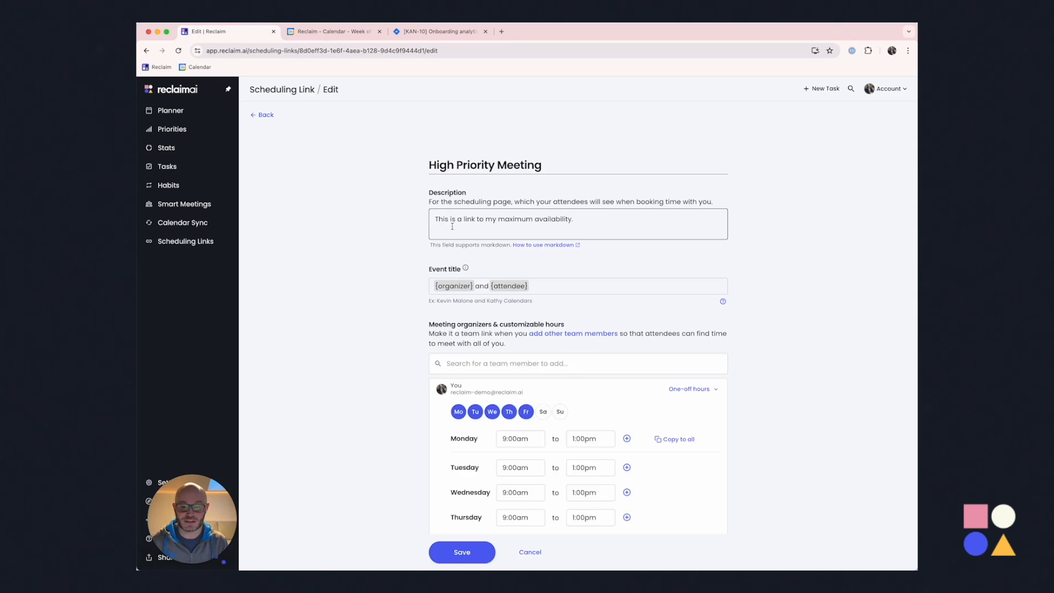
Review the link's Priority and Link options sections (Critical priority, 1-hr, 60-day window, Google Meet)
scroll("down", 3)
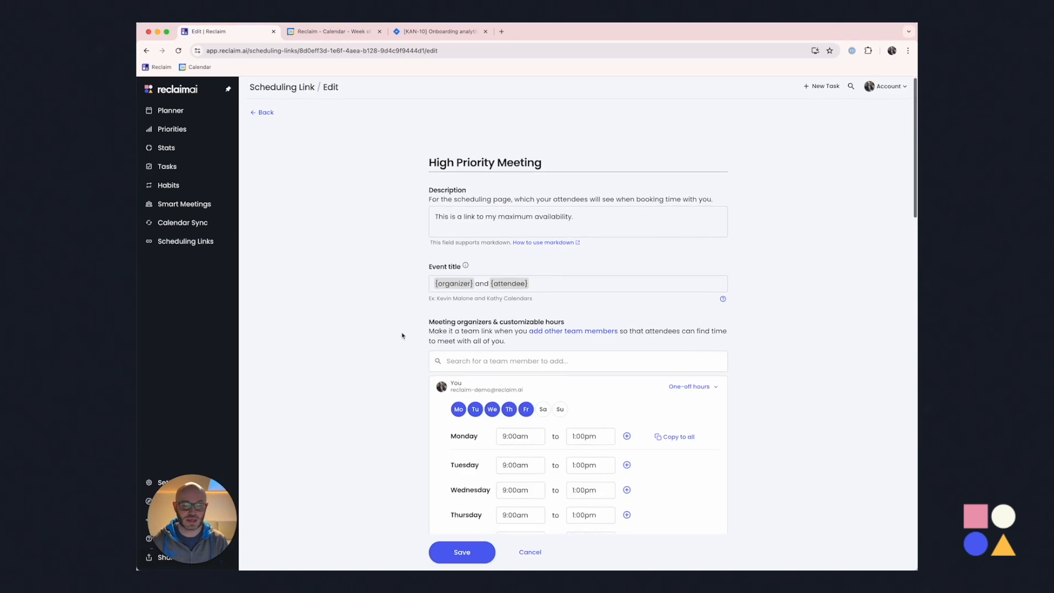
scroll("down", 3)
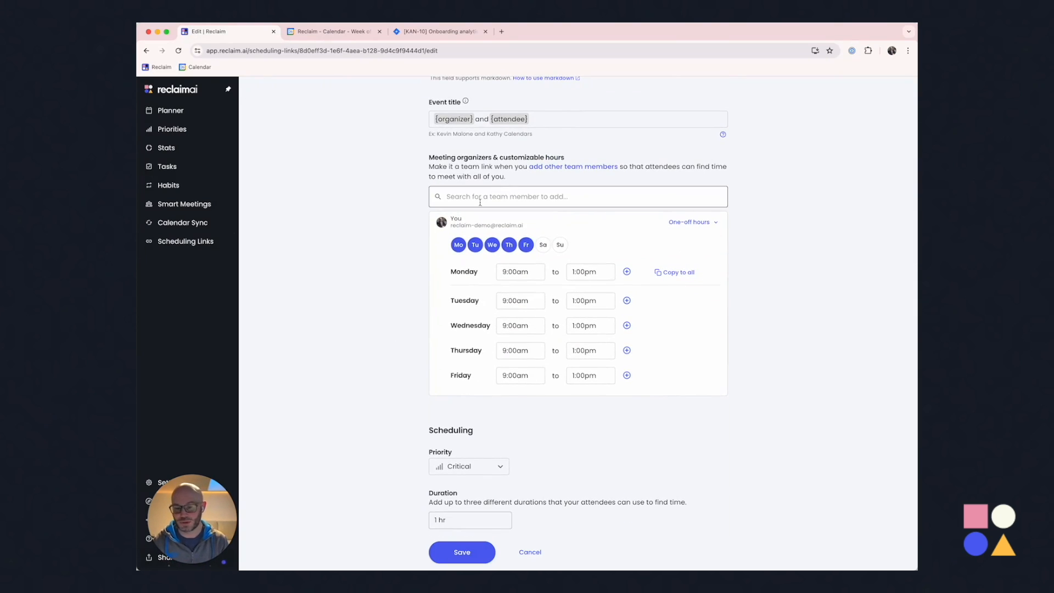
scroll("down", 3)
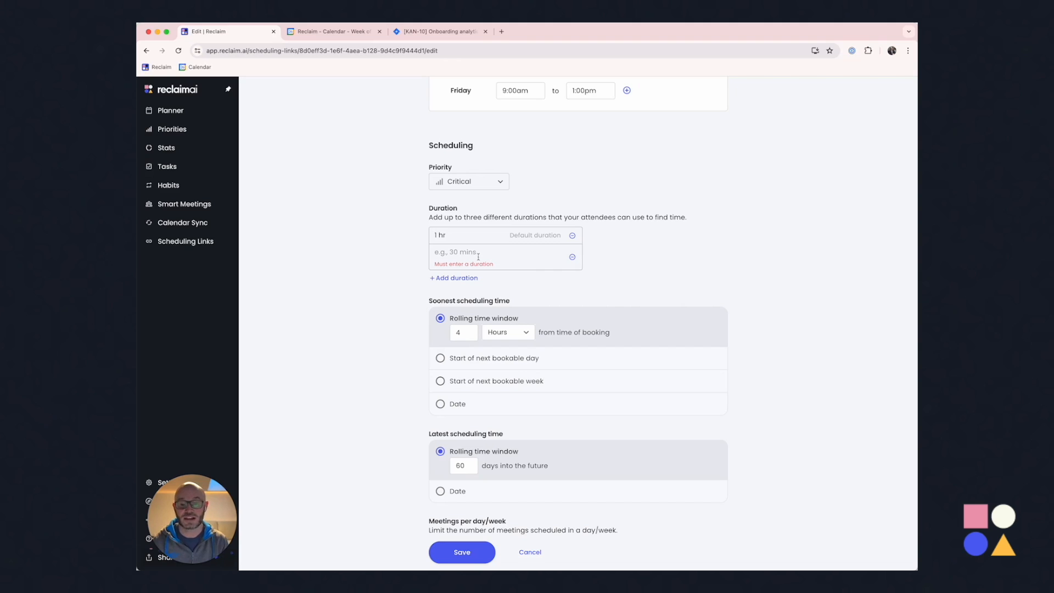
scroll("down", 3)
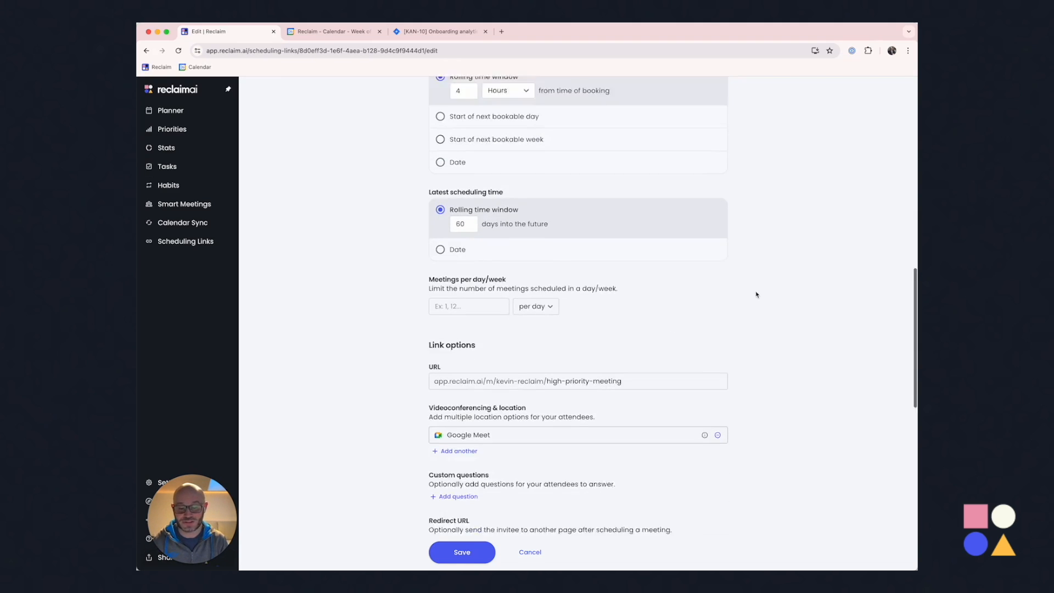
scroll("down", 3)
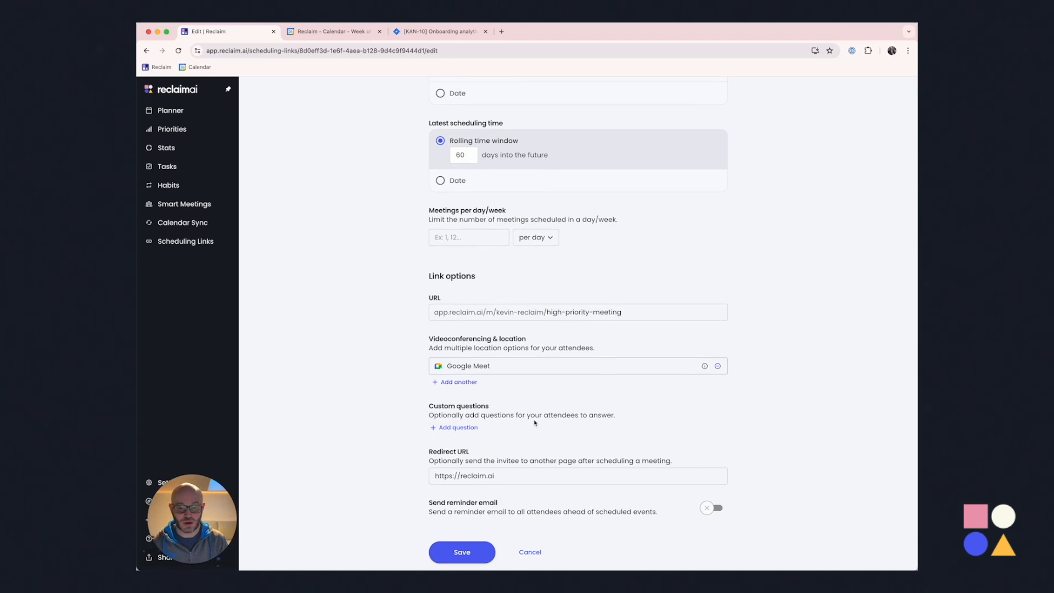
Inspect the link's booking URL, then return to the scheduling links list unchanged
left_click(550, 312)
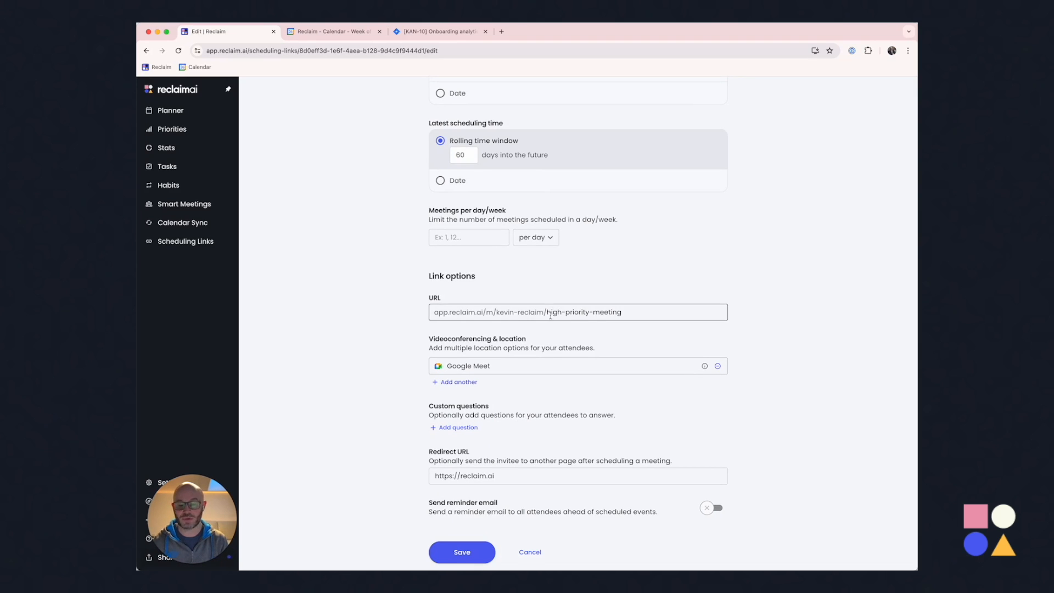
left_click(458, 382)
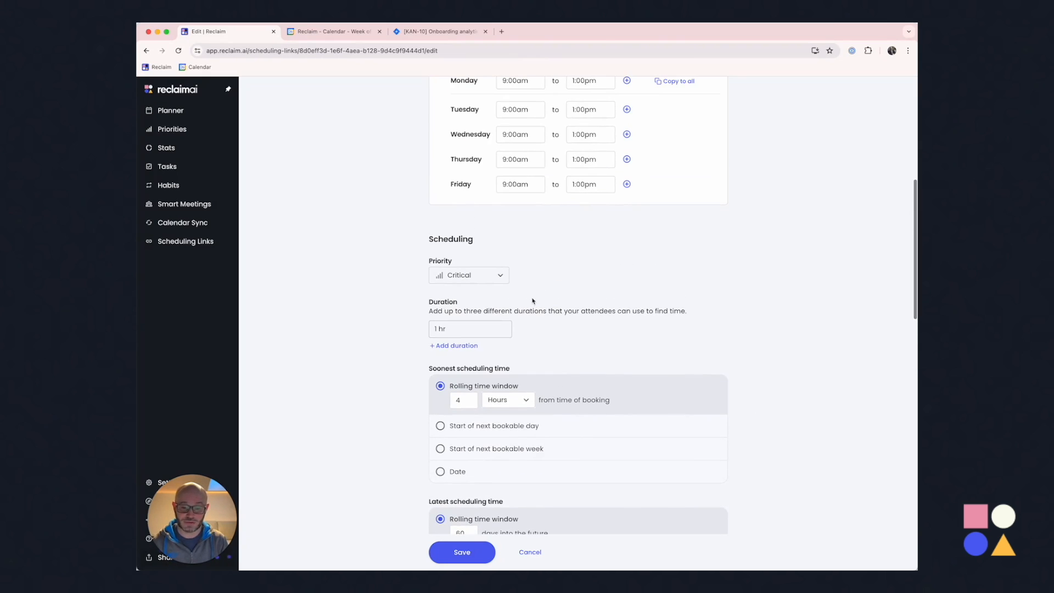
left_click(469, 274)
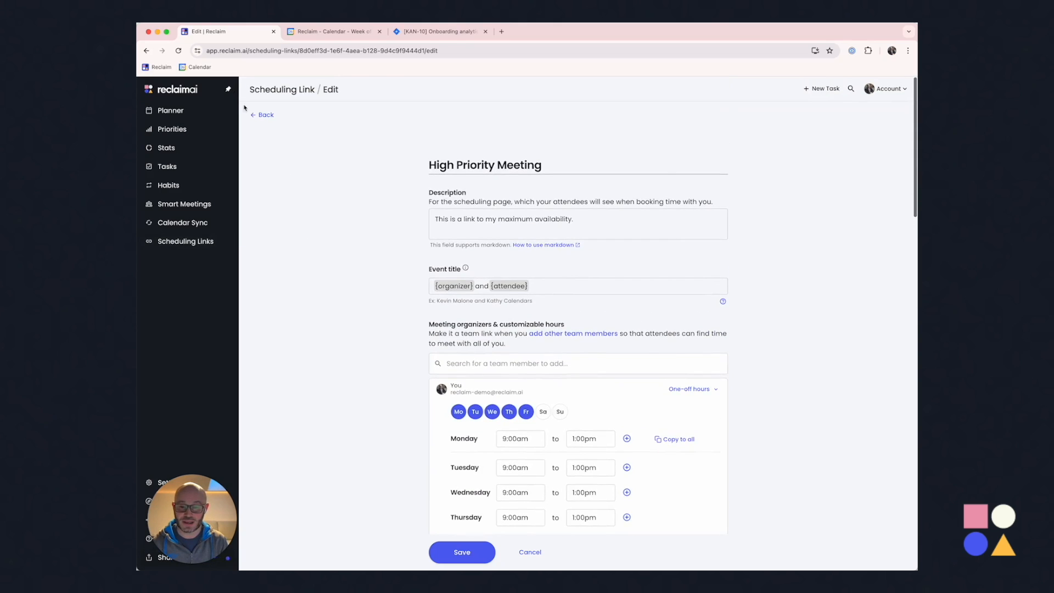
left_click(263, 114)
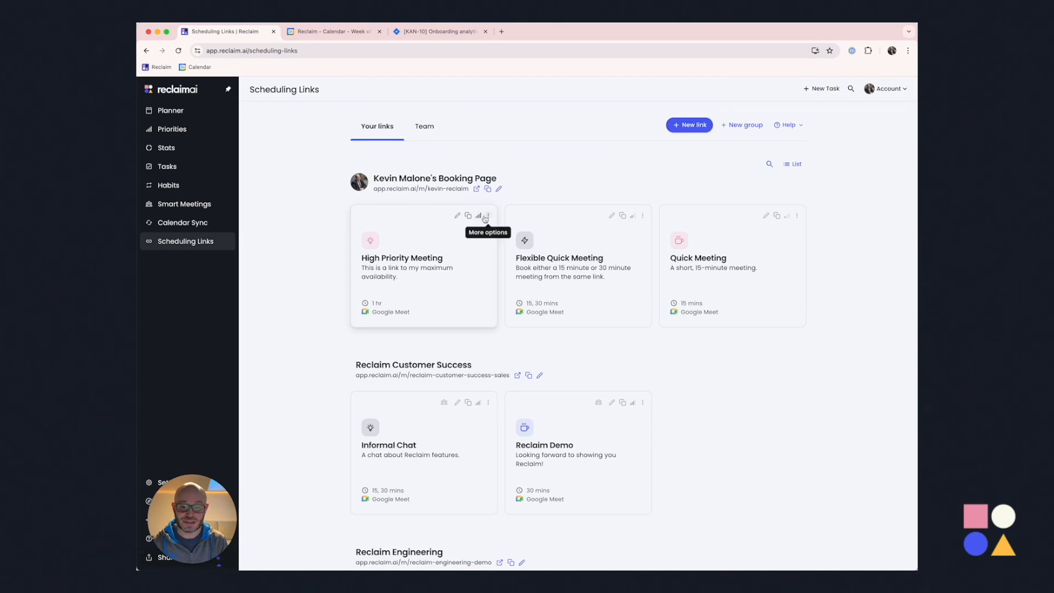
Open High Priority Meeting's booking page in a new tab and come back
left_click(606, 31)
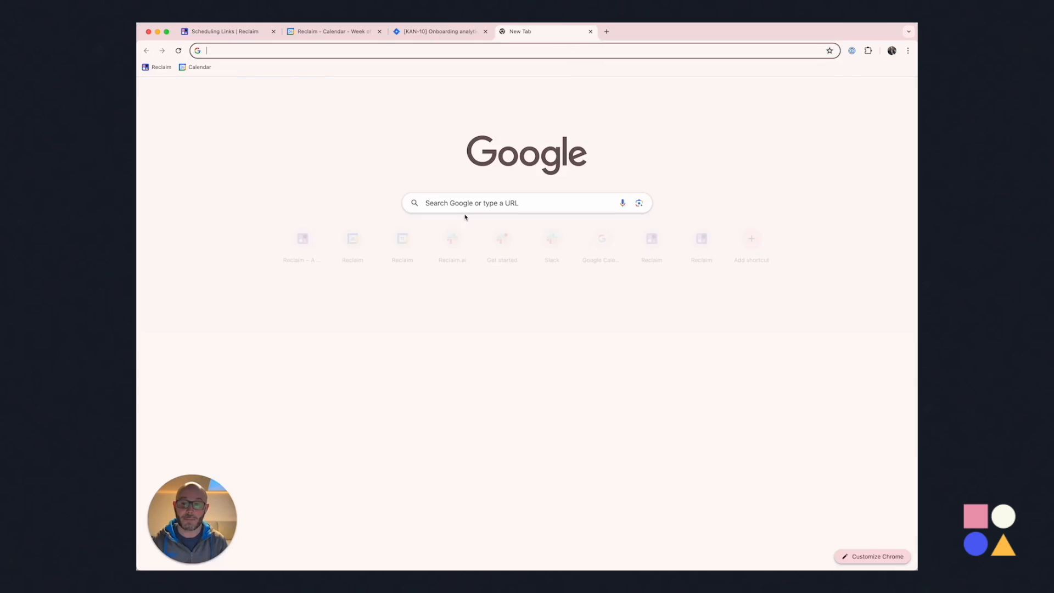
left_click(225, 31)
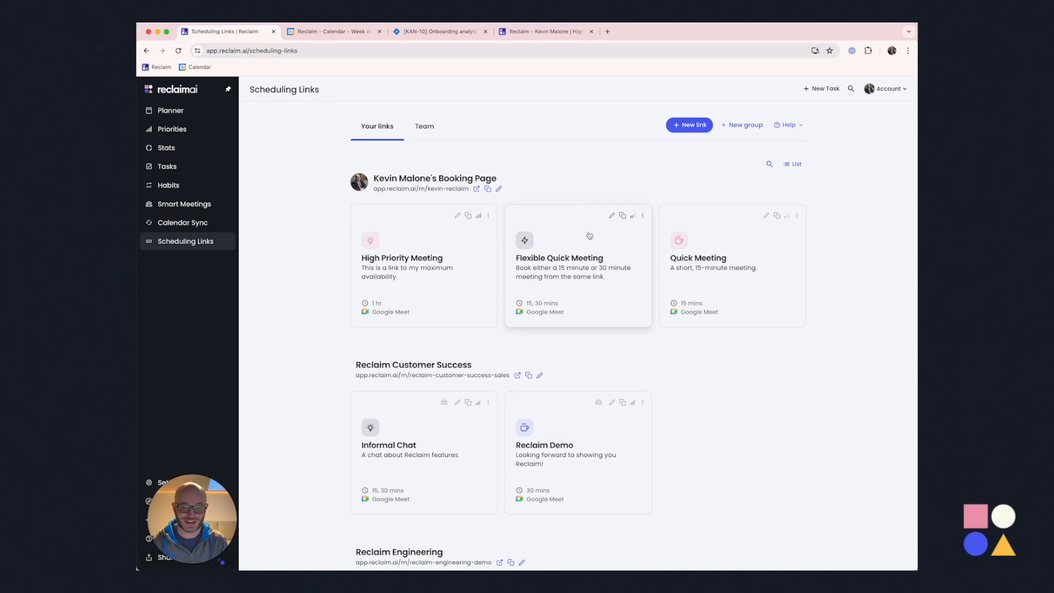
Start Share & personalize for the Flexible Quick Meeting link from its actions menu
left_click(642, 215)
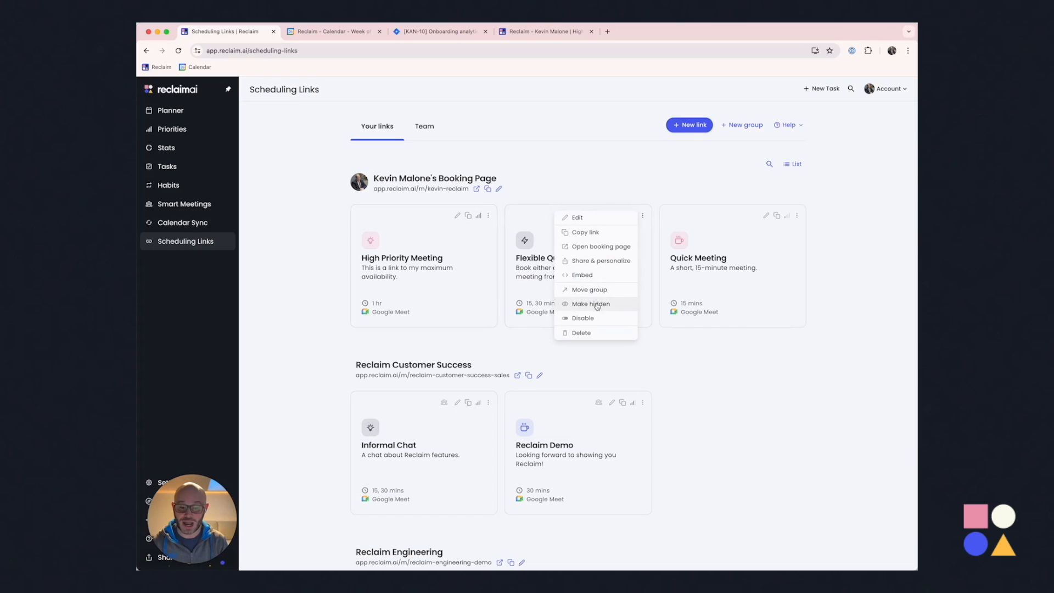
left_click(600, 246)
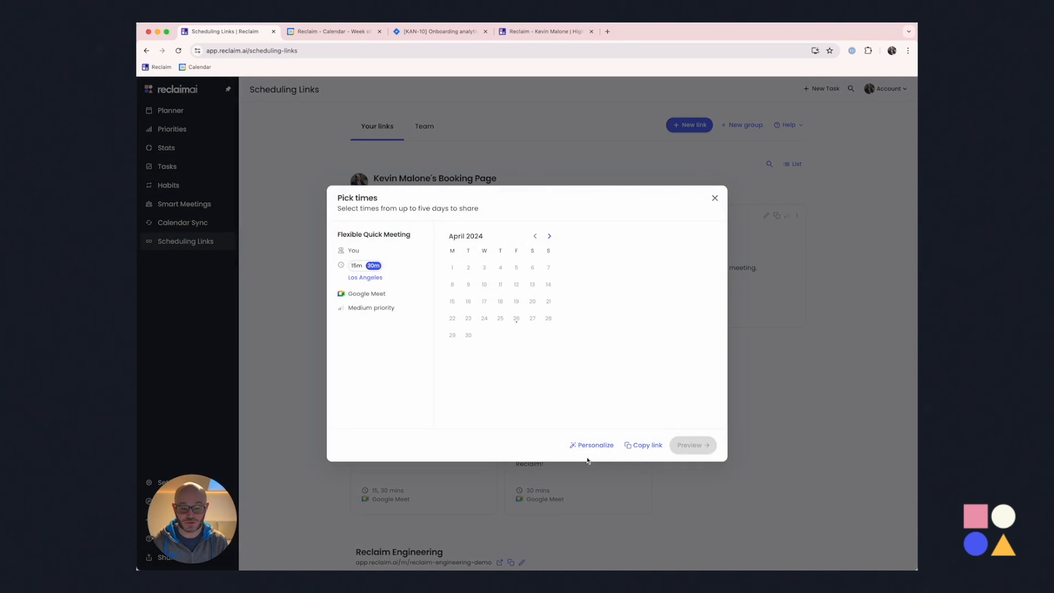
Personalize the Flexible Quick Meeting link to a 1-hr duration and continue to picking times
left_click(594, 445)
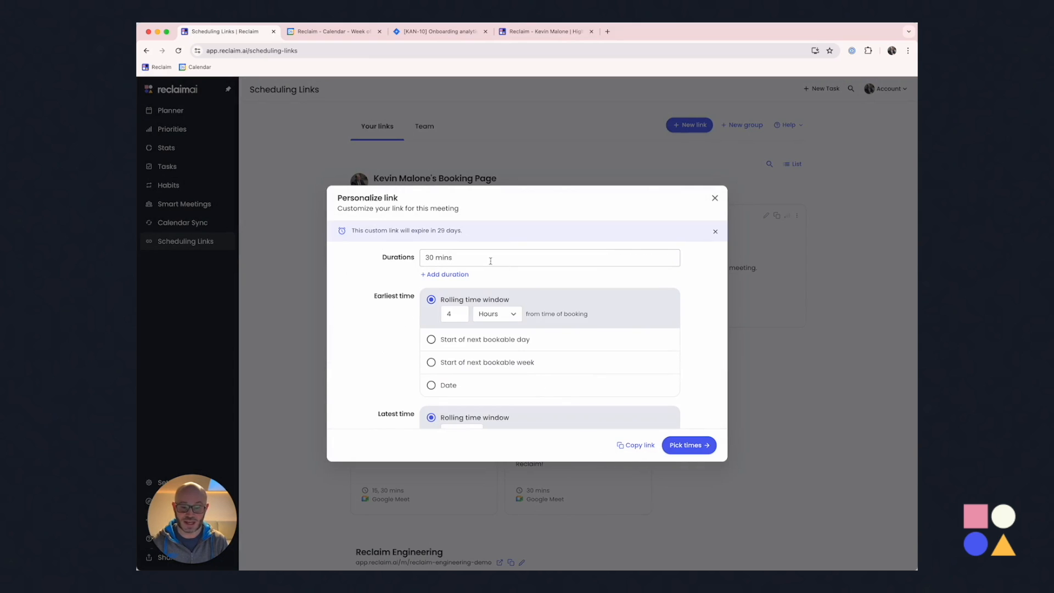
type("1 hr")
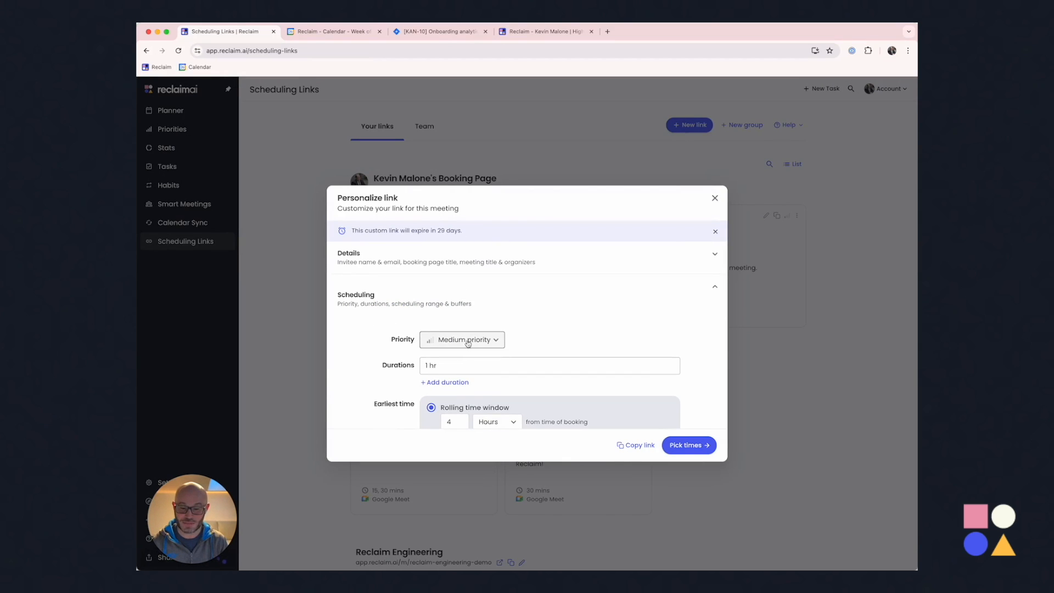
left_click(689, 445)
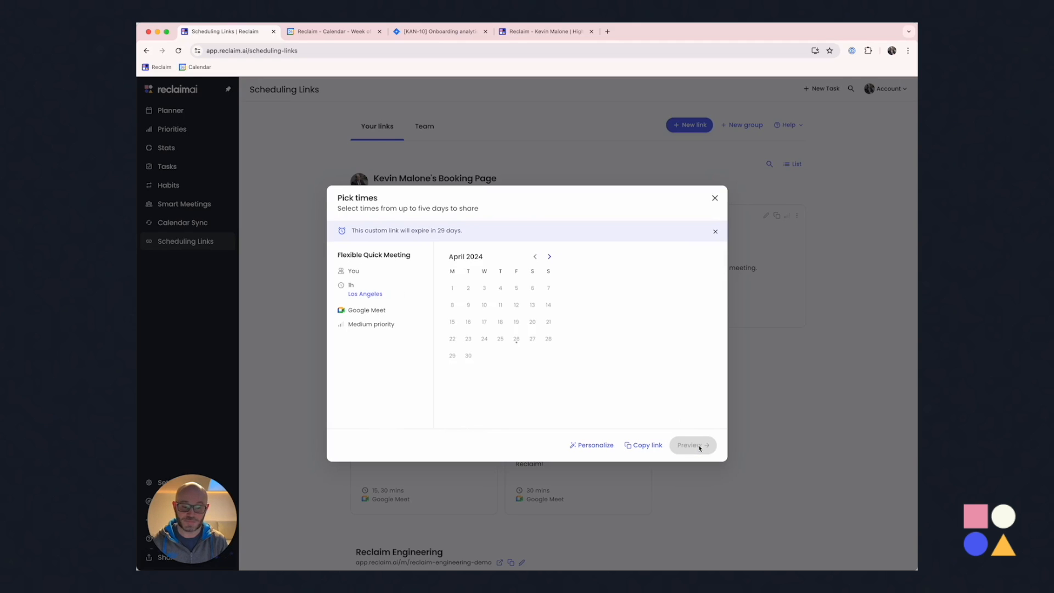
Offer Tuesday, April 30 at 11:00am, preview the shared times, then go back to time picking
left_click(516, 340)
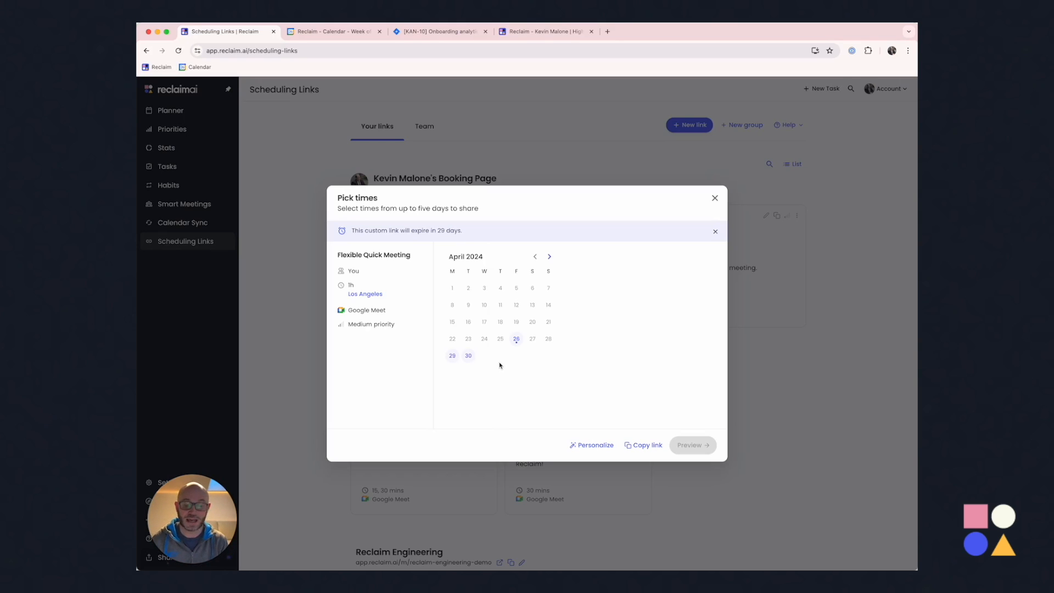
mouse_move(666, 410)
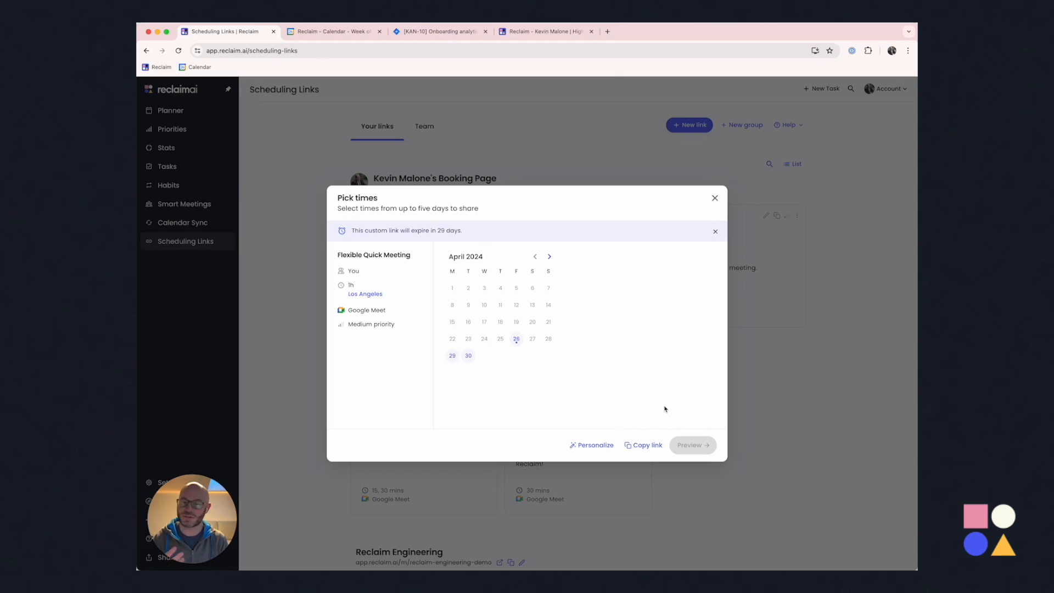
left_click(468, 355)
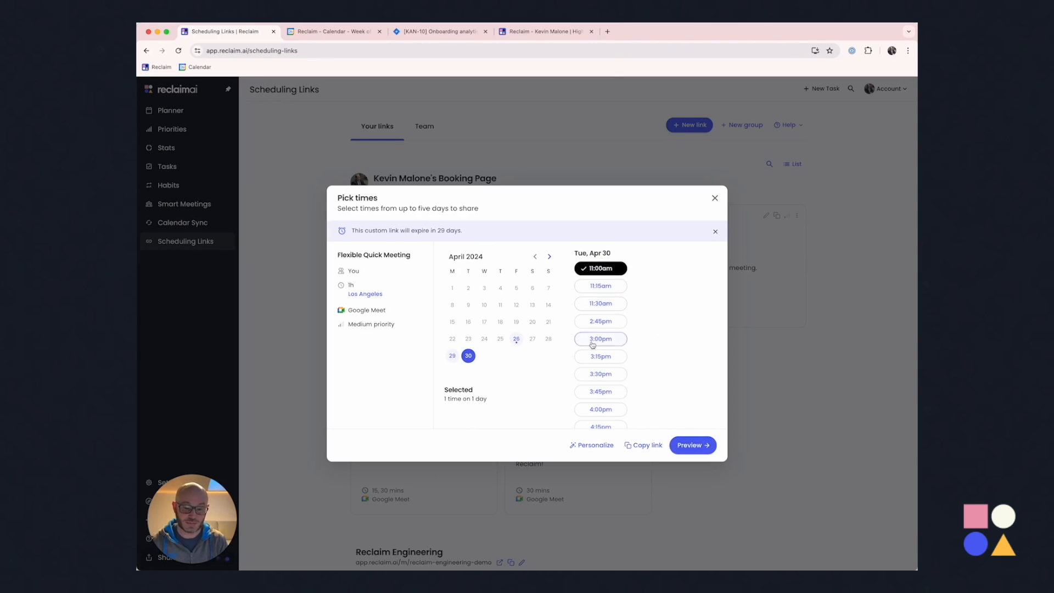
left_click(692, 445)
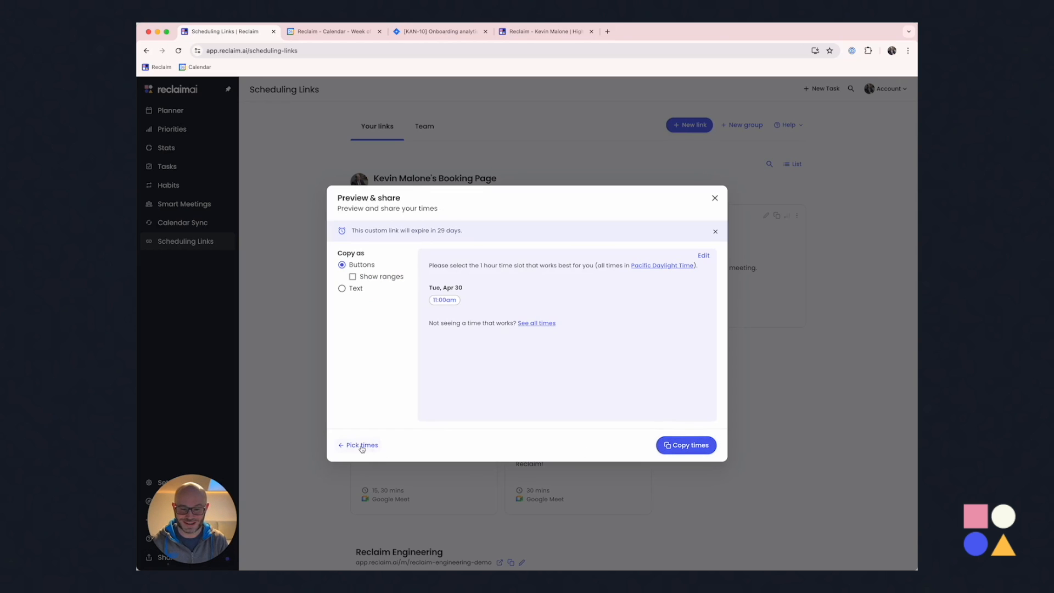
left_click(361, 445)
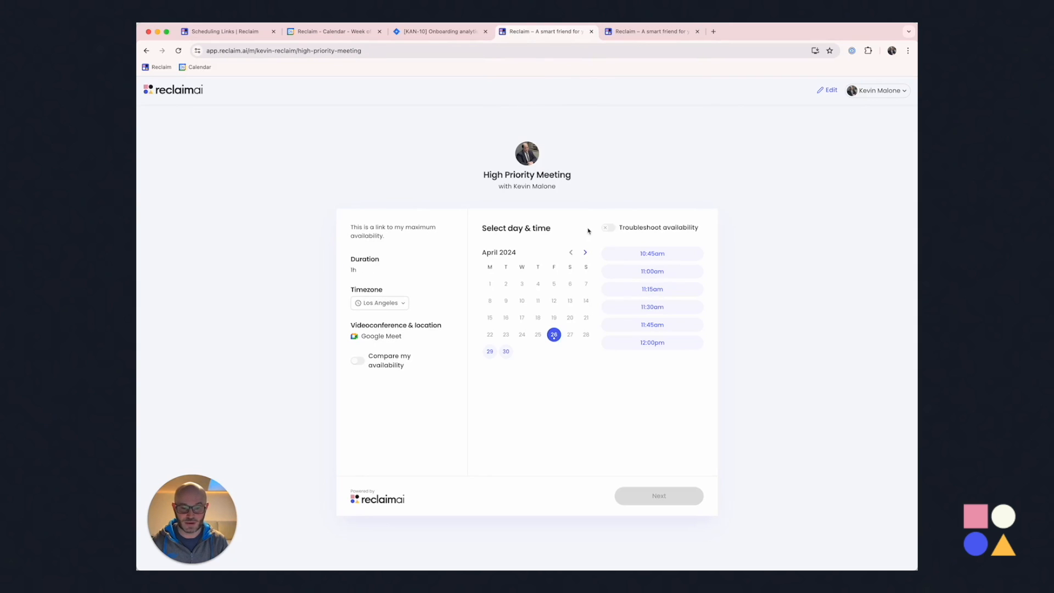
Compare the two booking pages' open times, advance to May, then return to Scheduling Links
left_click(585, 252)
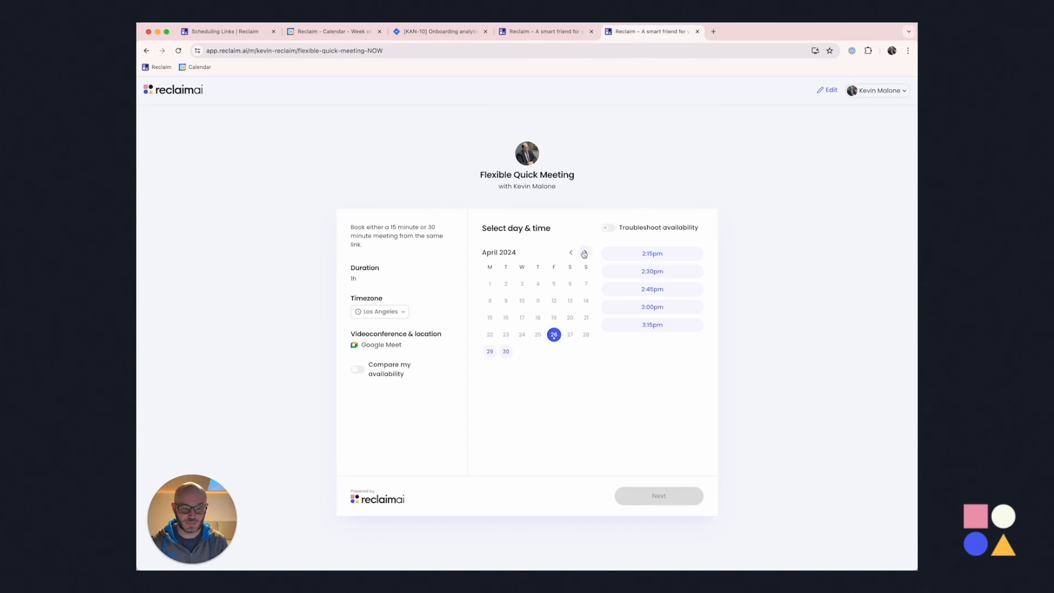
left_click(583, 252)
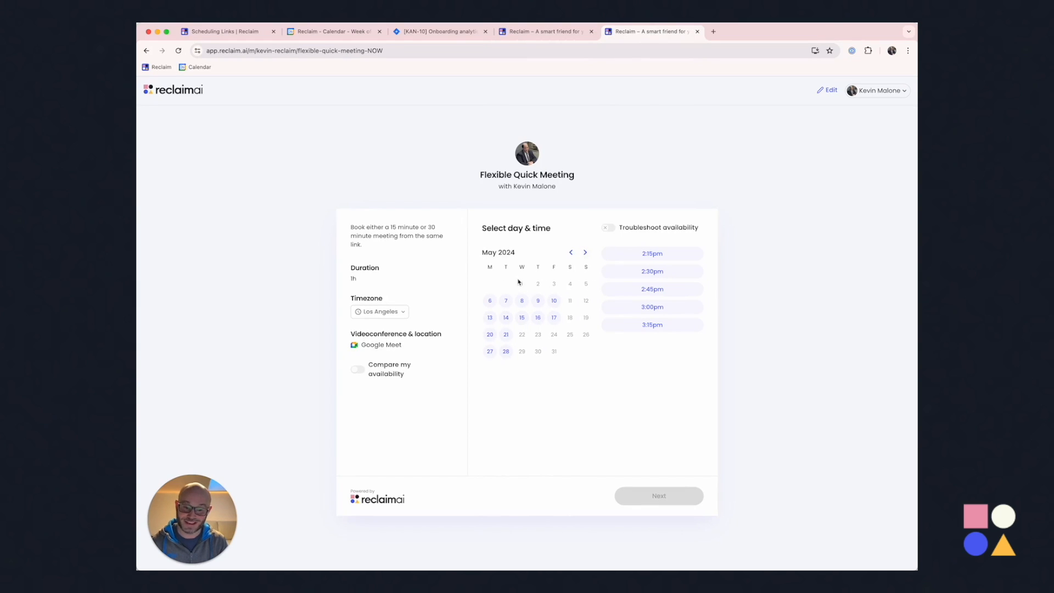
mouse_move(555, 134)
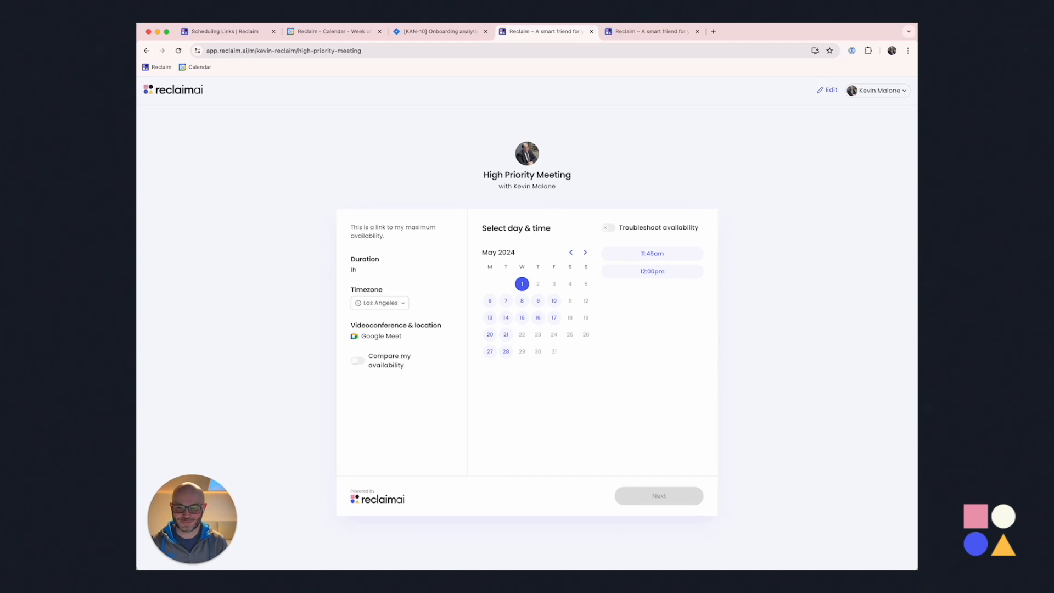
left_click(227, 31)
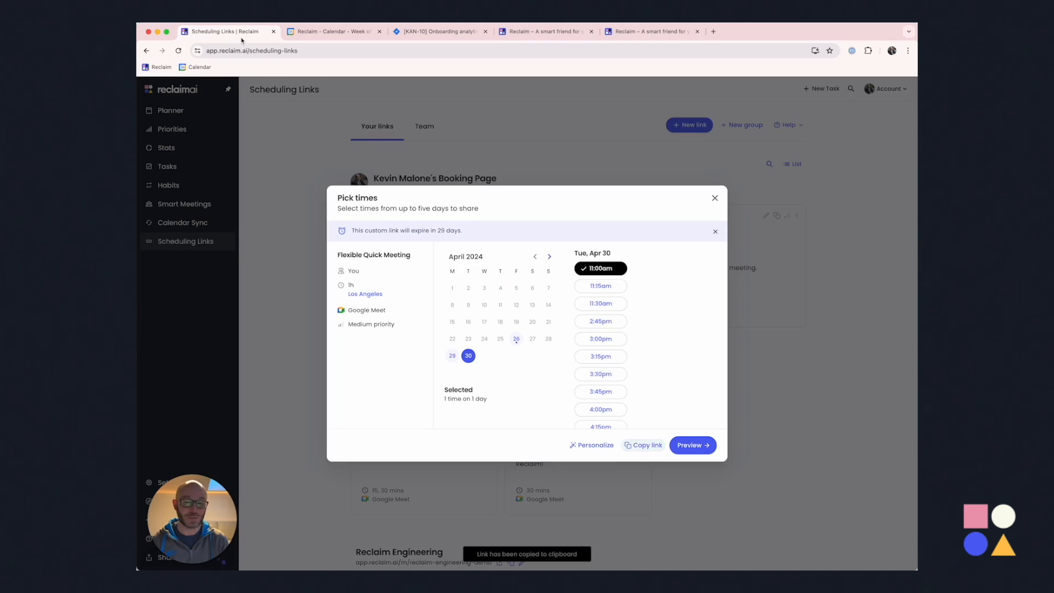
Go to the weekly Planner for April 2024 and scroll its calendar
left_click(715, 198)
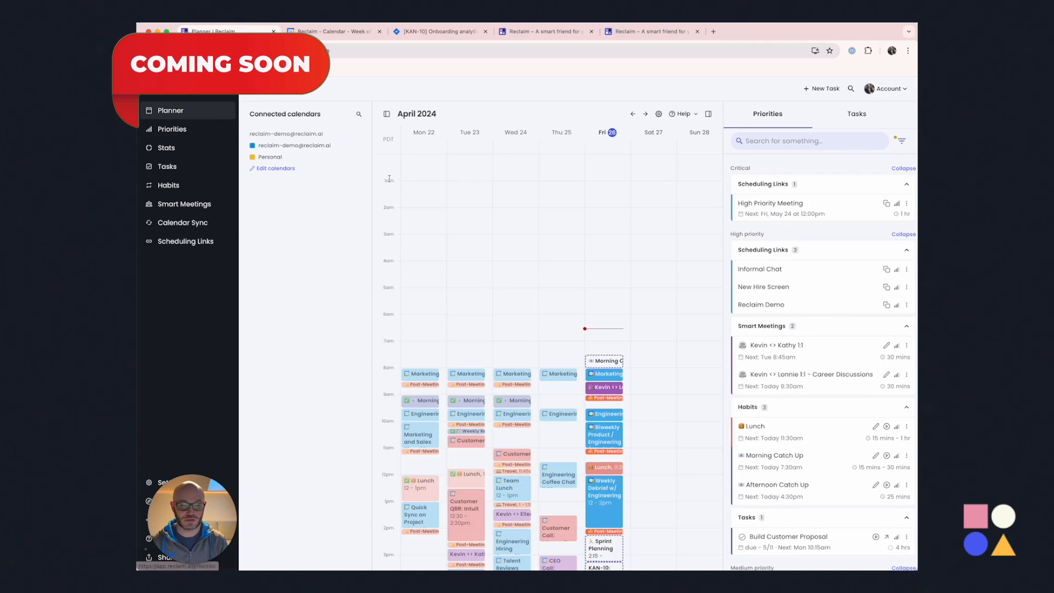
scroll("down", 3)
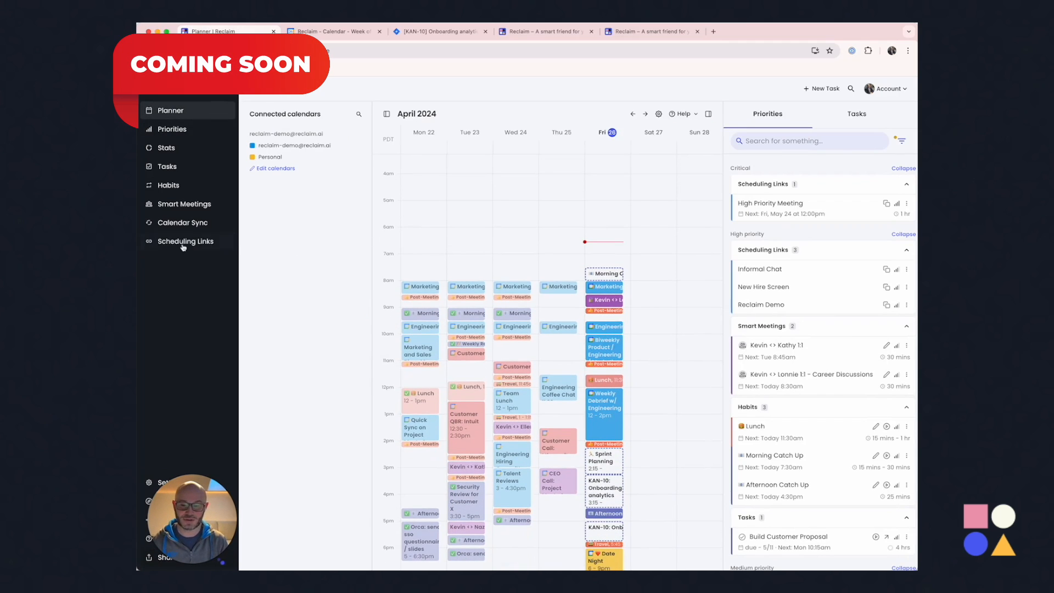
mouse_move(293, 320)
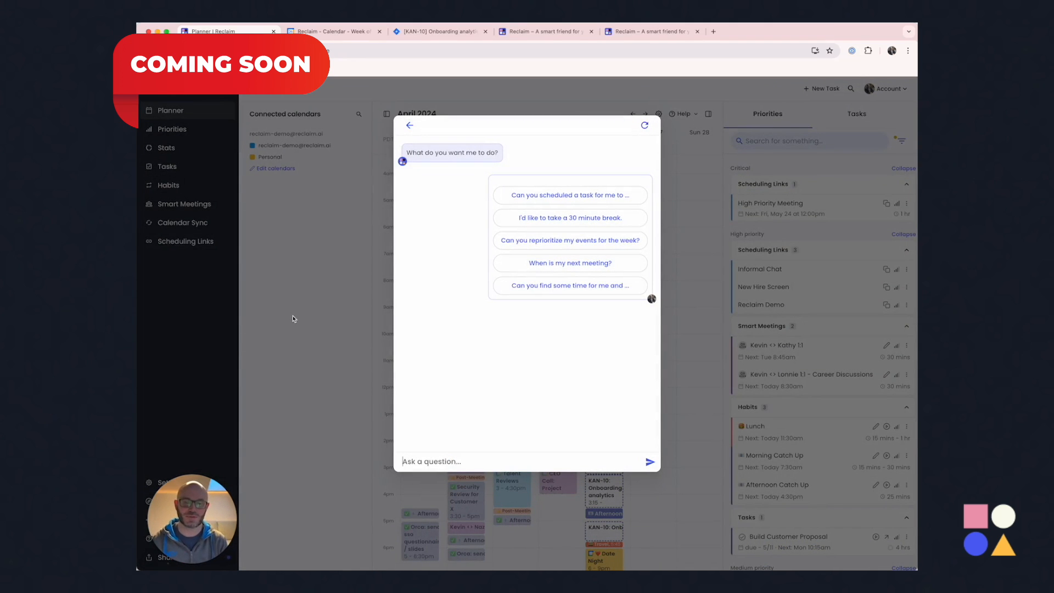
mouse_move(331, 333)
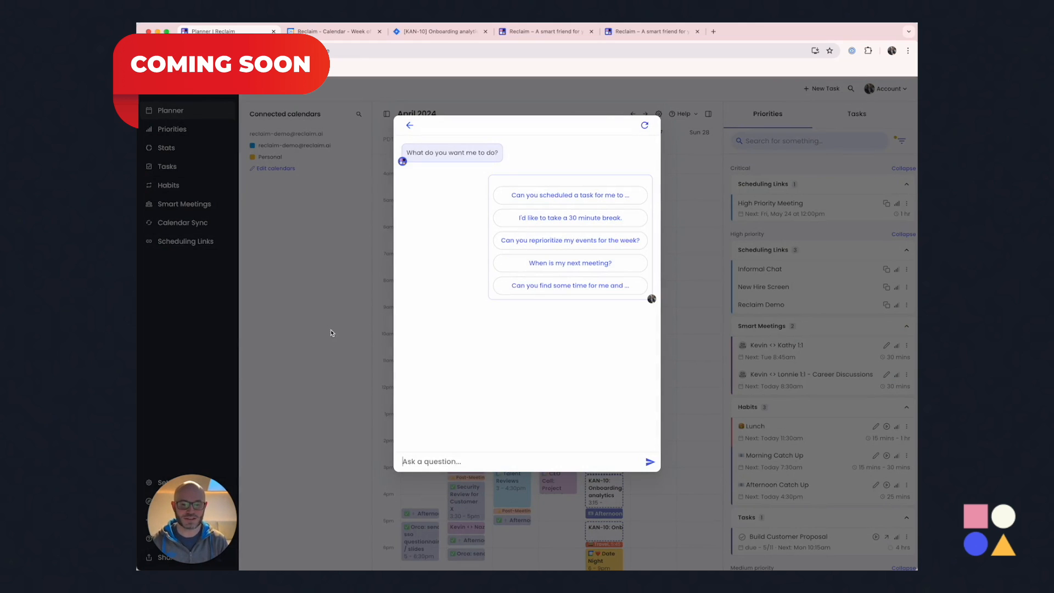
Ask the assistant to create the couple-hour Project Mastodon proposal task, then begin the 'Uh oh' day-off request
type("I need to create the Project Mastodon proposal... it'll take a couple hours and it's due mid next week.")
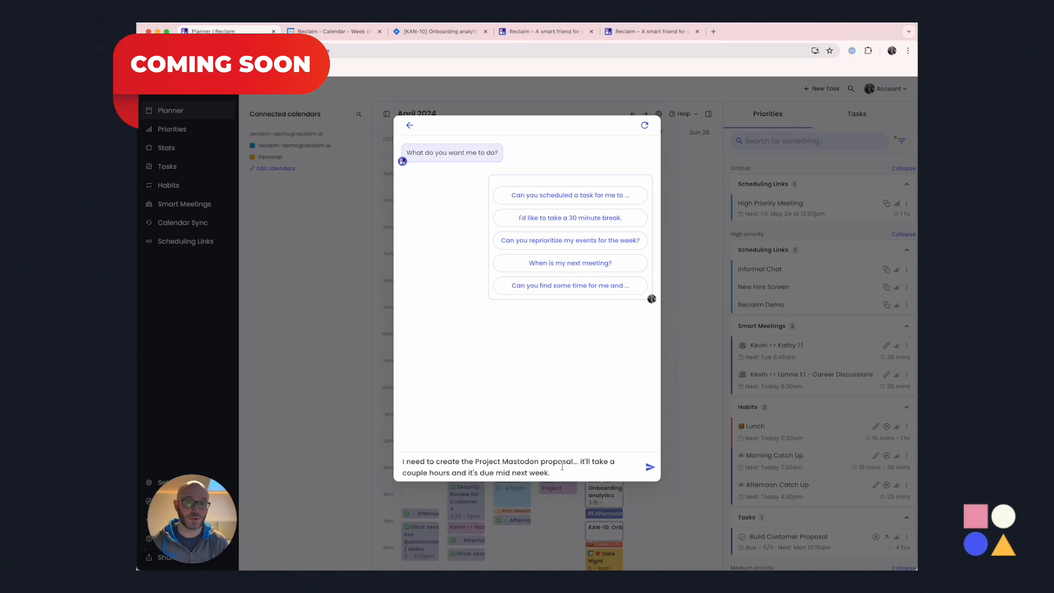
left_click(648, 467)
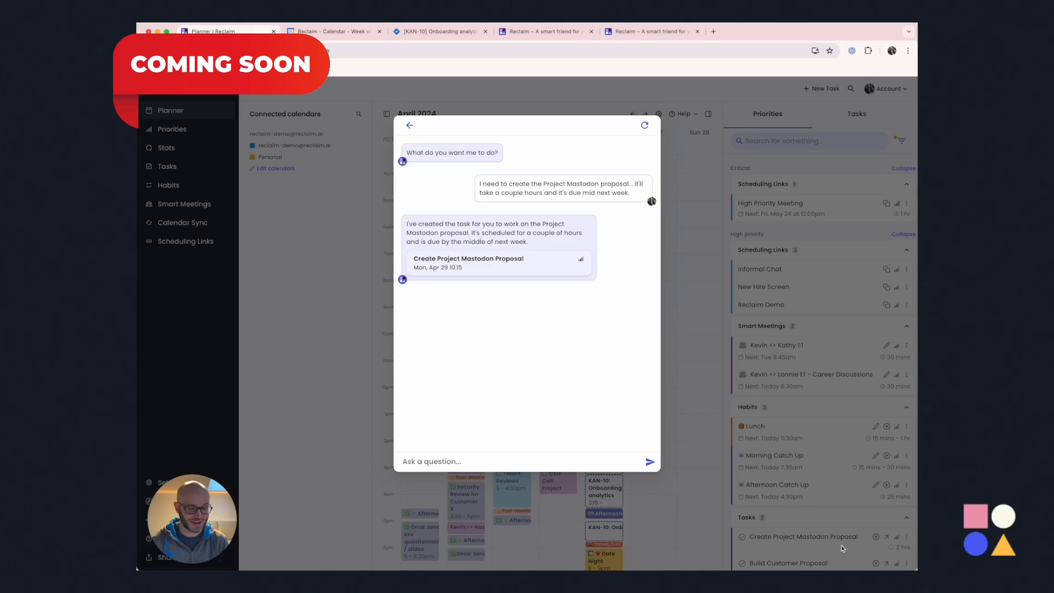
mouse_move(489, 394)
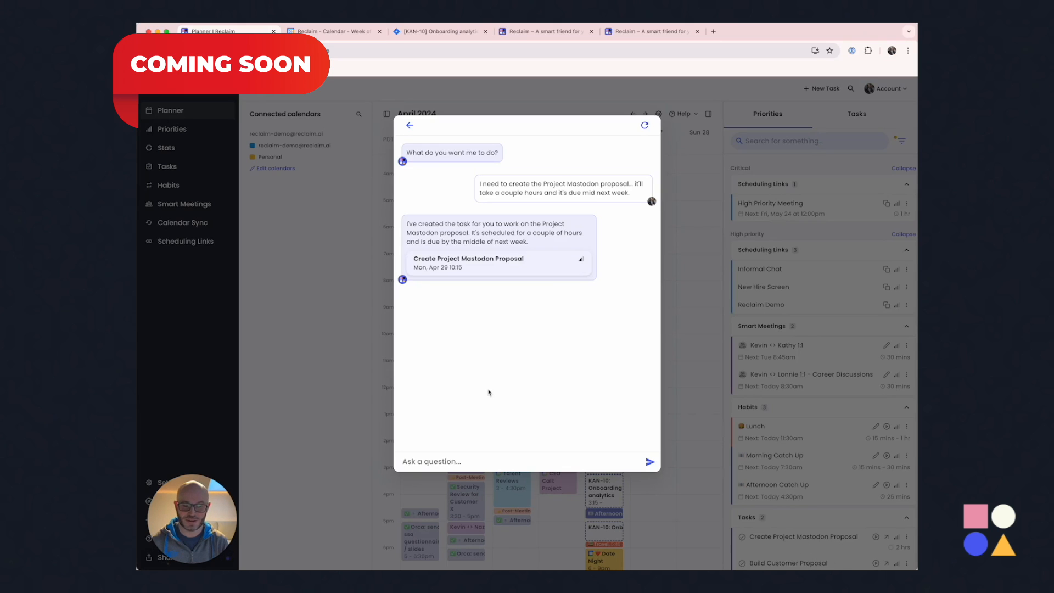
mouse_move(490, 392)
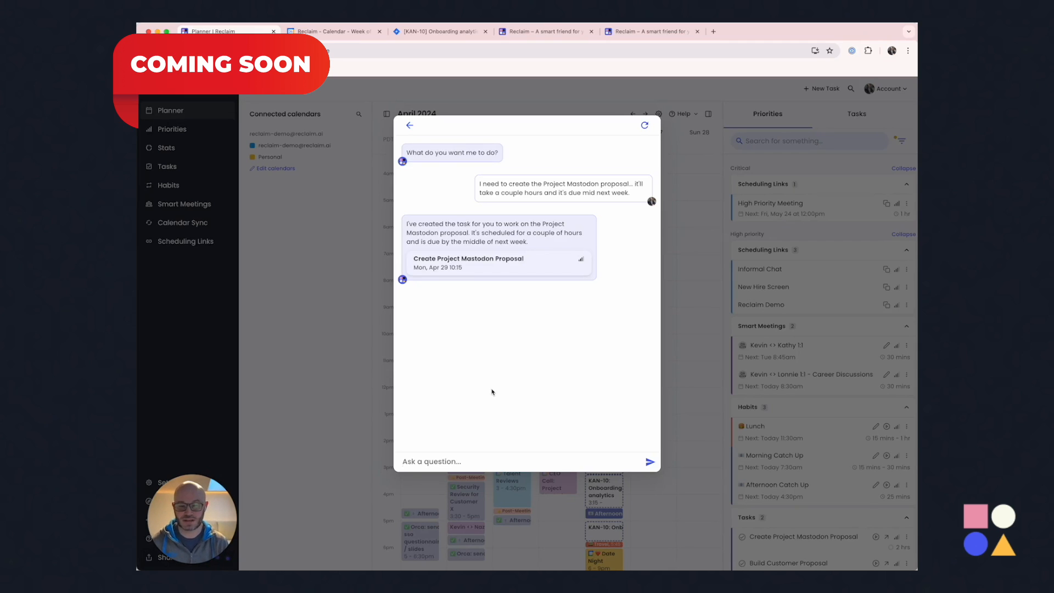
mouse_move(515, 362)
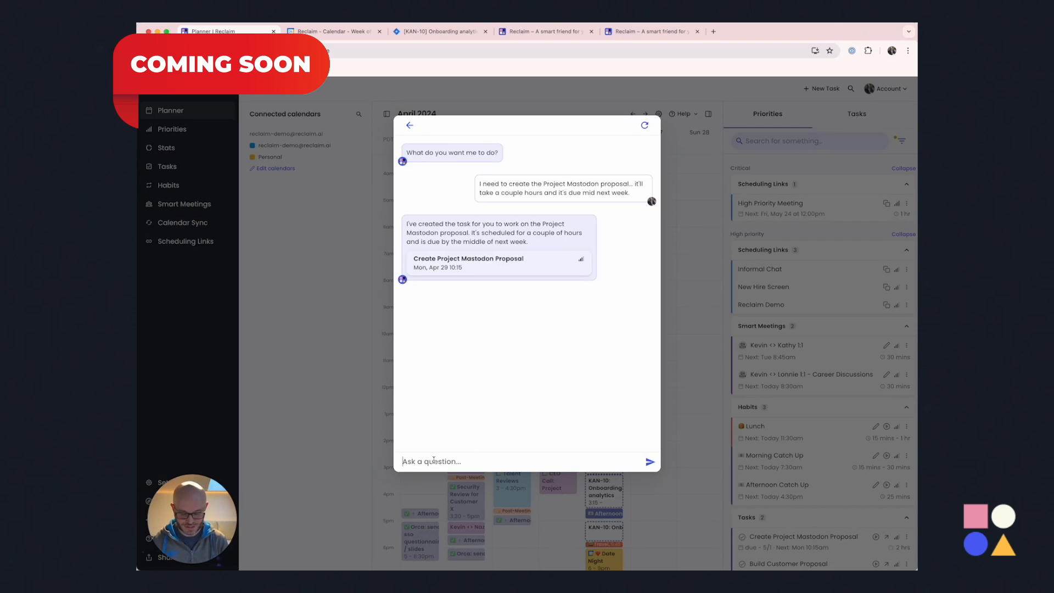
type("Uh oh -- my daughter has a fever and I need to take care of")
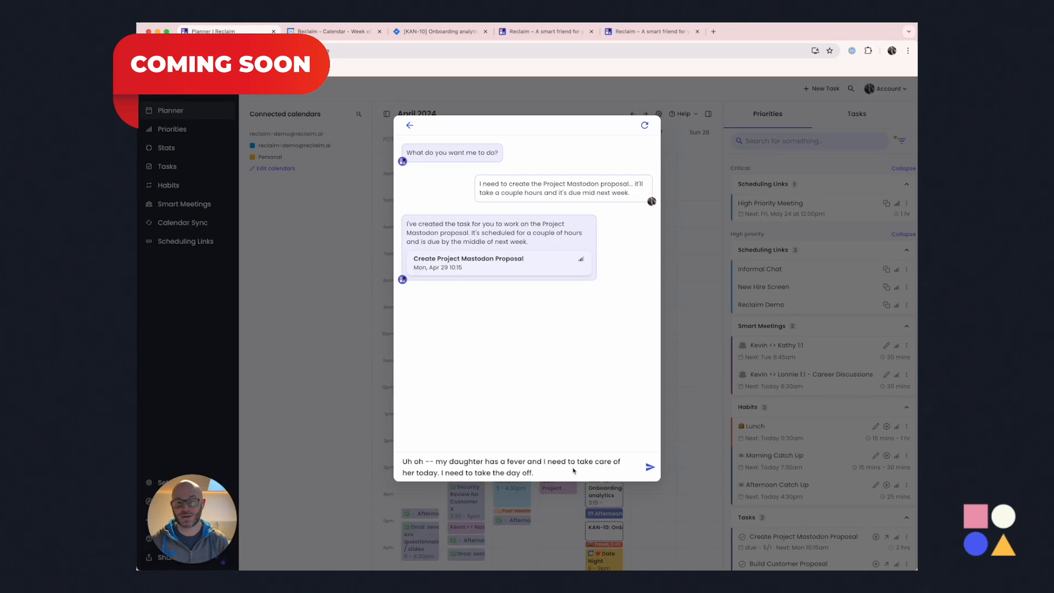
Send the Friday, April 26 sick-daughter day-off request, then the urgent meeting request
left_click(649, 468)
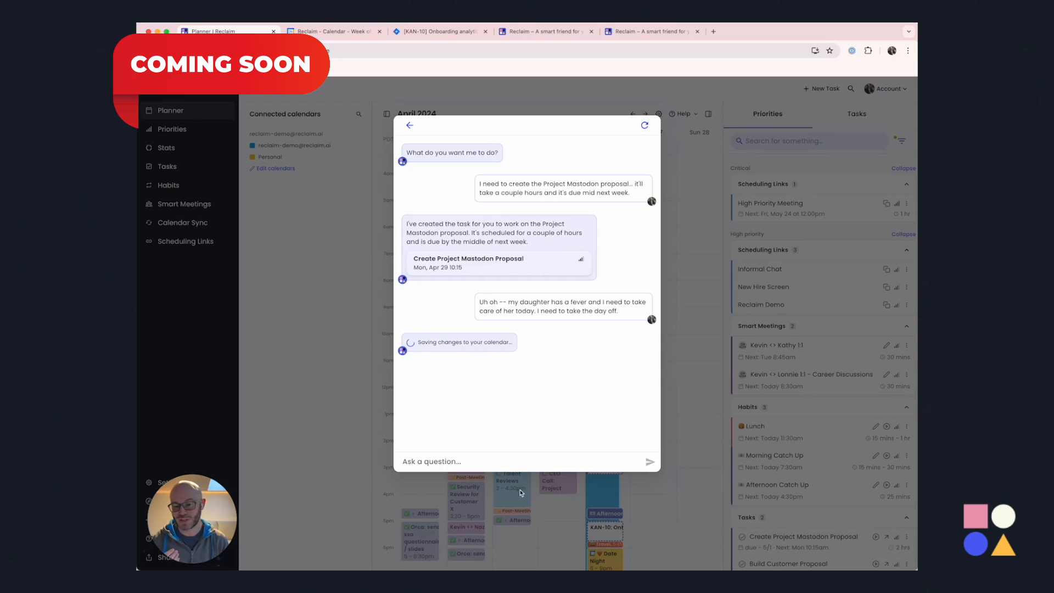
mouse_move(599, 507)
type("Urgently need to meet w/ Daniel on Tuesday to discuss Mastodon proposal details. Any time is fine just don't book over my customer calls.")
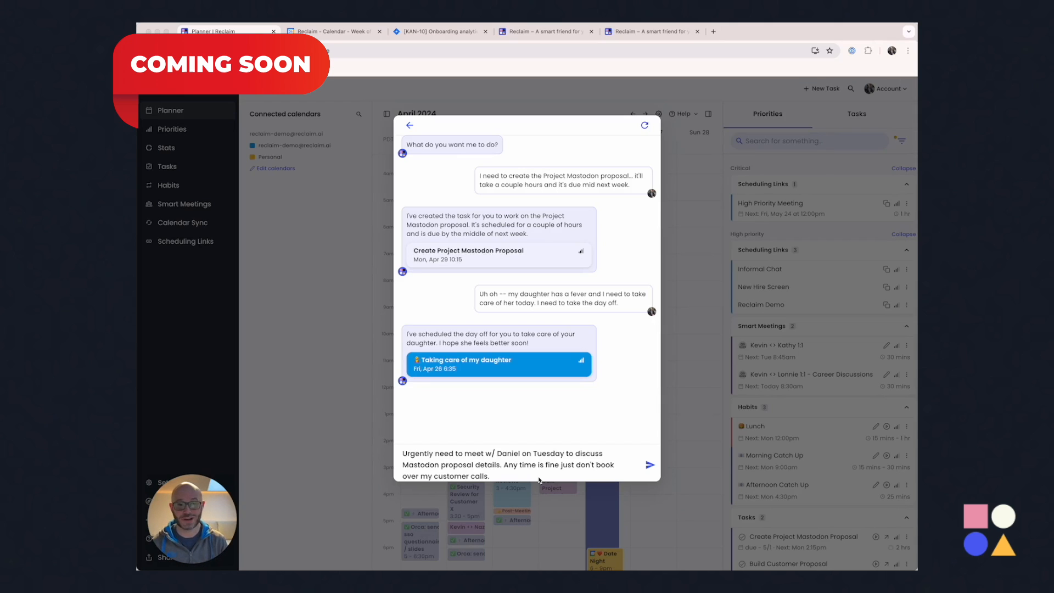
left_click(649, 464)
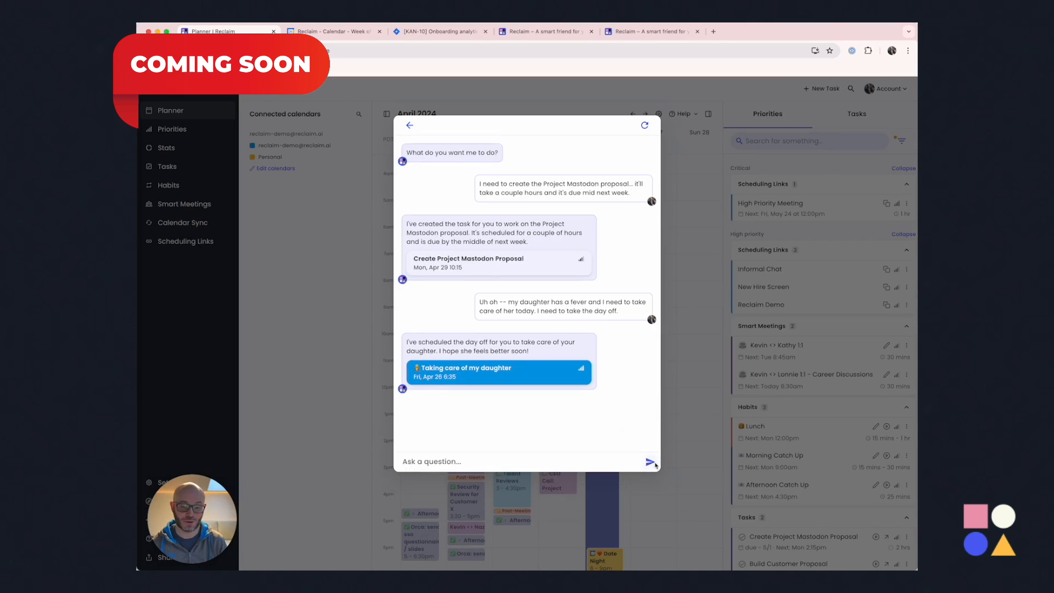
Send the urgent Tuesday meeting request with Daniel about the Mastodon proposal and review the reply
left_click(650, 461)
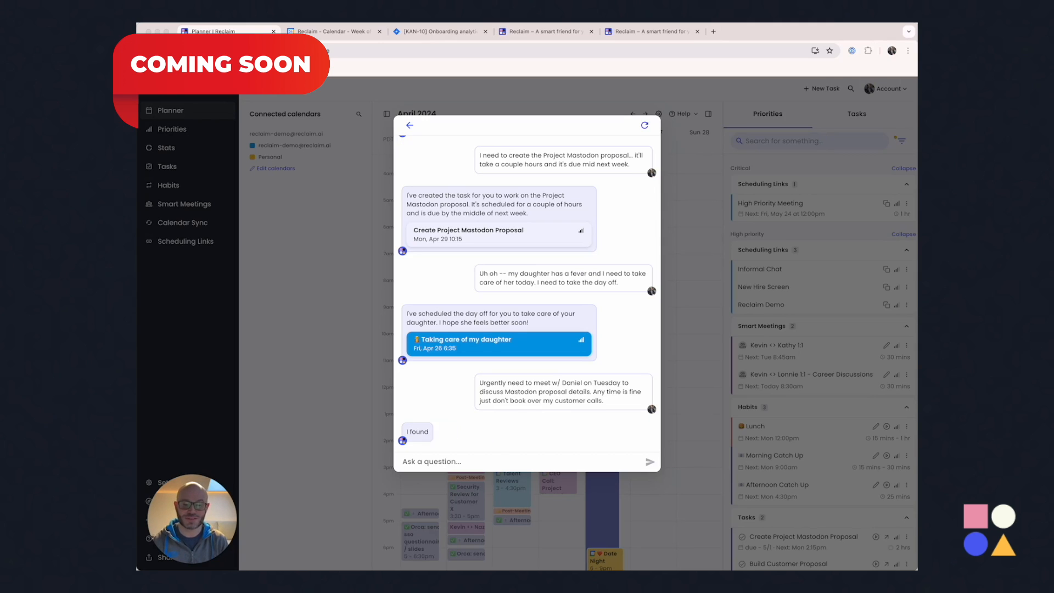
scroll("down", 3)
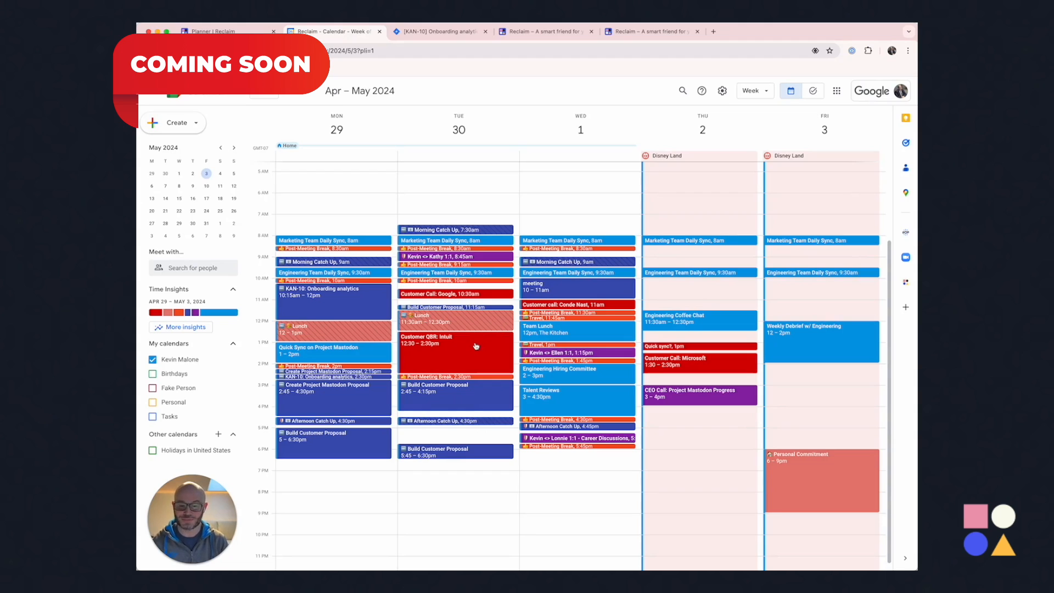
mouse_move(320, 181)
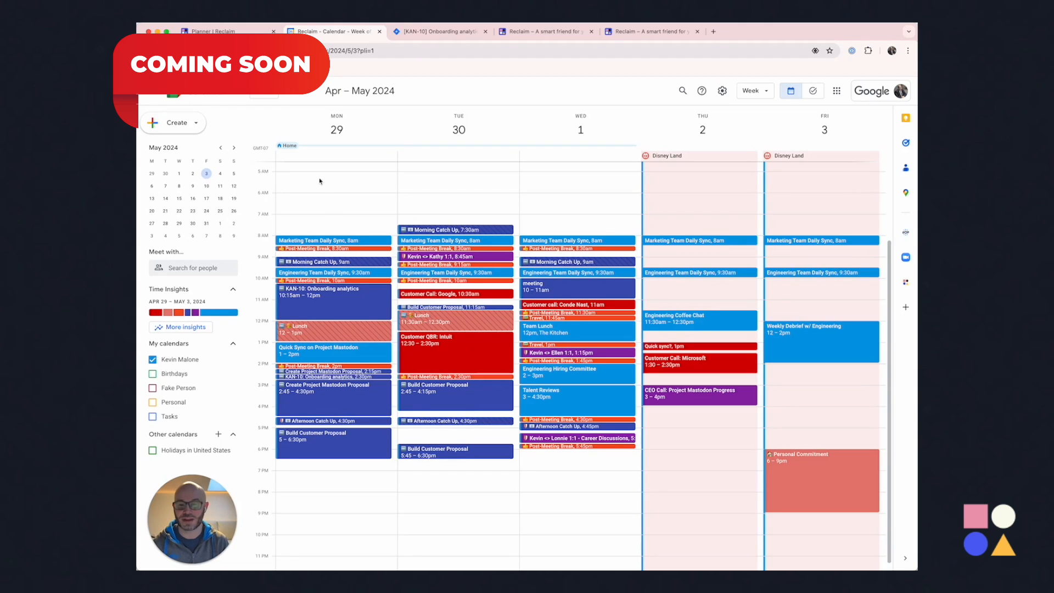
Back in the Reclaim planner, book the Mastodon Proposal Discussion into the Tue 3:00pm 1-hr slot
left_click(222, 31)
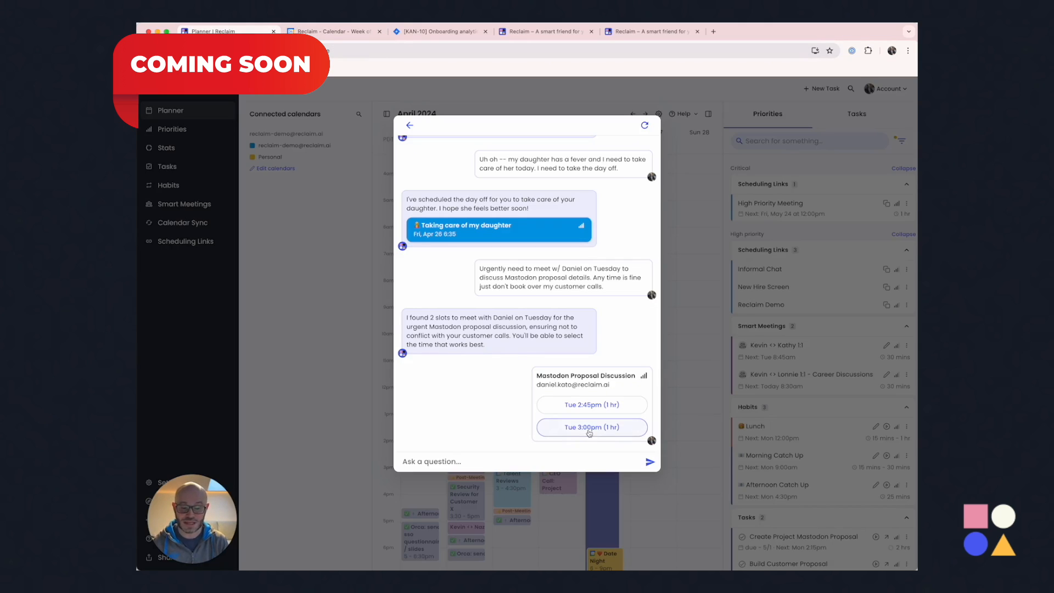
left_click(591, 427)
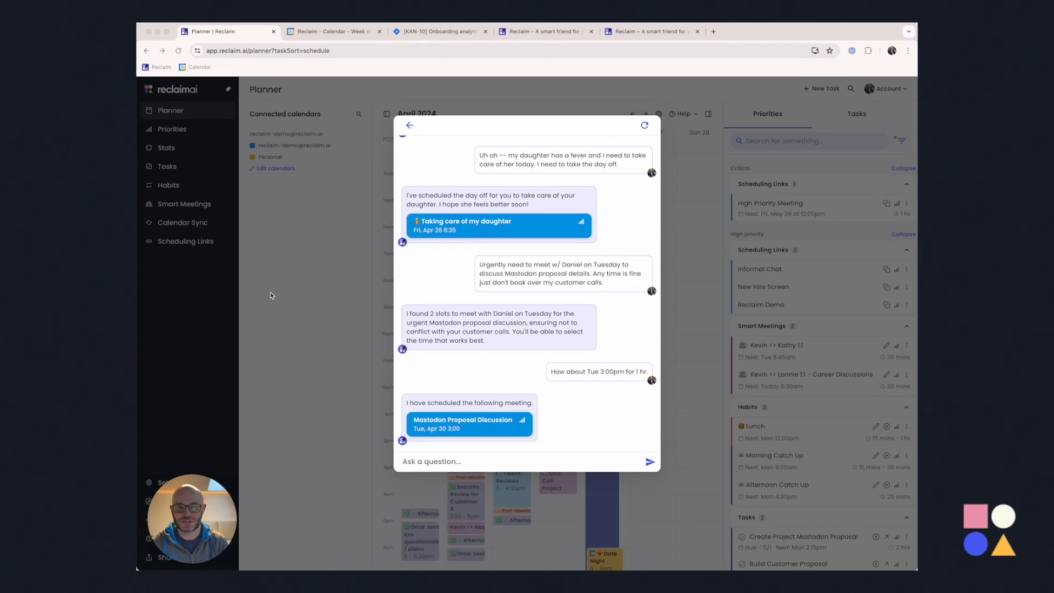
mouse_move(158, 264)
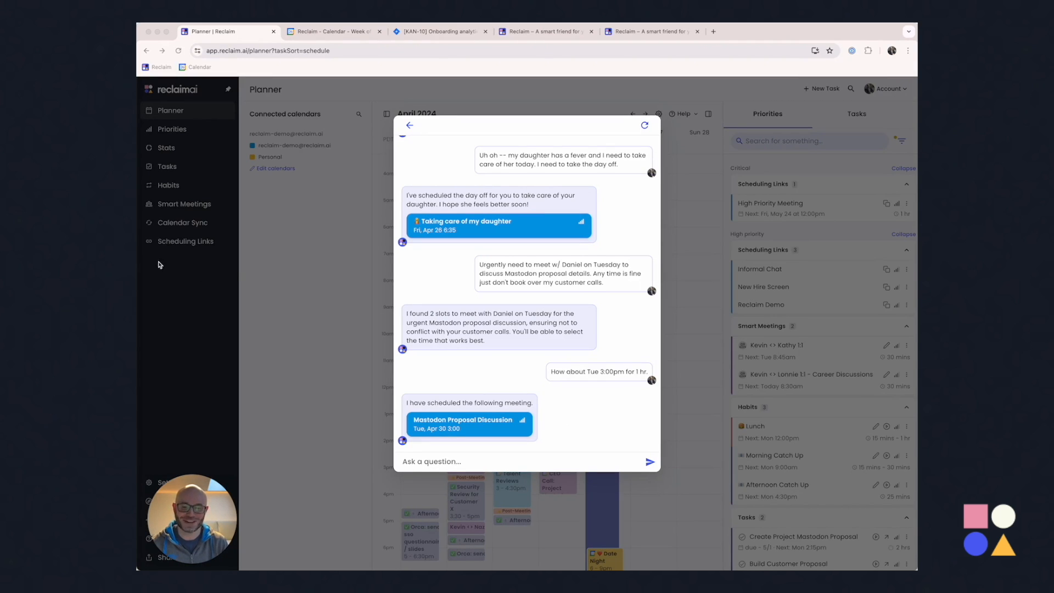